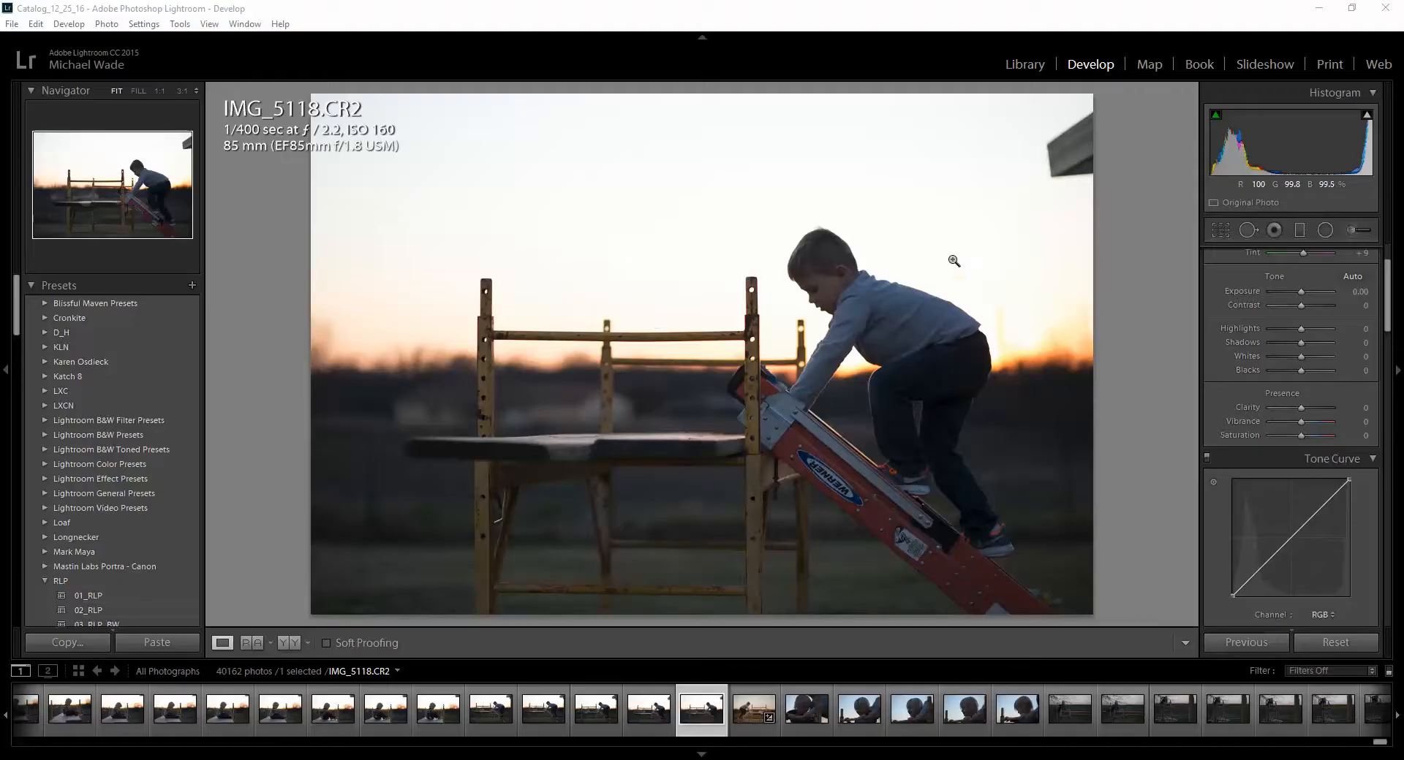
{"action": "mouse_move", "coordinate": [1014, 316]}
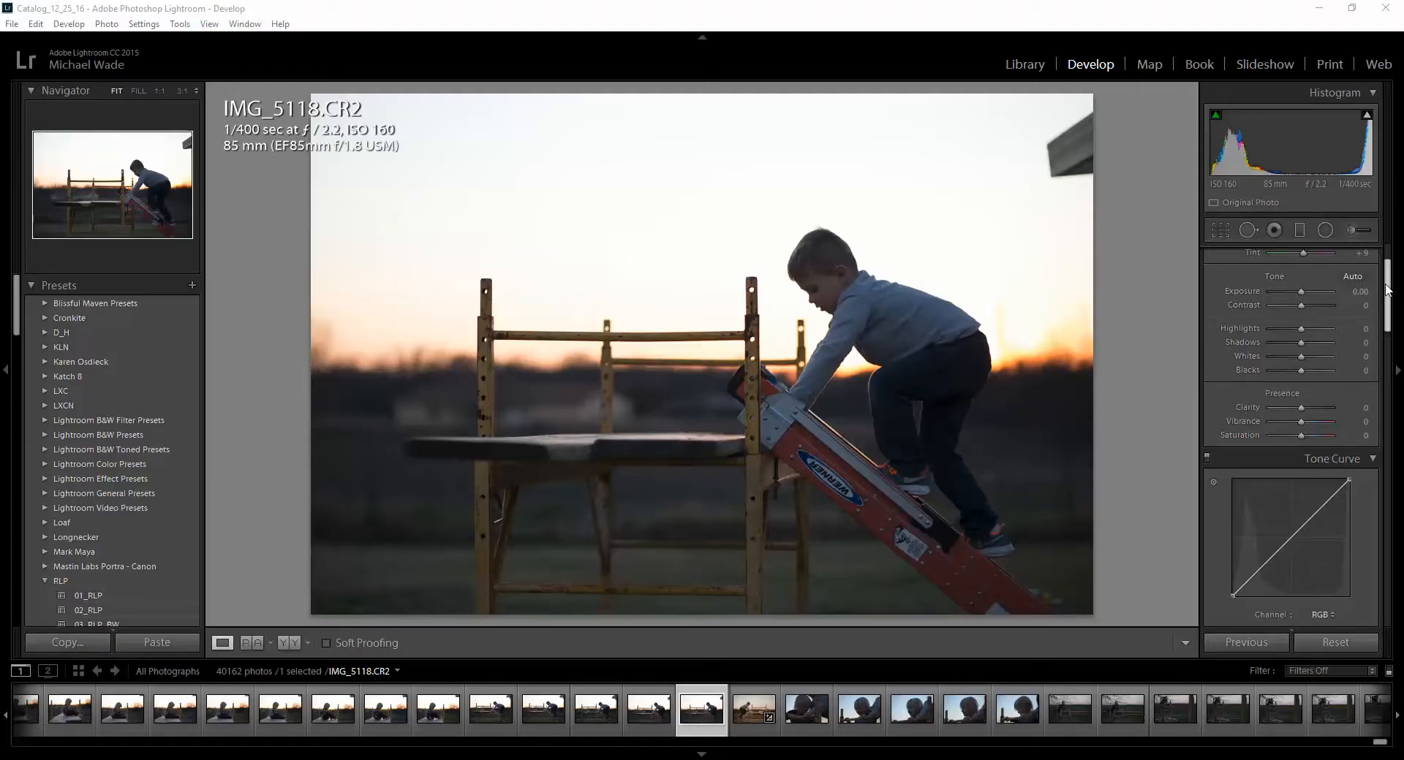
Crop the photo tighter around the boy and scaffolding, trimming the roof overhang
{"action": "left_click", "coordinate": [1220, 230]}
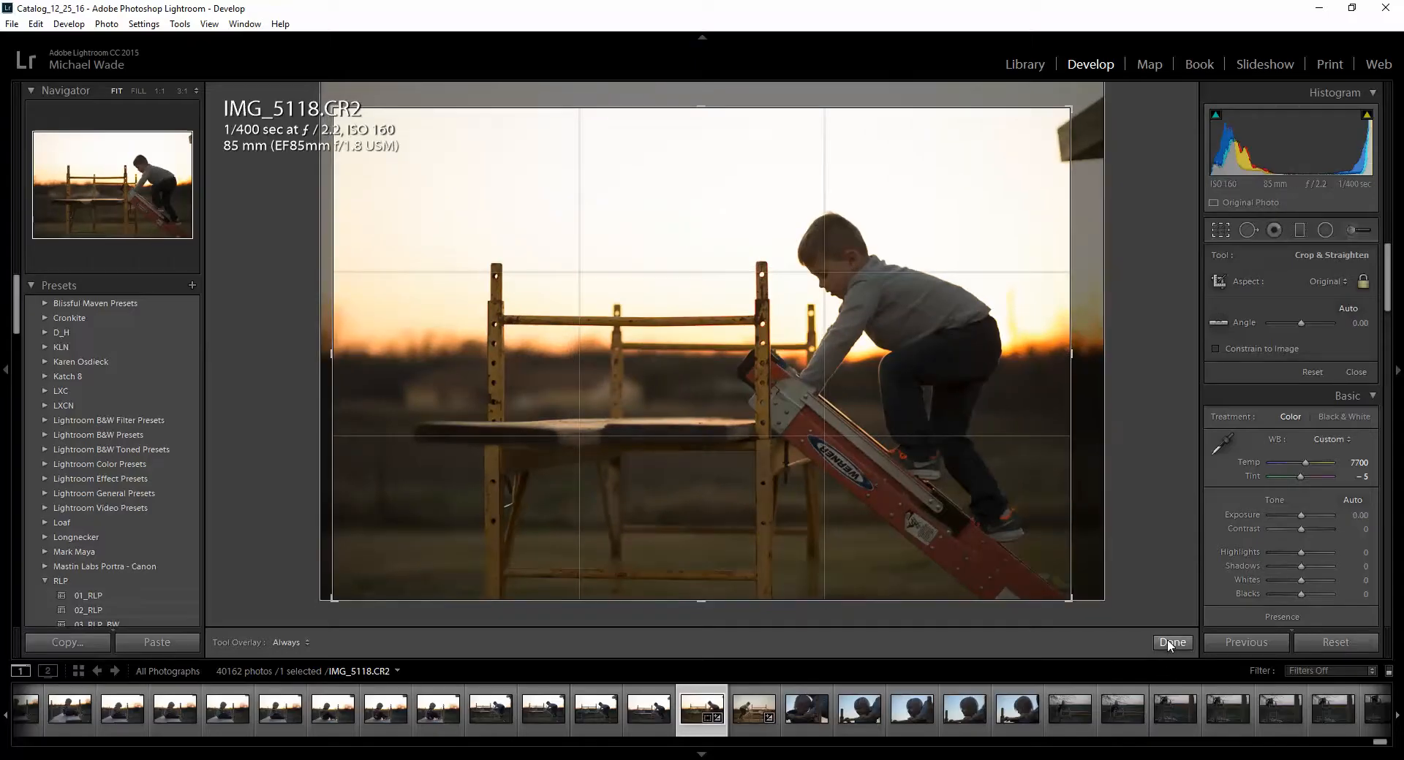
{"action": "left_click", "coordinate": [1173, 642]}
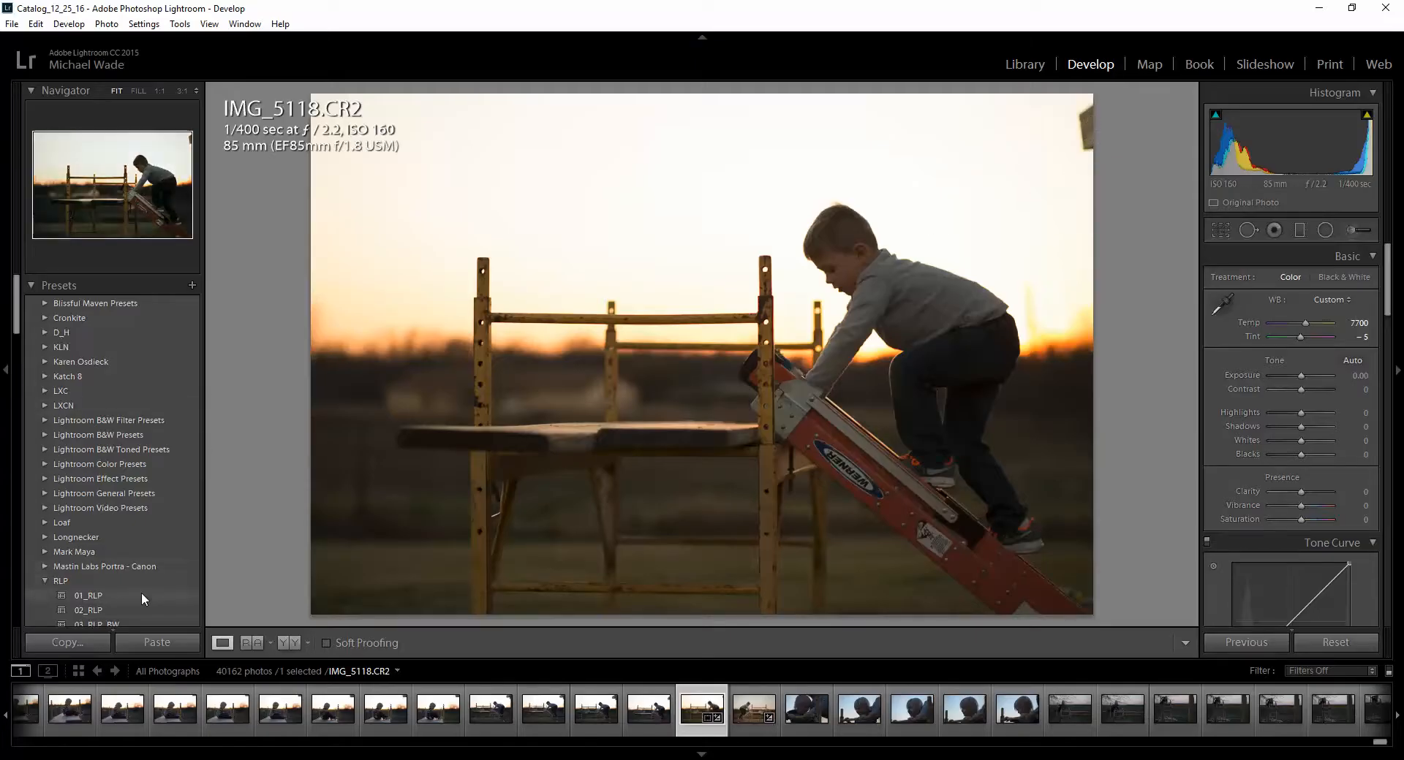
Apply the 01_RLP then 02_RLP presets for a brighter, faded film look
{"action": "left_click", "coordinate": [88, 596]}
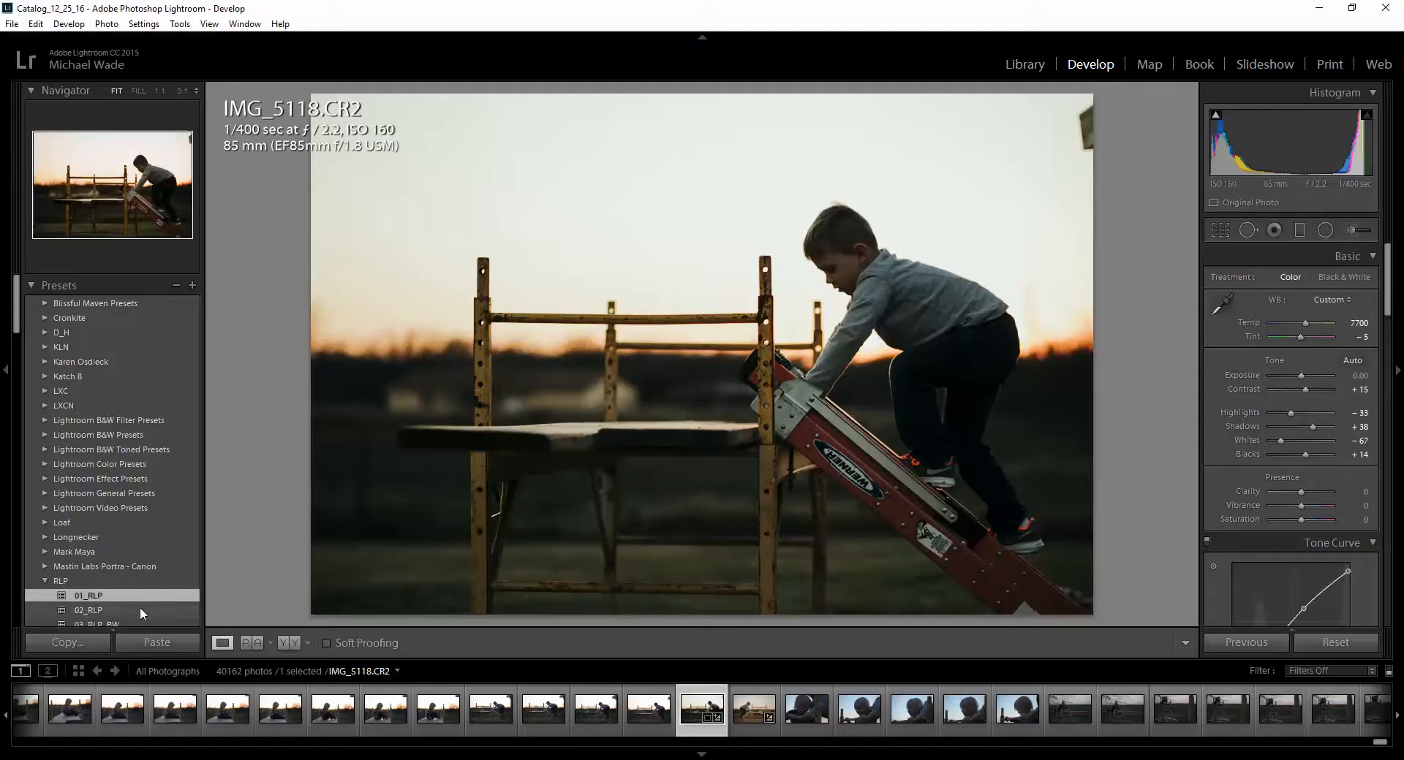
{"action": "left_click", "coordinate": [88, 610]}
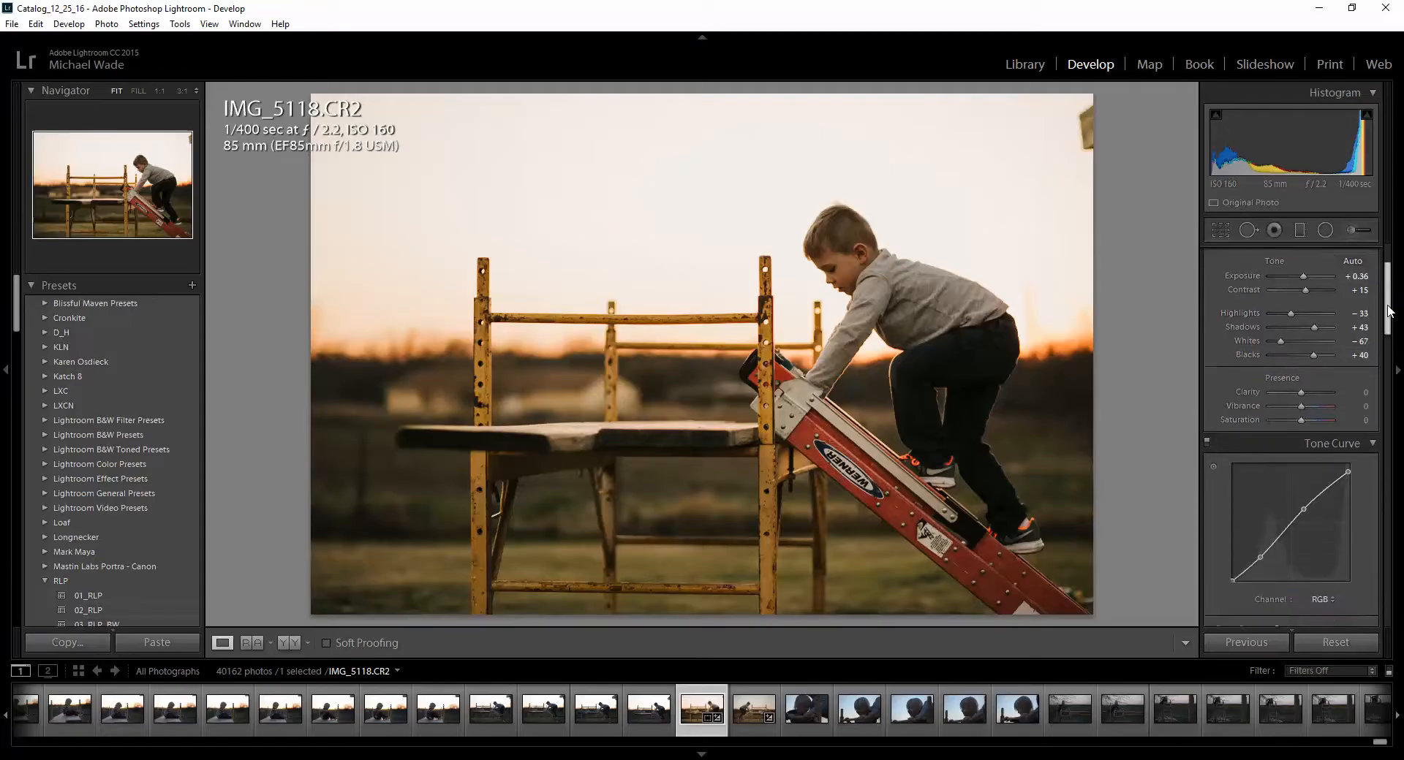
{"action": "scroll", "scroll_direction": "down", "scroll_amount": 3}
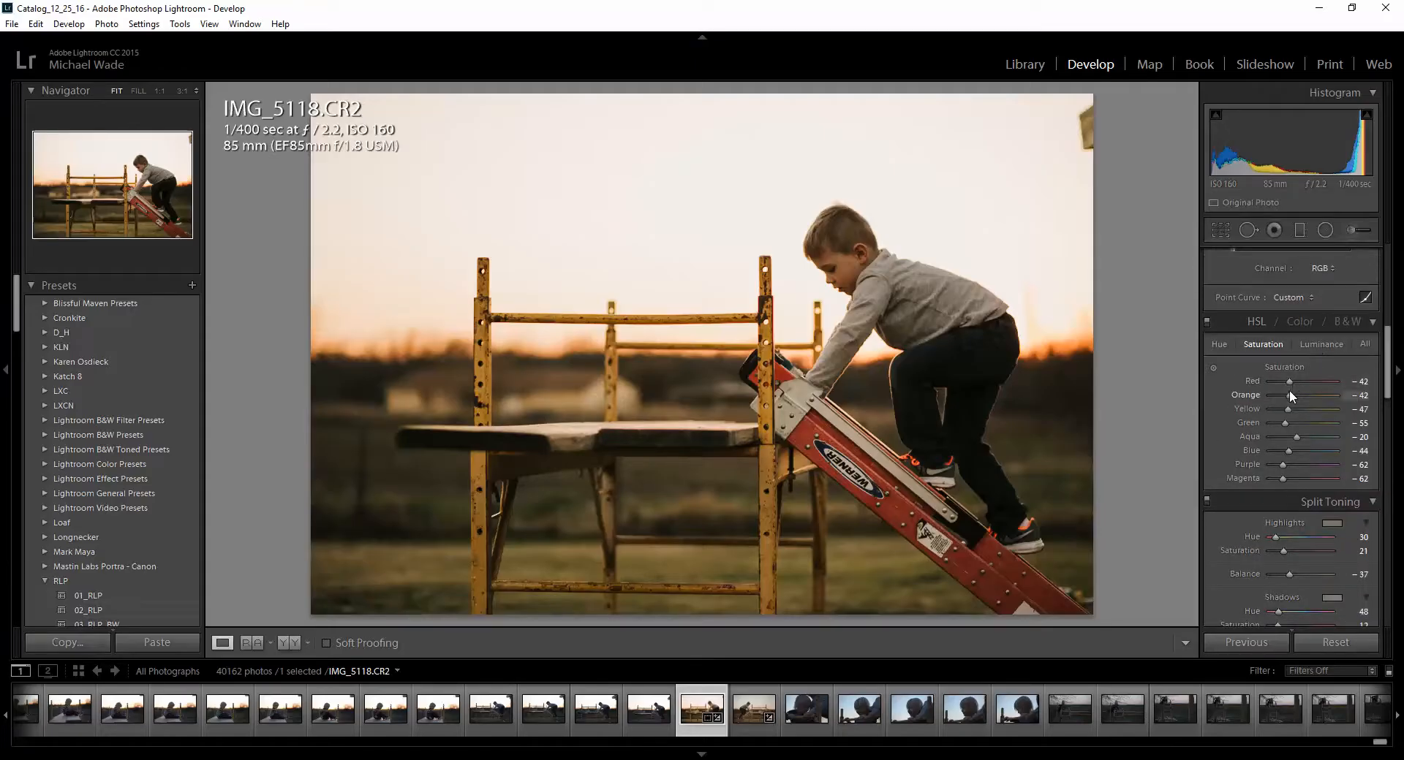
{"action": "mouse_move", "coordinate": [1331, 350]}
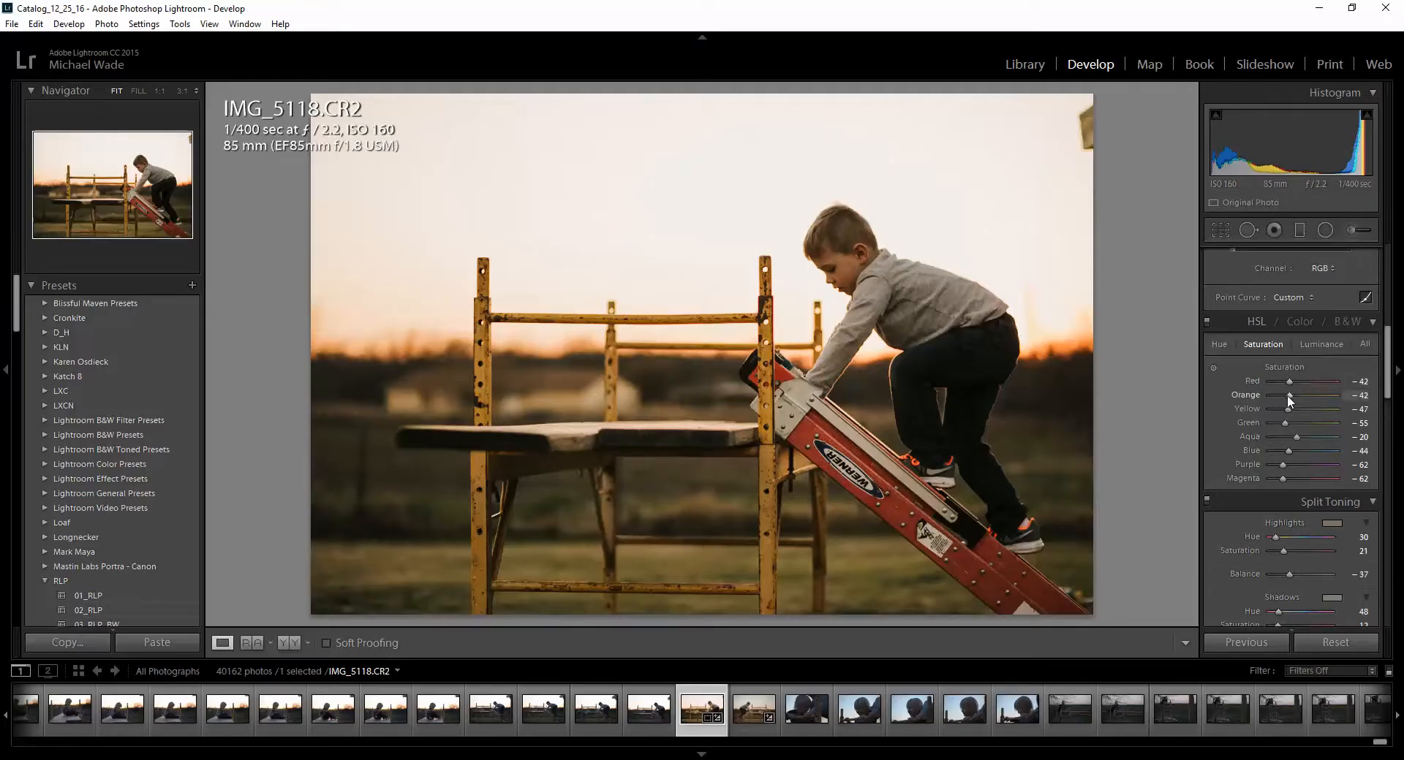
Lower orange saturation slightly, then lift orange luminance to 0 and red luminance to +33
{"action": "left_click_drag", "start_coordinate": [1288, 395], "coordinate": [1286, 395]}
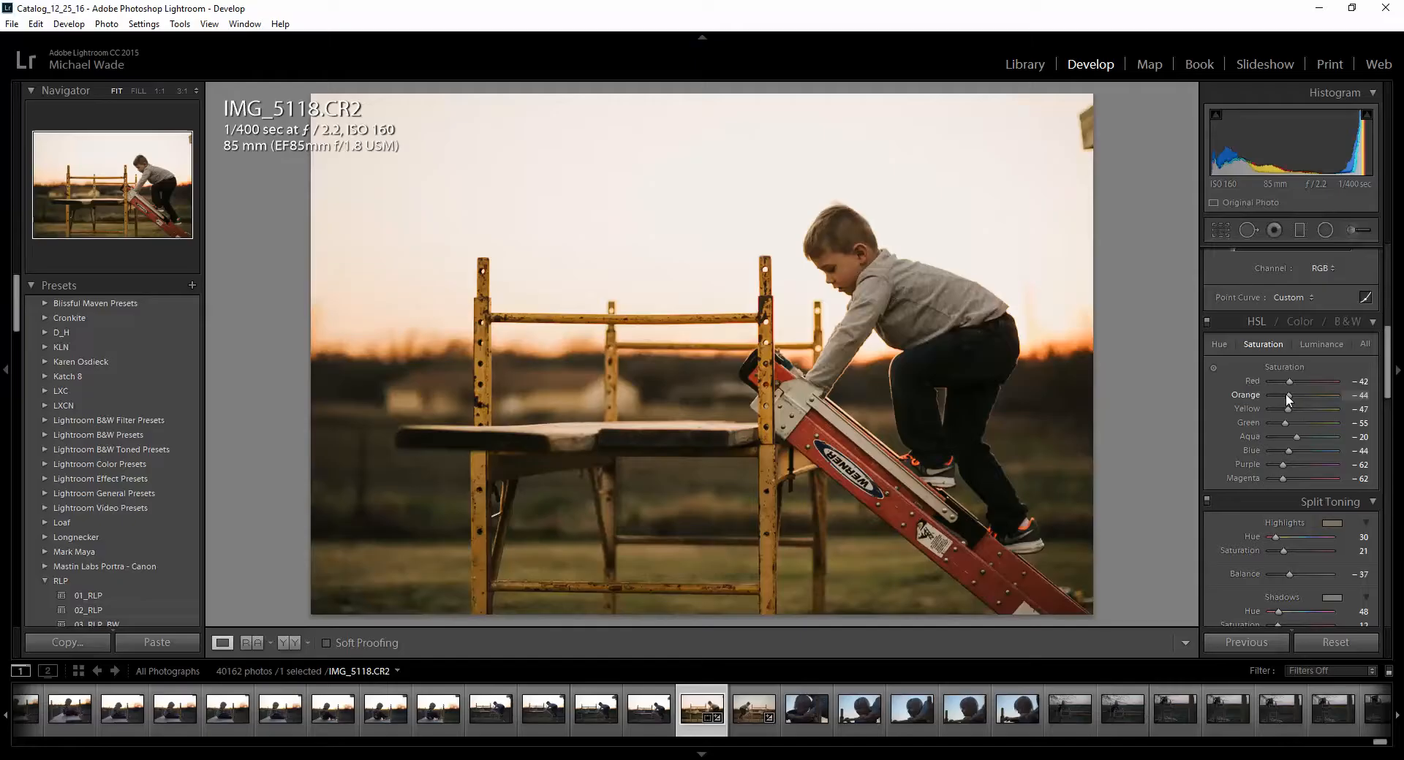
{"action": "left_click", "coordinate": [1320, 343]}
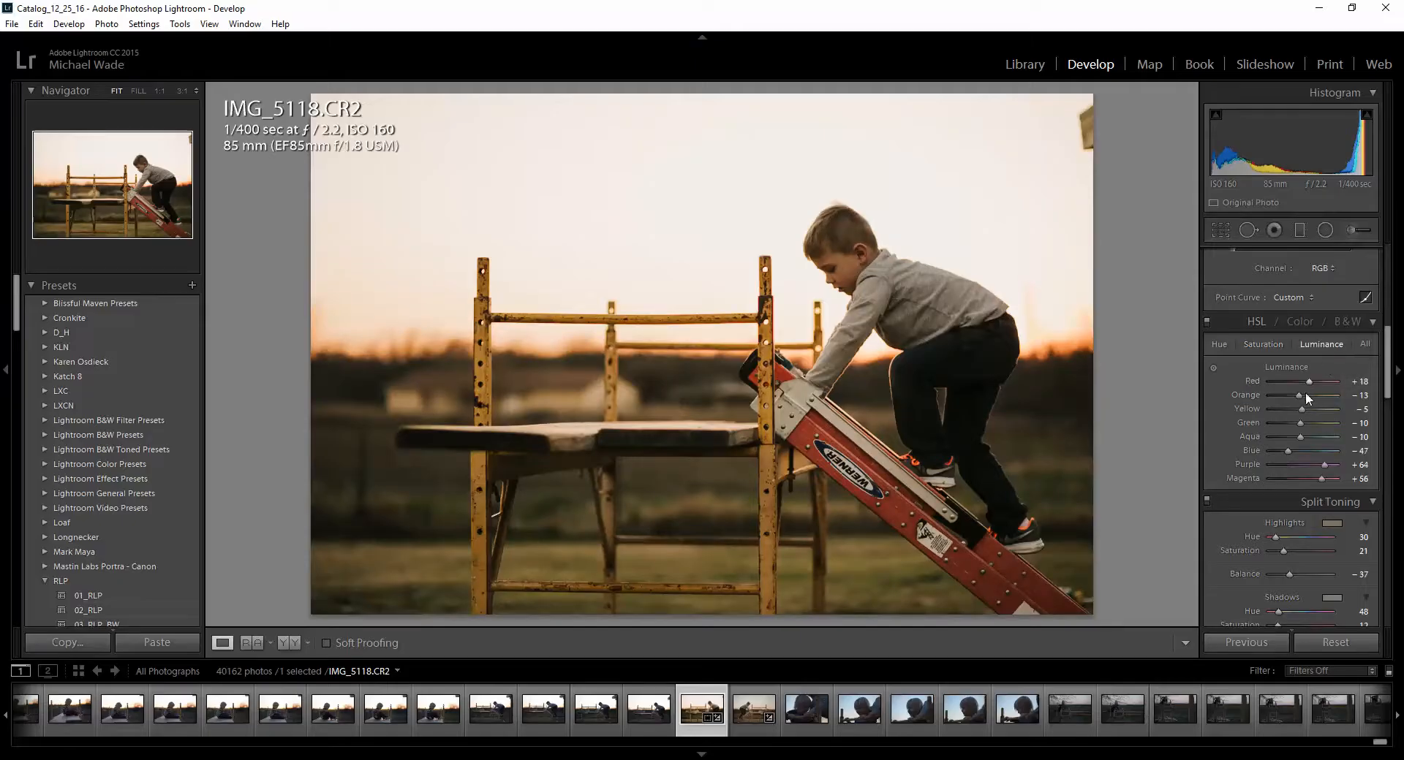
{"action": "left_click_drag", "start_coordinate": [1300, 394], "coordinate": [1307, 394]}
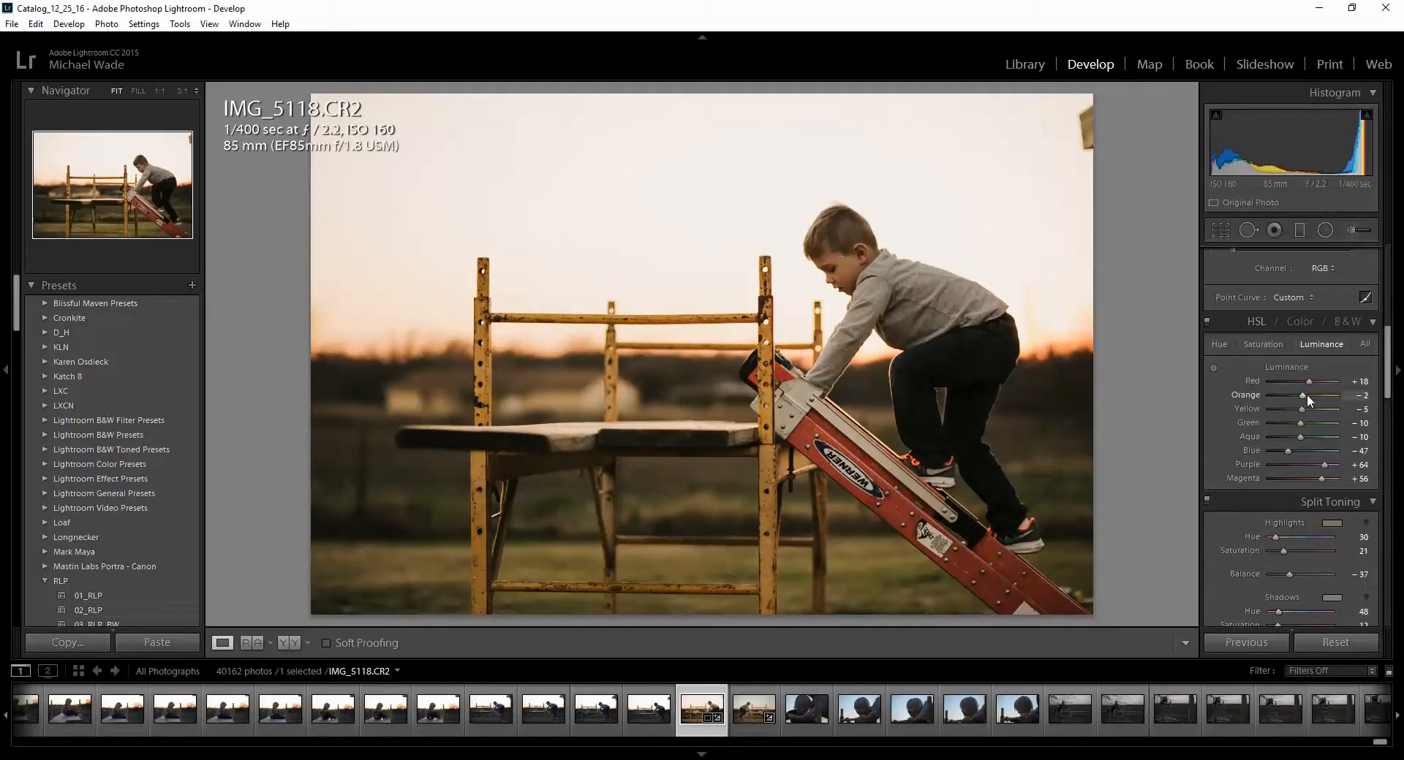
{"action": "left_click_drag", "start_coordinate": [1307, 395], "coordinate": [1316, 396]}
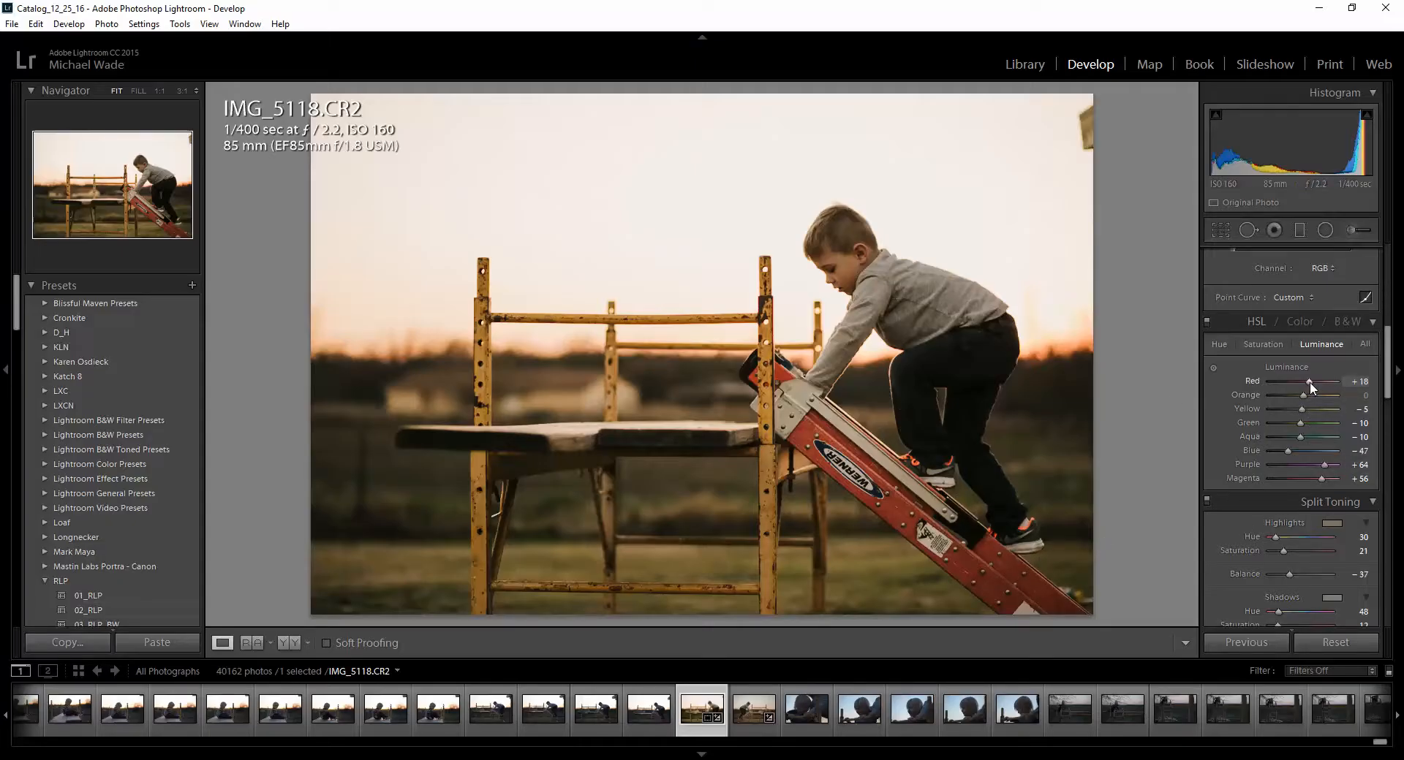
{"action": "left_click_drag", "start_coordinate": [1312, 381], "coordinate": [1327, 381]}
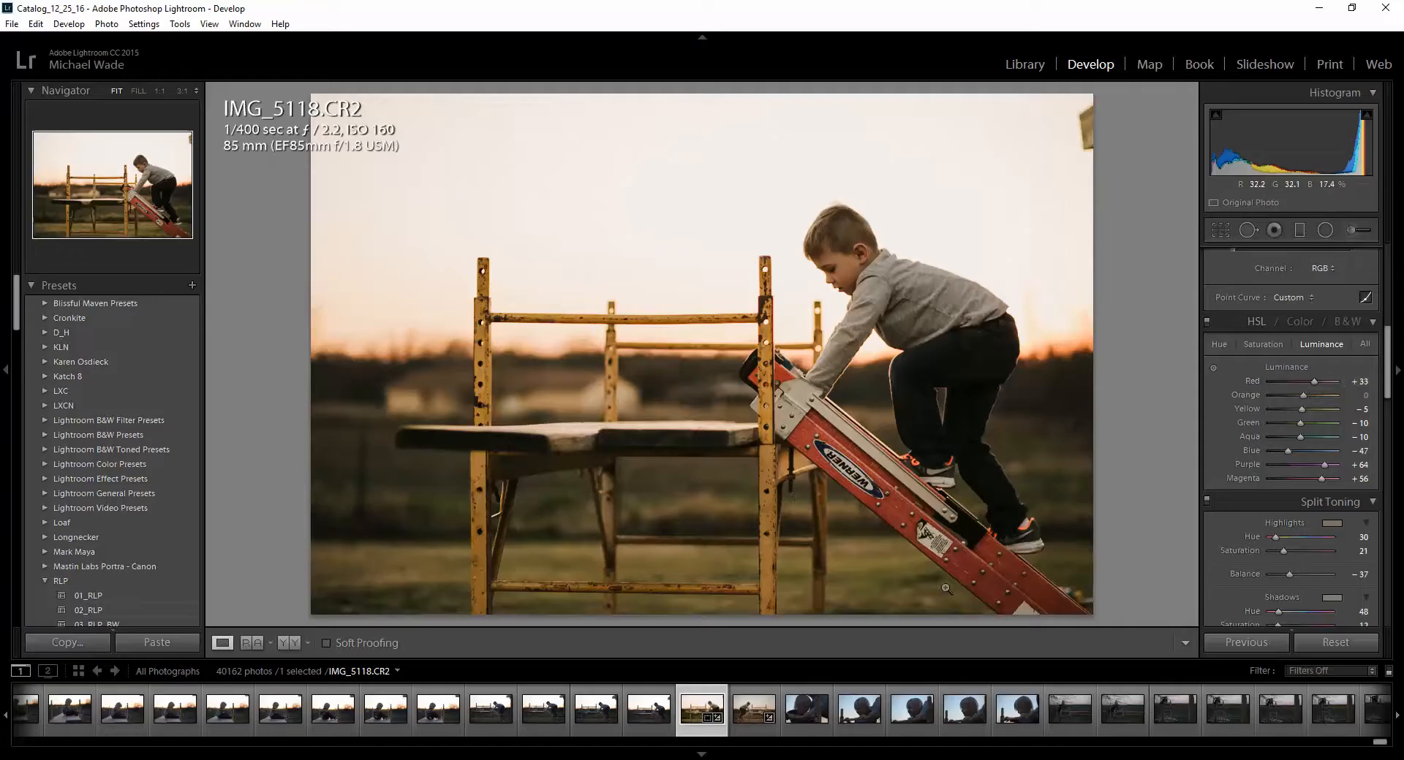
Restore some red saturation, settling it around -24 so the ladder stands out
{"action": "left_click", "coordinate": [1263, 343]}
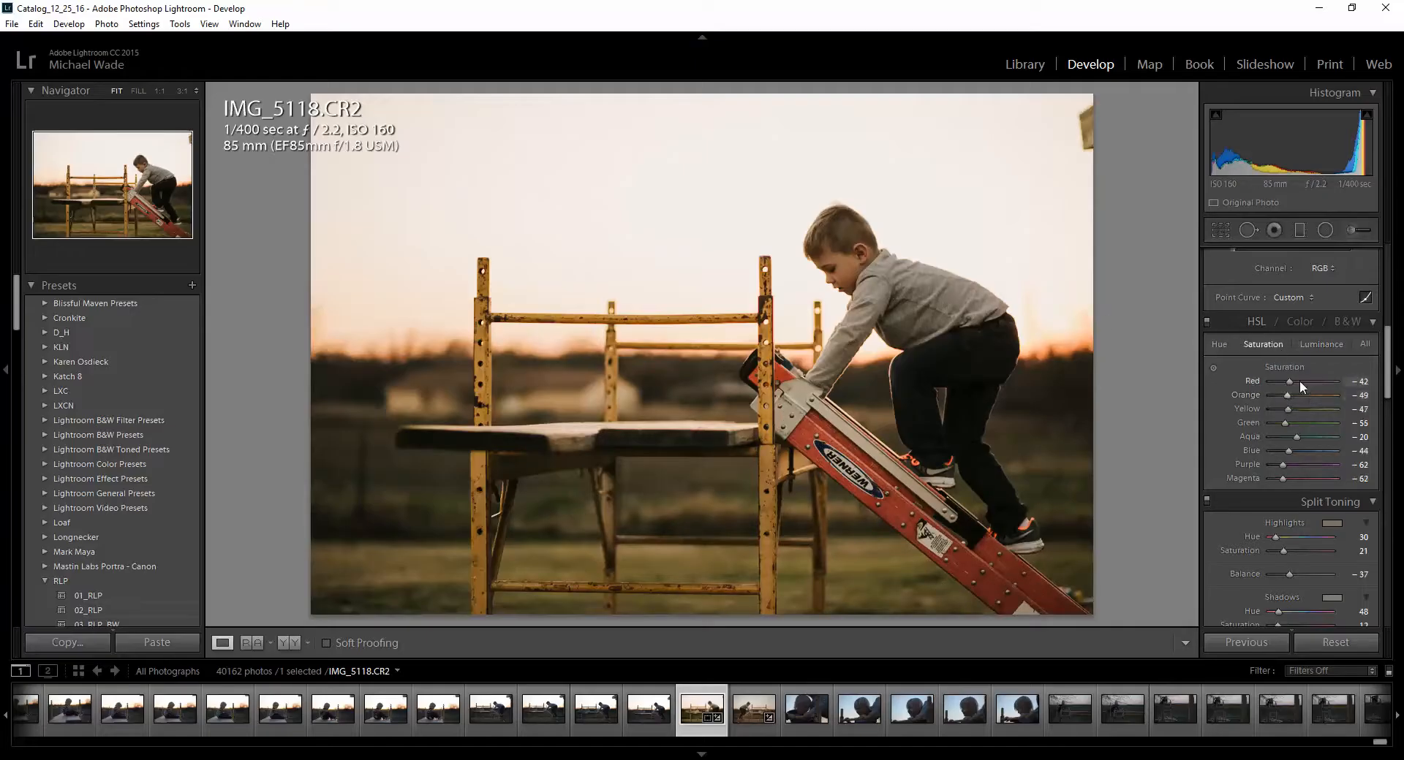
{"action": "left_click_drag", "start_coordinate": [1288, 381], "coordinate": [1296, 381]}
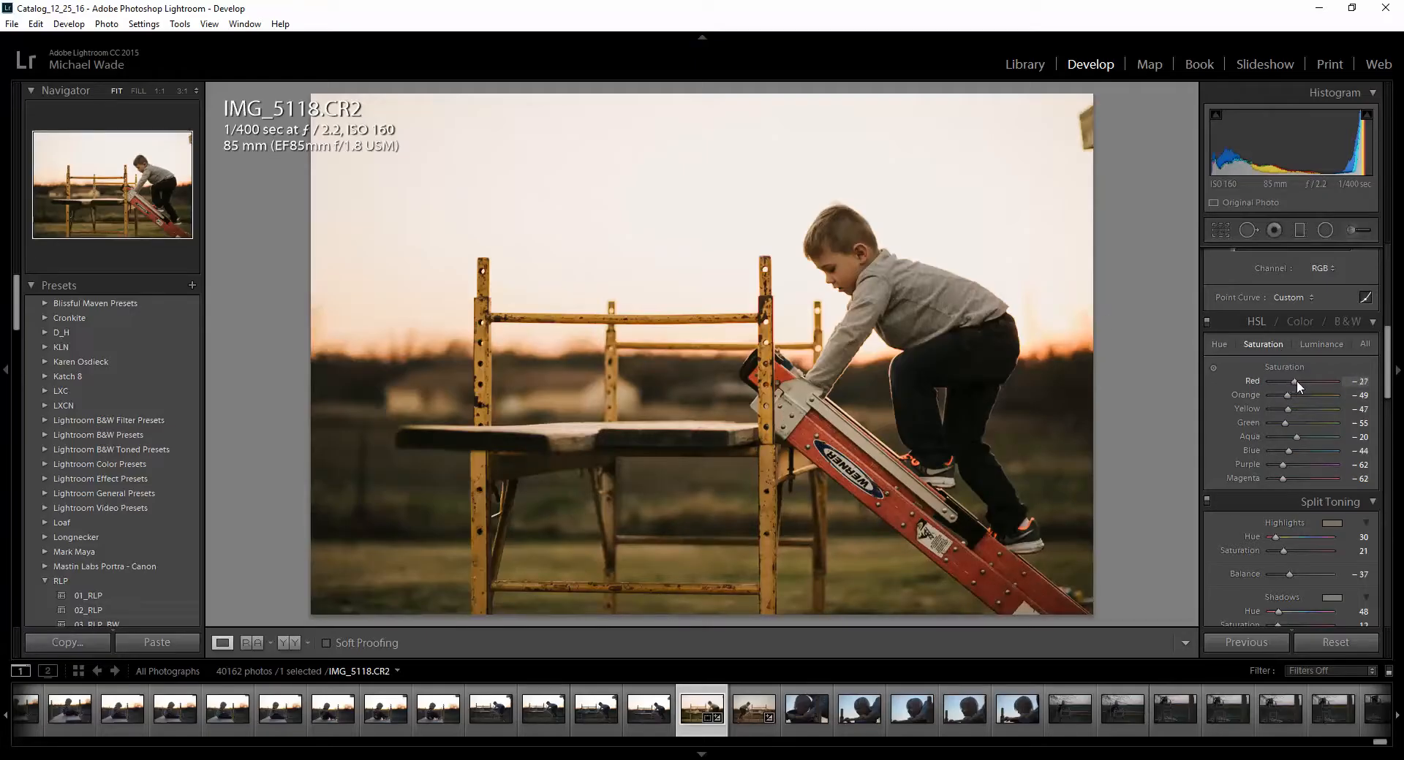
{"action": "left_click_drag", "start_coordinate": [1304, 379], "coordinate": [1299, 380]}
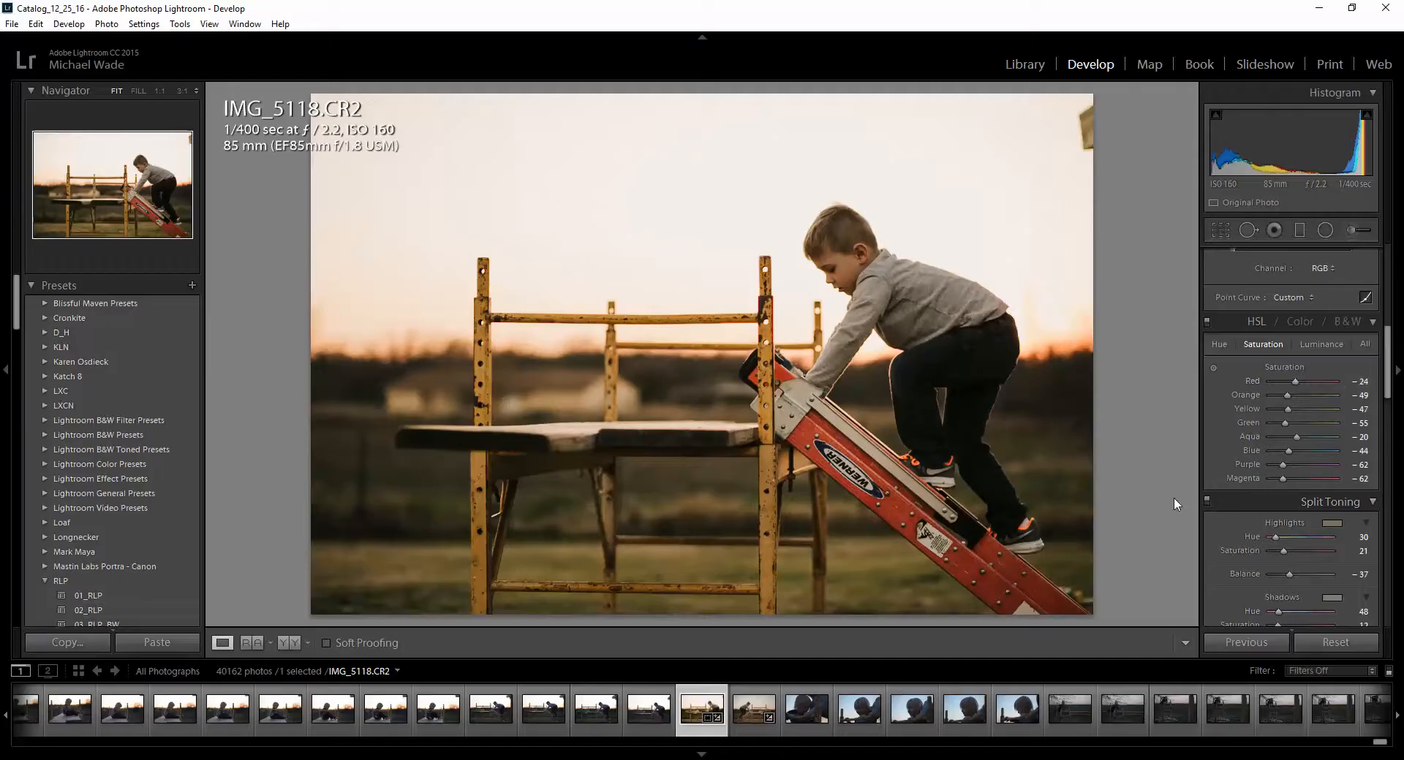
{"action": "mouse_move", "coordinate": [1283, 408]}
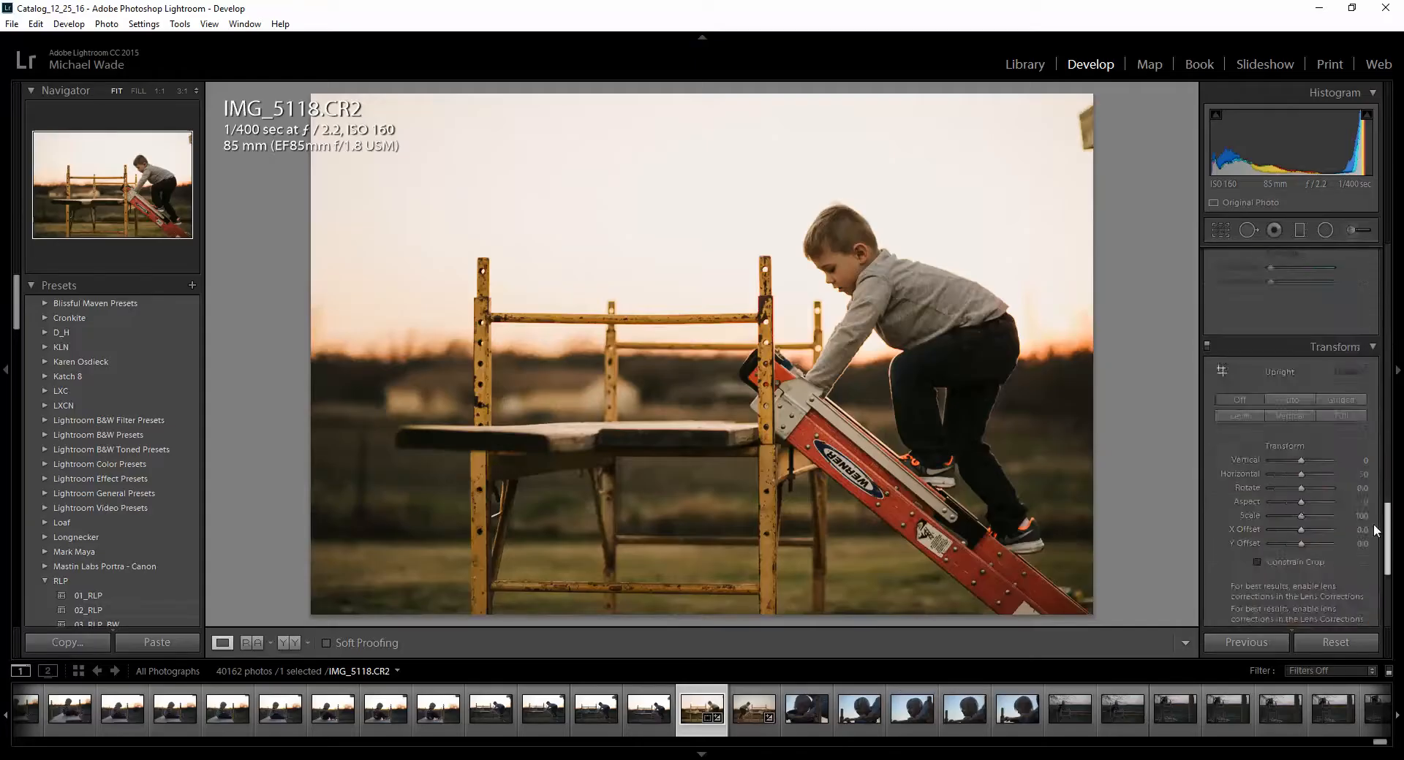
Lift the blacks to about +52 in the Basic panel
{"action": "scroll", "scroll_direction": "down", "scroll_amount": 3}
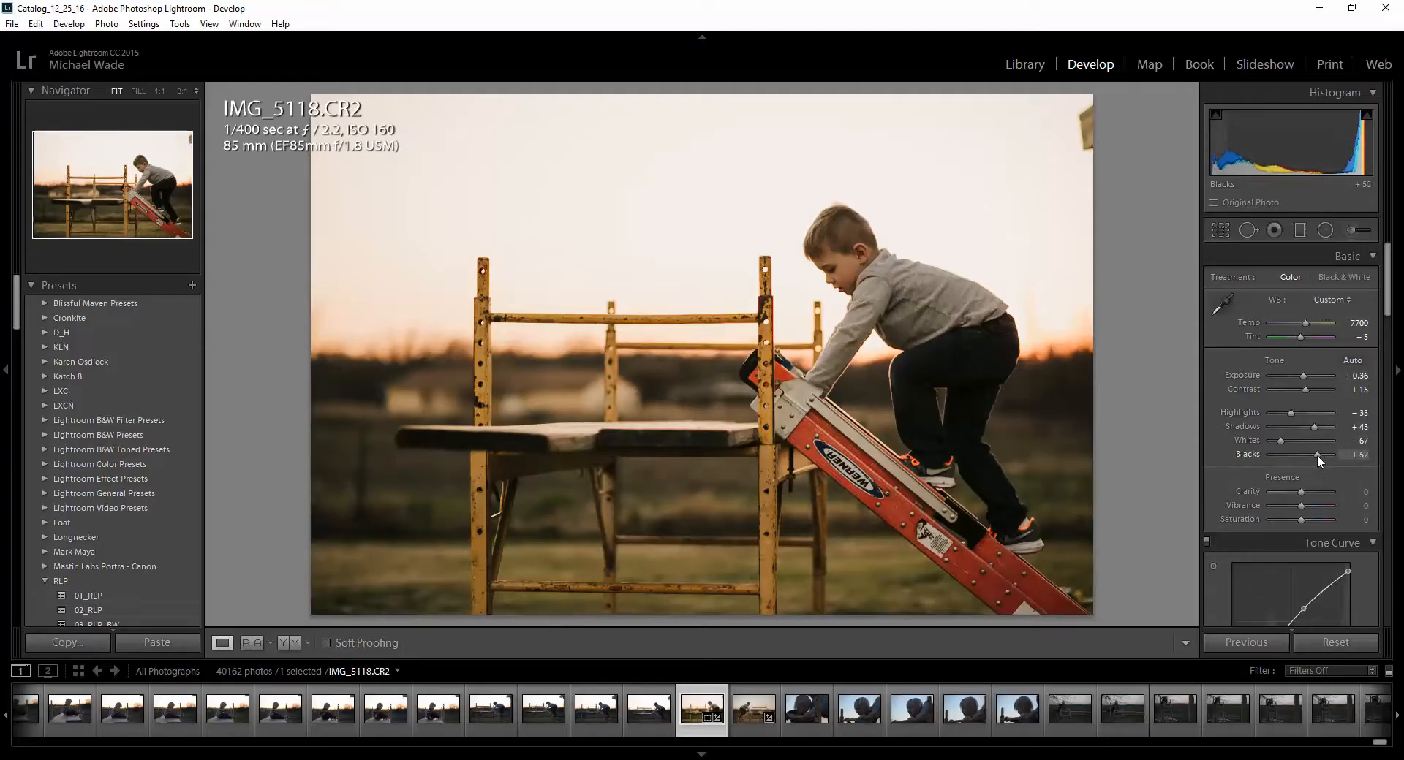
{"action": "left_click_drag", "start_coordinate": [1320, 454], "coordinate": [1309, 454]}
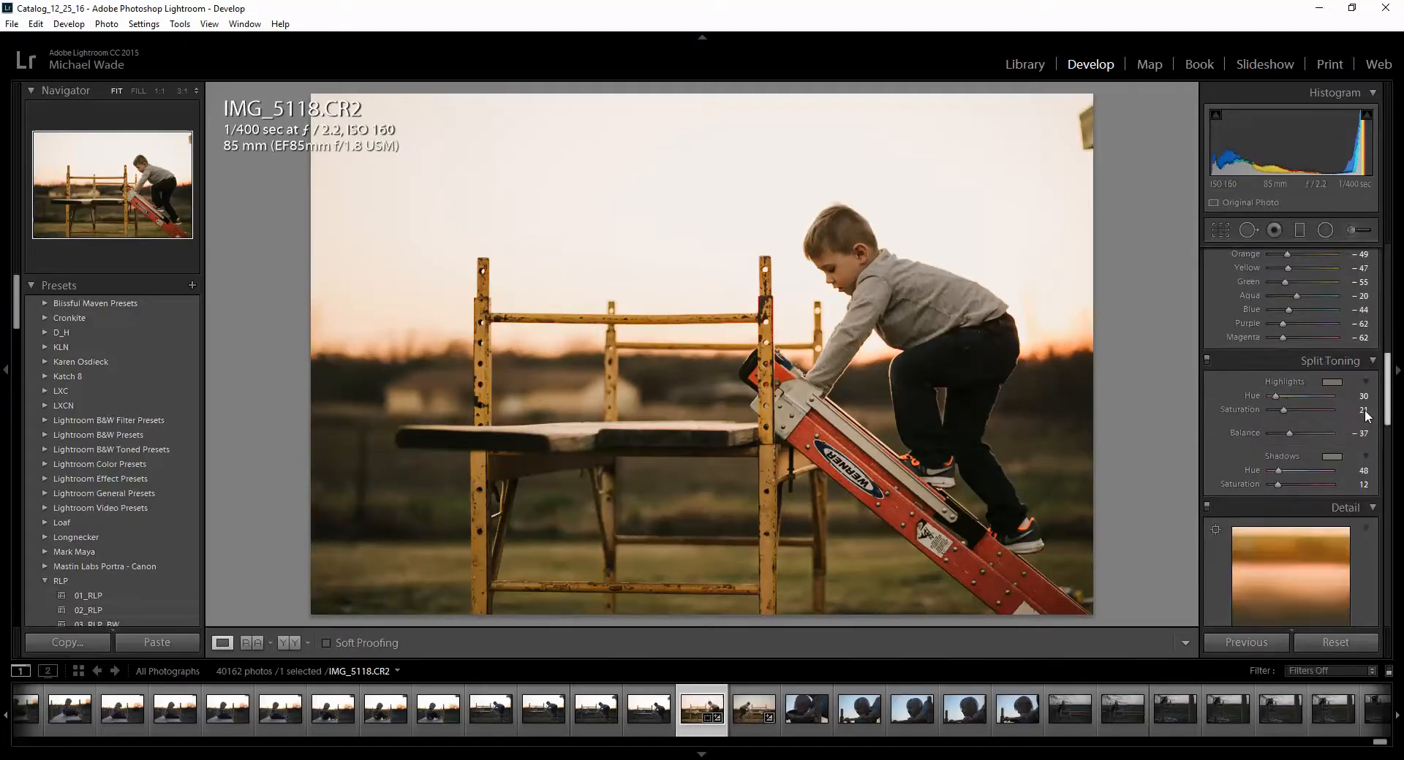
{"action": "left_click", "coordinate": [1263, 254]}
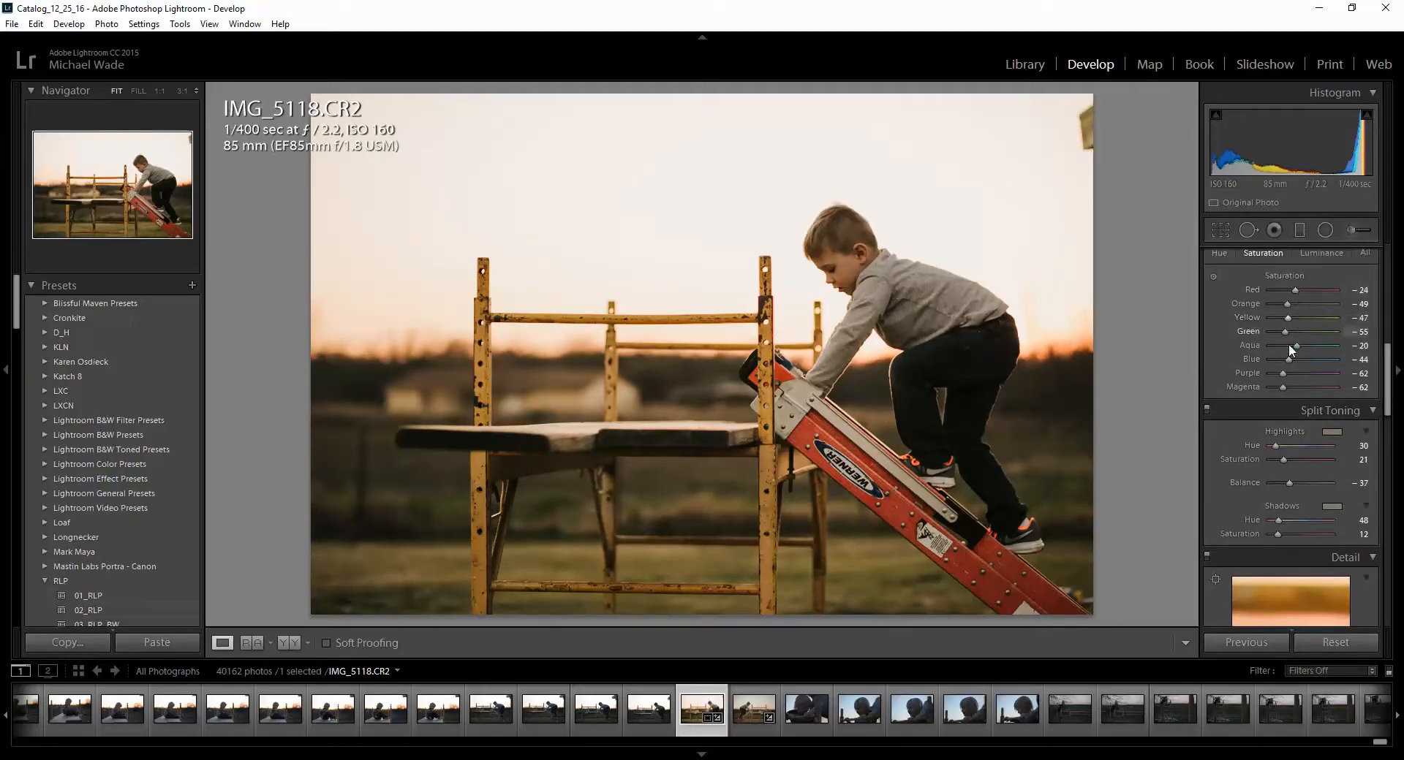
{"action": "left_click", "coordinate": [1320, 254]}
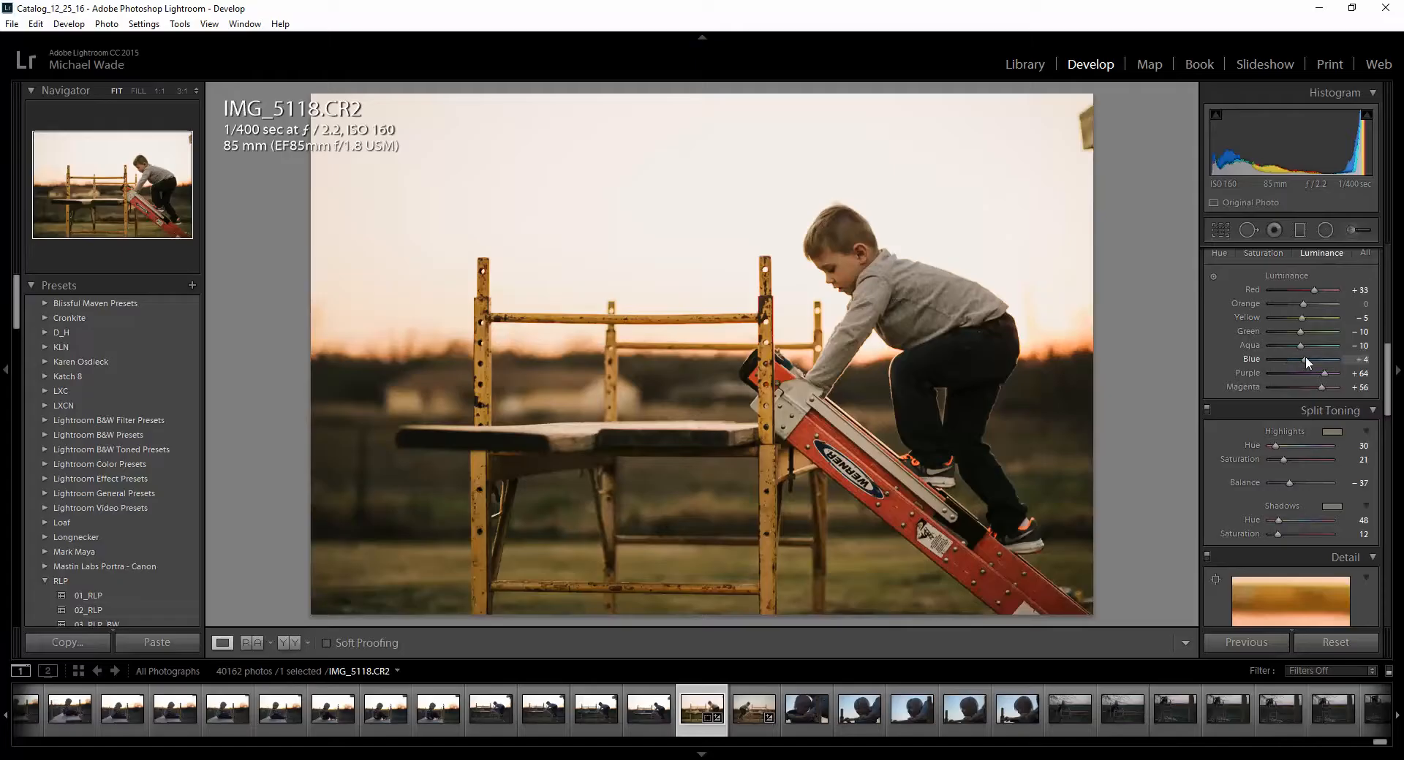
Darken the blue tones, settling blue luminance at about +20
{"action": "left_click_drag", "start_coordinate": [1304, 359], "coordinate": [1343, 359]}
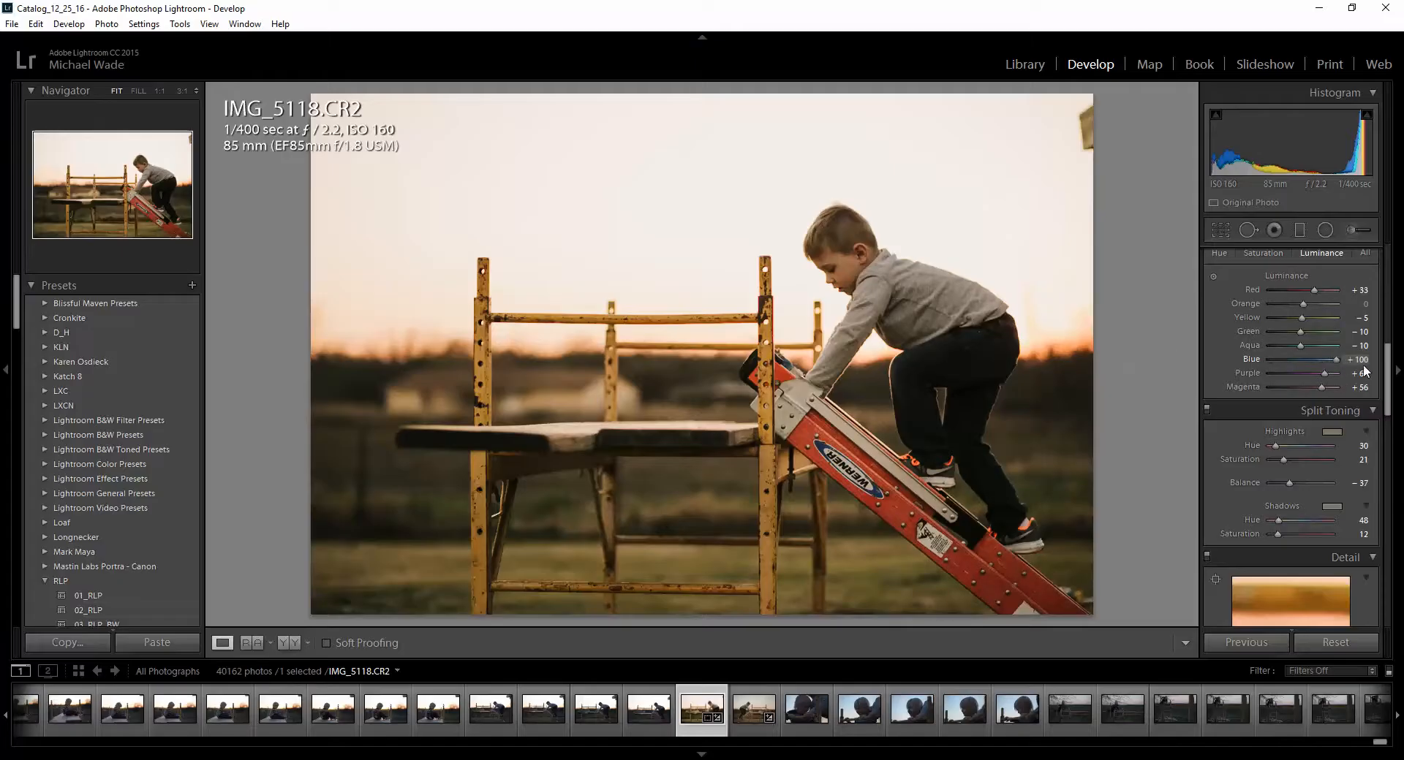
{"action": "left_click_drag", "start_coordinate": [1340, 359], "coordinate": [1287, 359]}
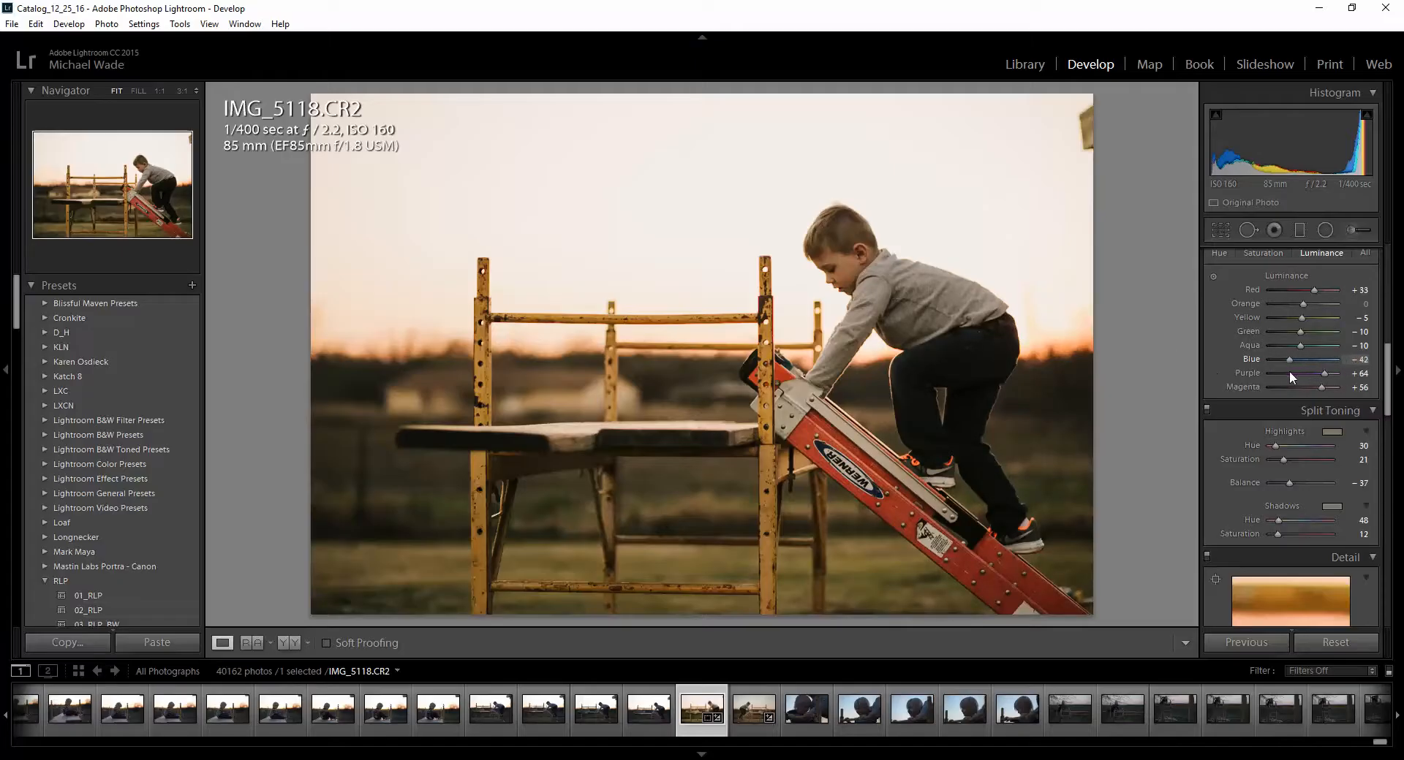
{"action": "left_click_drag", "start_coordinate": [1311, 359], "coordinate": [1347, 359]}
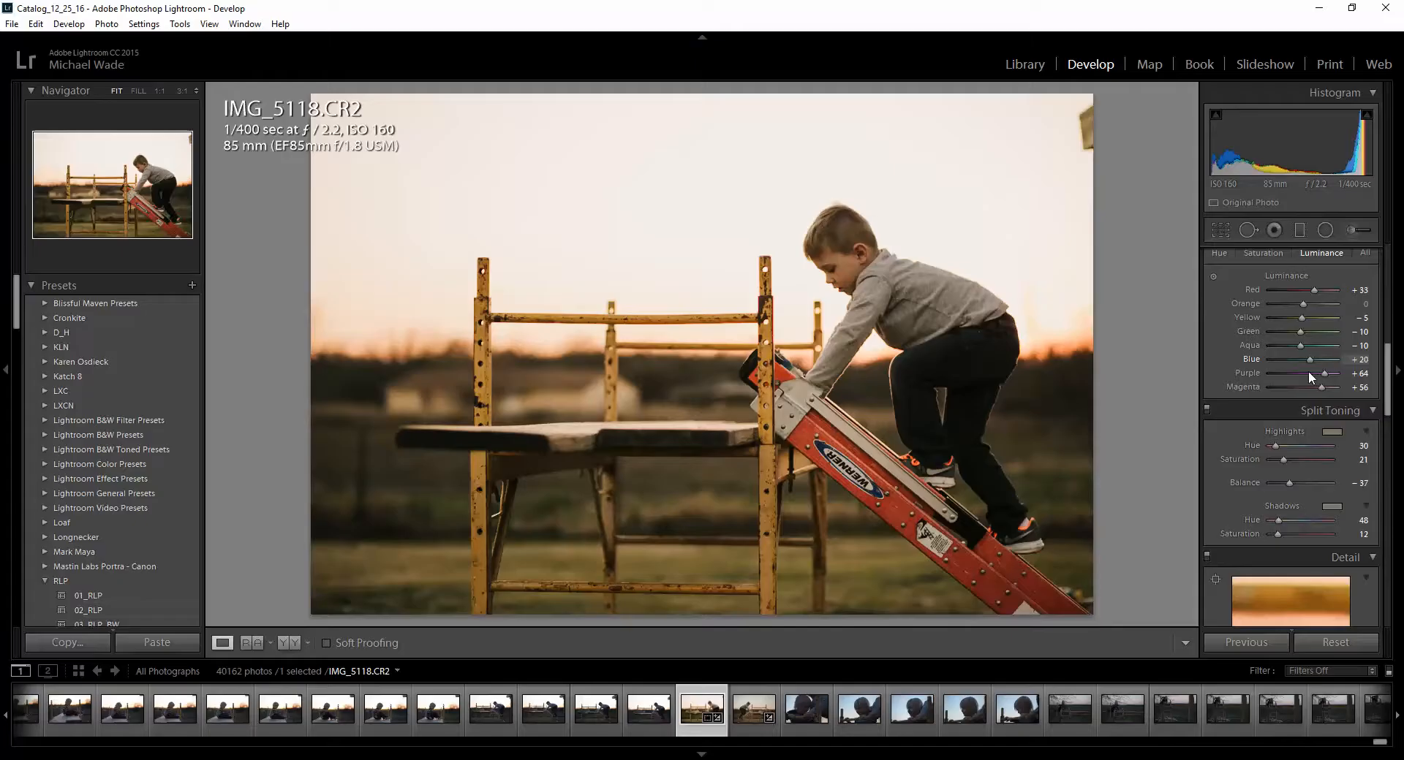
{"action": "left_click_drag", "start_coordinate": [1327, 358], "coordinate": [1316, 359]}
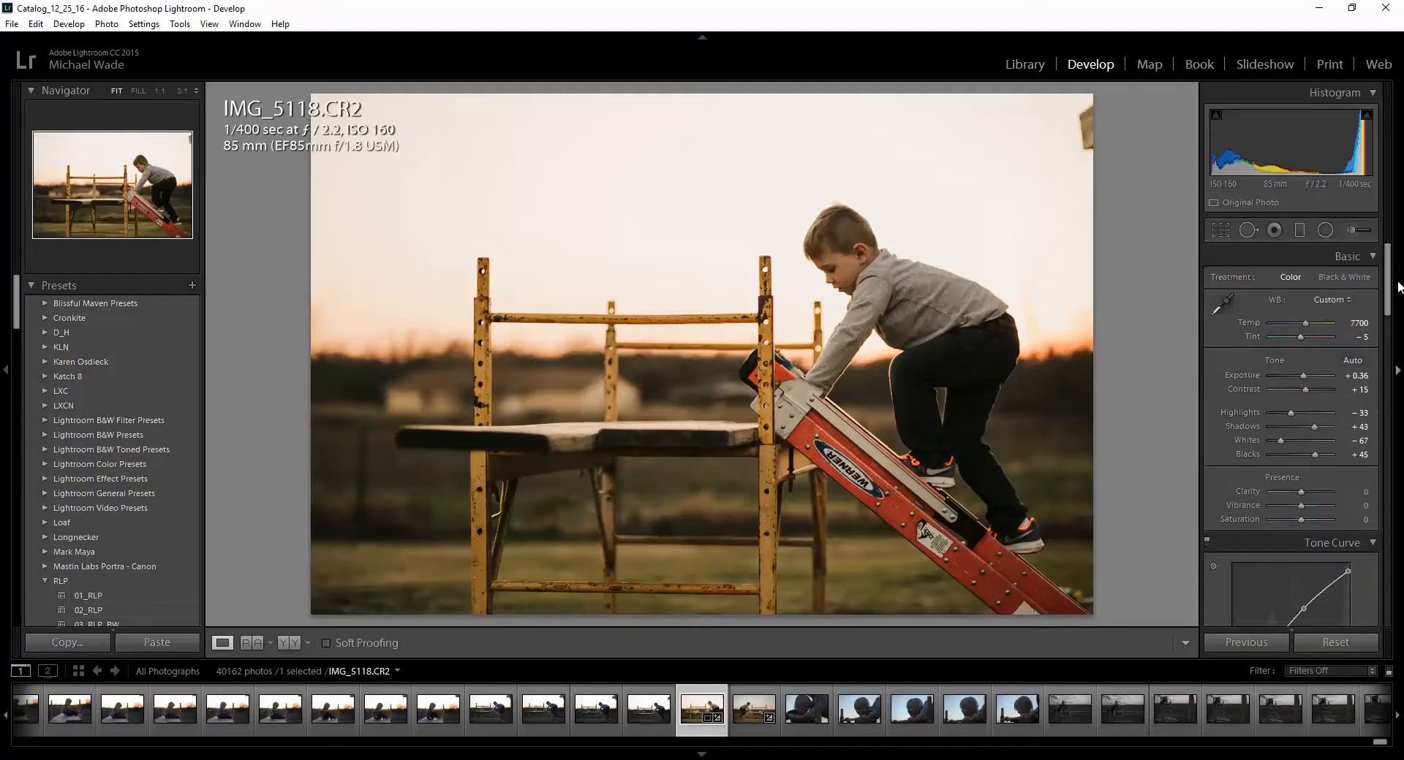
Lift the shadows and pull the highlights all the way down to -98
{"action": "left_click_drag", "start_coordinate": [1304, 427], "coordinate": [1316, 427]}
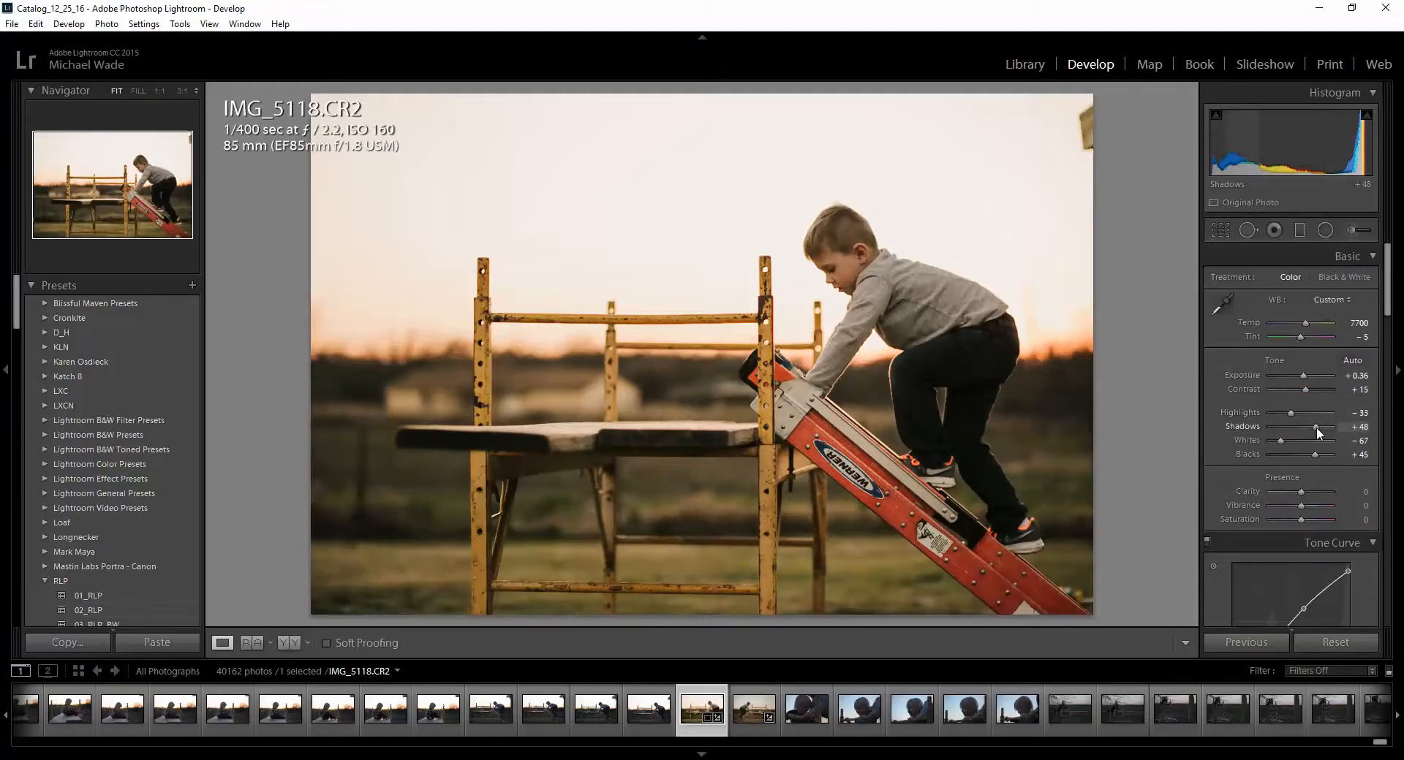
{"action": "left_click_drag", "start_coordinate": [1316, 427], "coordinate": [1329, 427]}
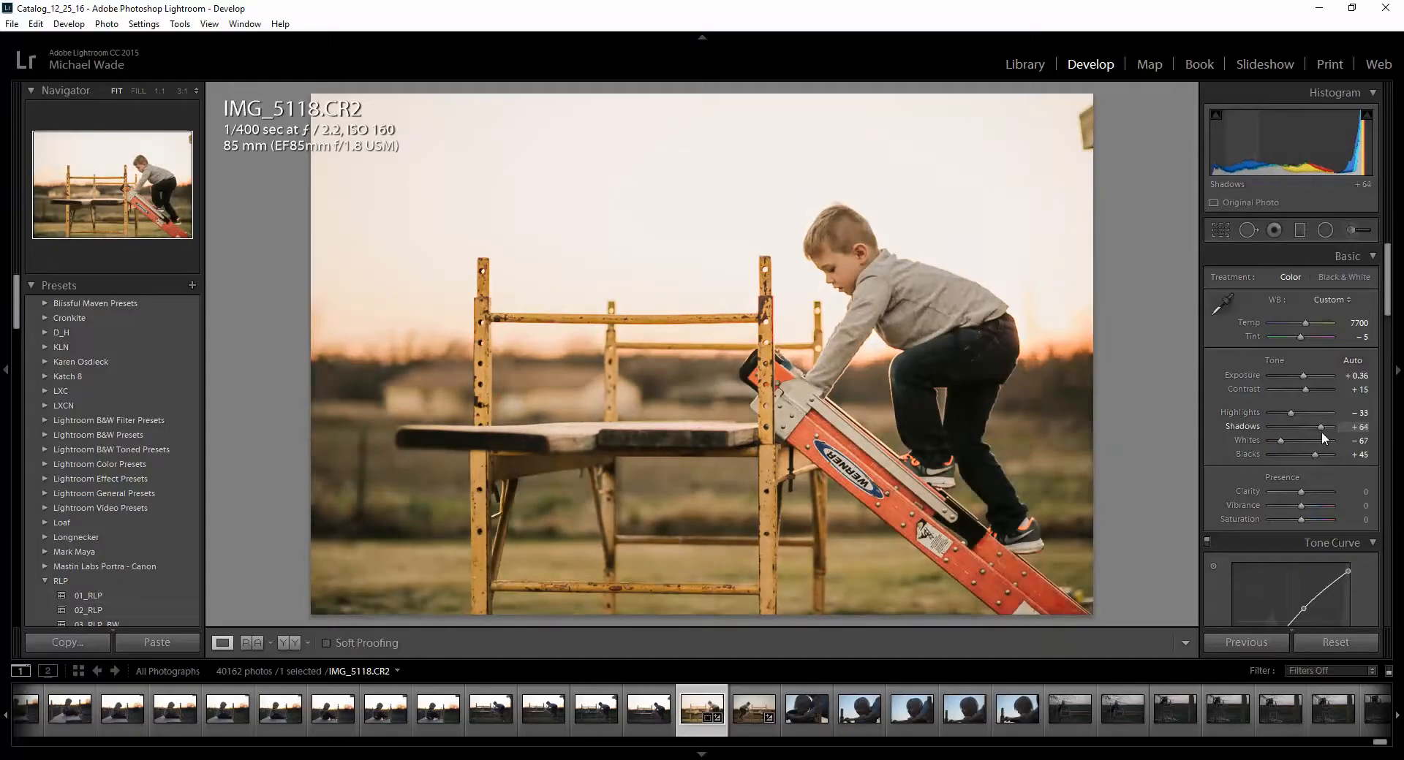
{"action": "left_click_drag", "start_coordinate": [1320, 439], "coordinate": [1312, 438]}
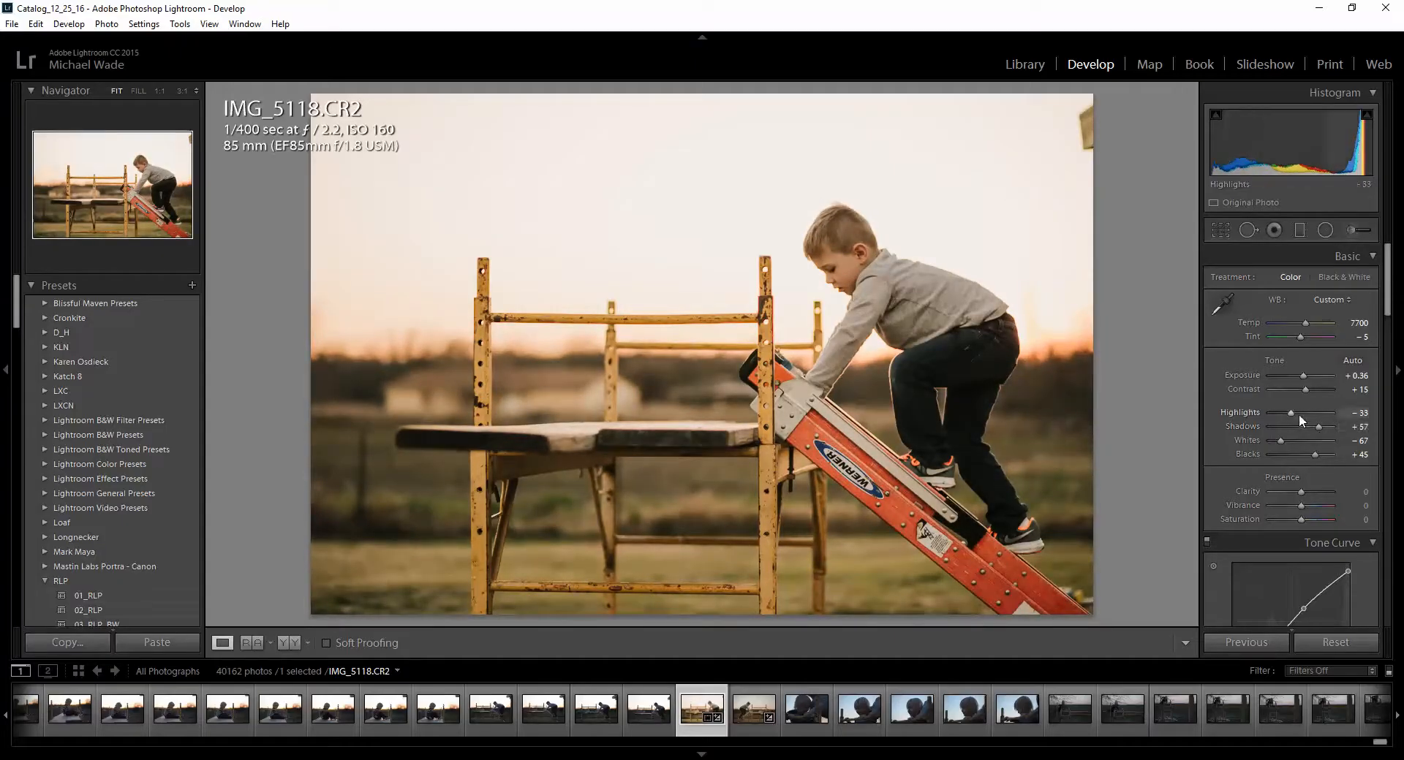
{"action": "left_click_drag", "start_coordinate": [1308, 413], "coordinate": [1256, 413]}
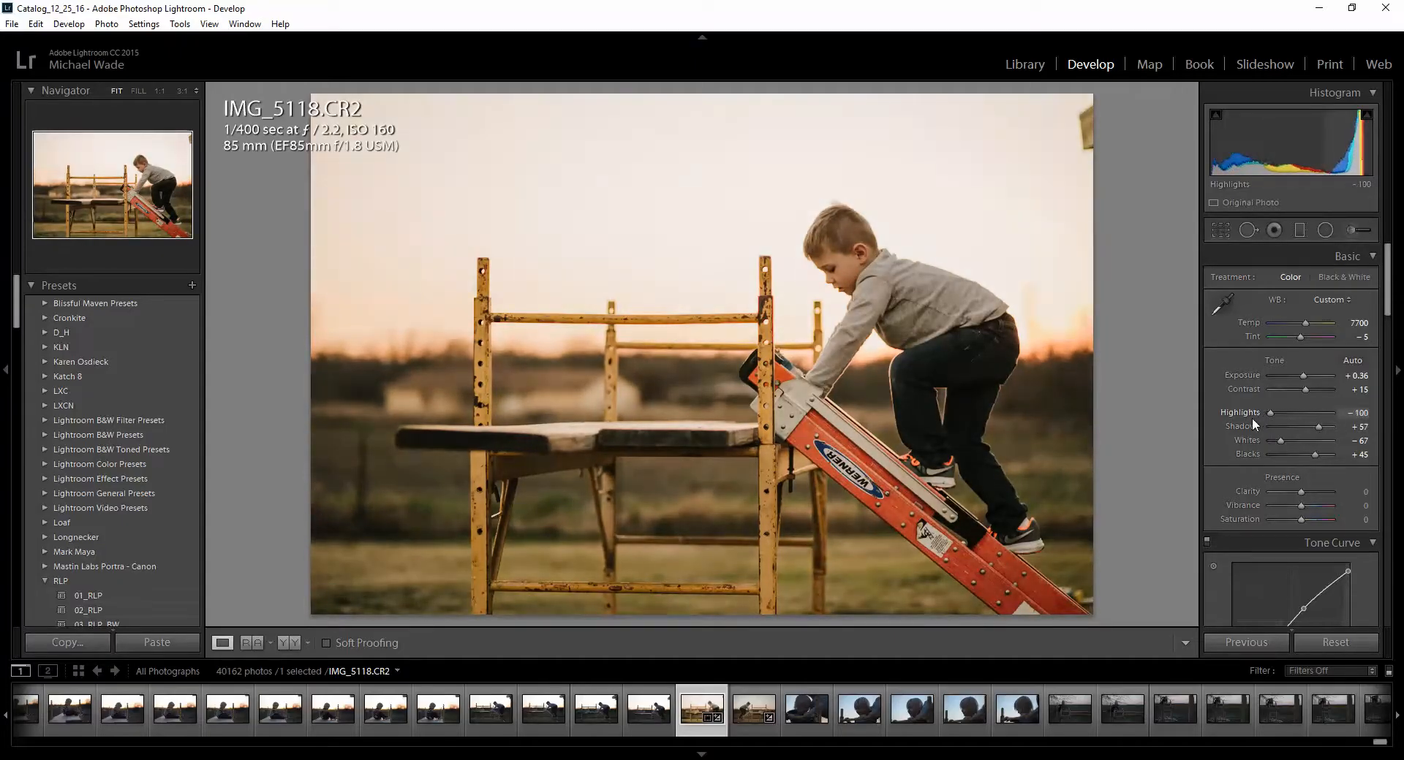
Try lighter blacks, return them to +43, and settle shadows at +52
{"action": "left_click_drag", "start_coordinate": [1307, 414], "coordinate": [1312, 414]}
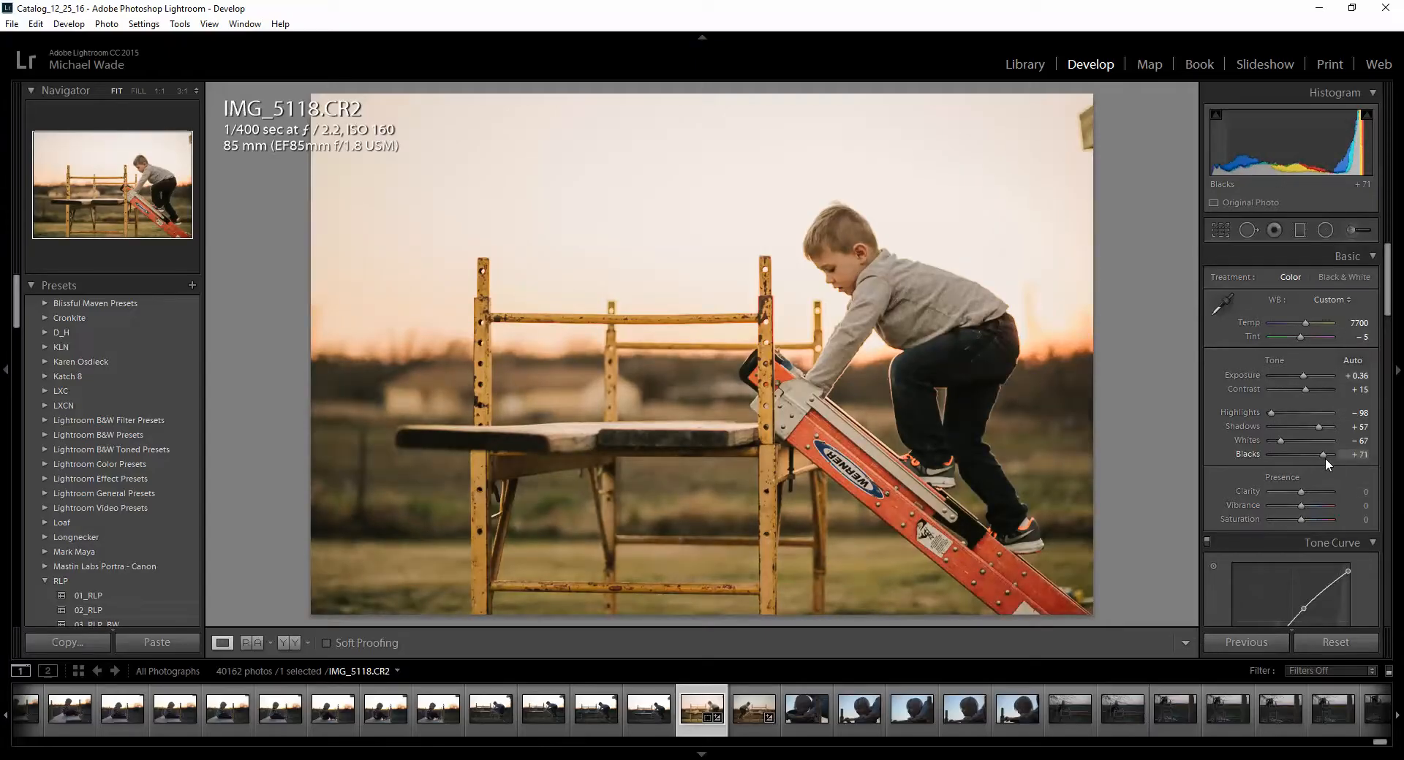
{"action": "left_click_drag", "start_coordinate": [1324, 455], "coordinate": [1314, 455]}
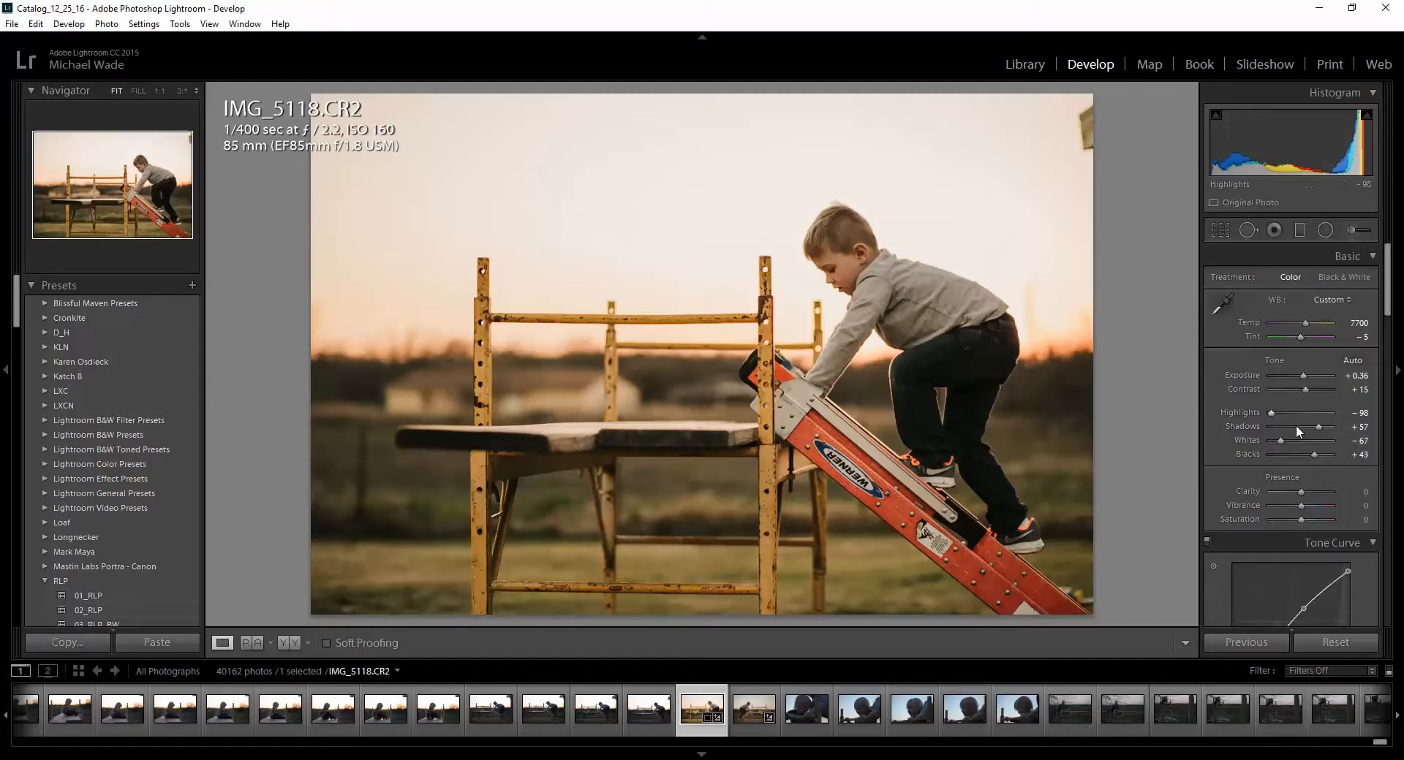
{"action": "left_click_drag", "start_coordinate": [1320, 428], "coordinate": [1316, 429]}
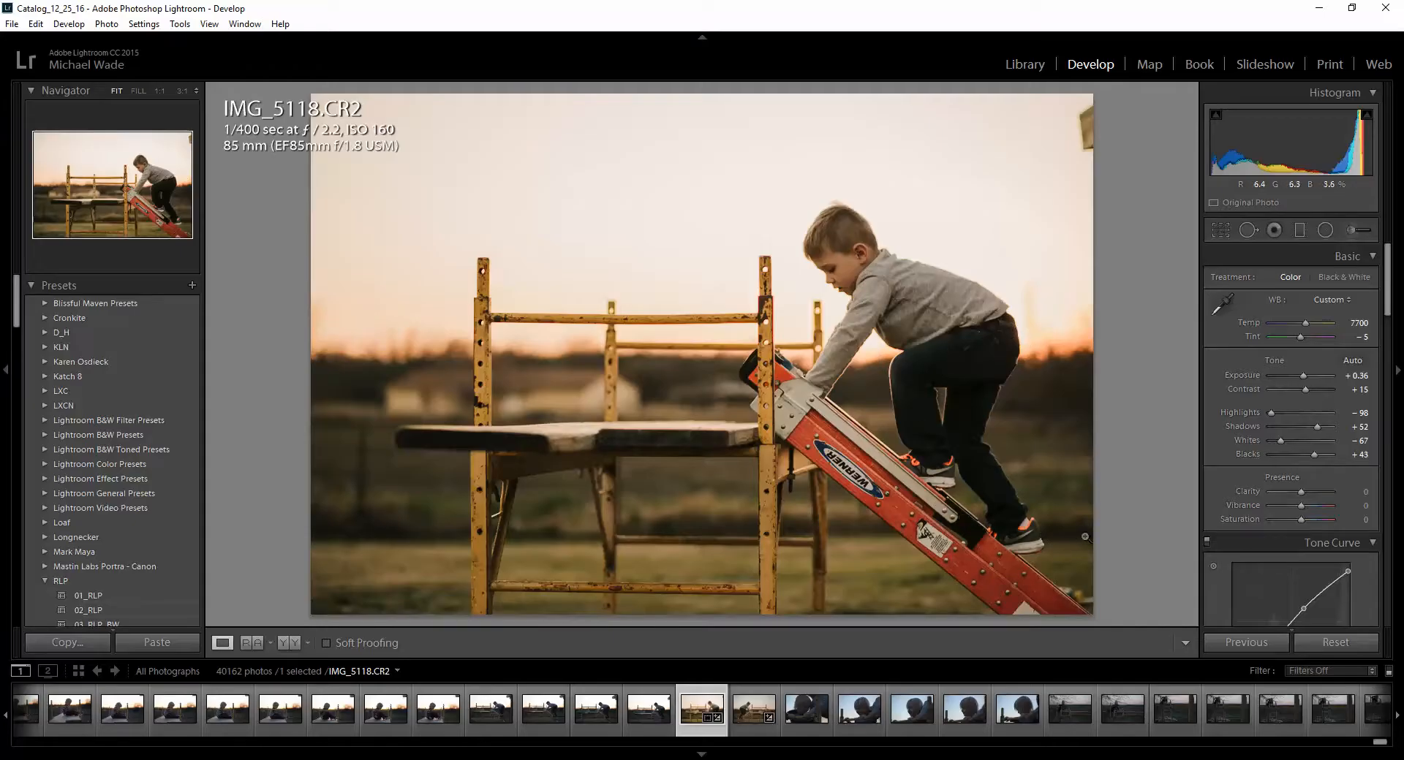
{"action": "mouse_move", "coordinate": [630, 406]}
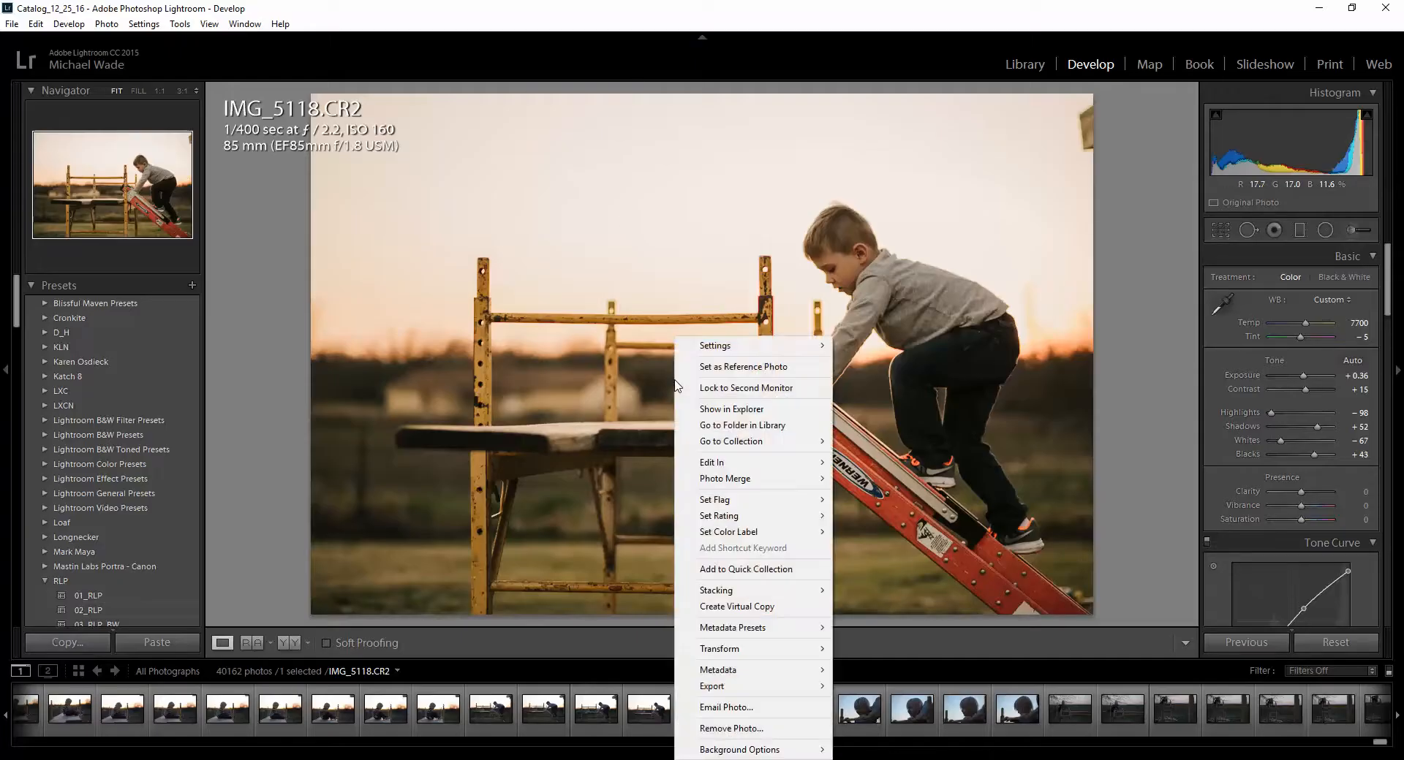
{"action": "mouse_move", "coordinate": [743, 463]}
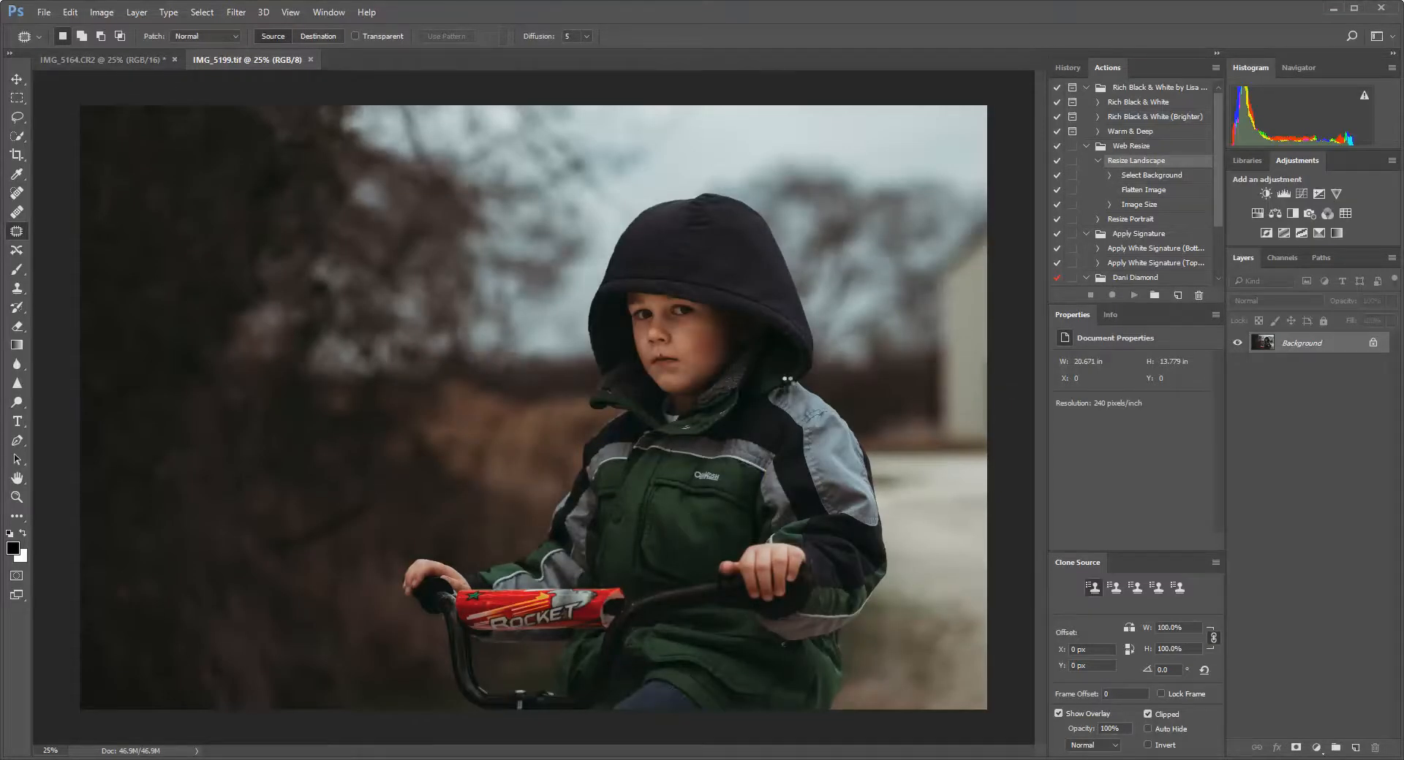
Bring up the opened photo in Photoshop and clear any selection on the canvas
{"action": "left_click", "coordinate": [387, 59]}
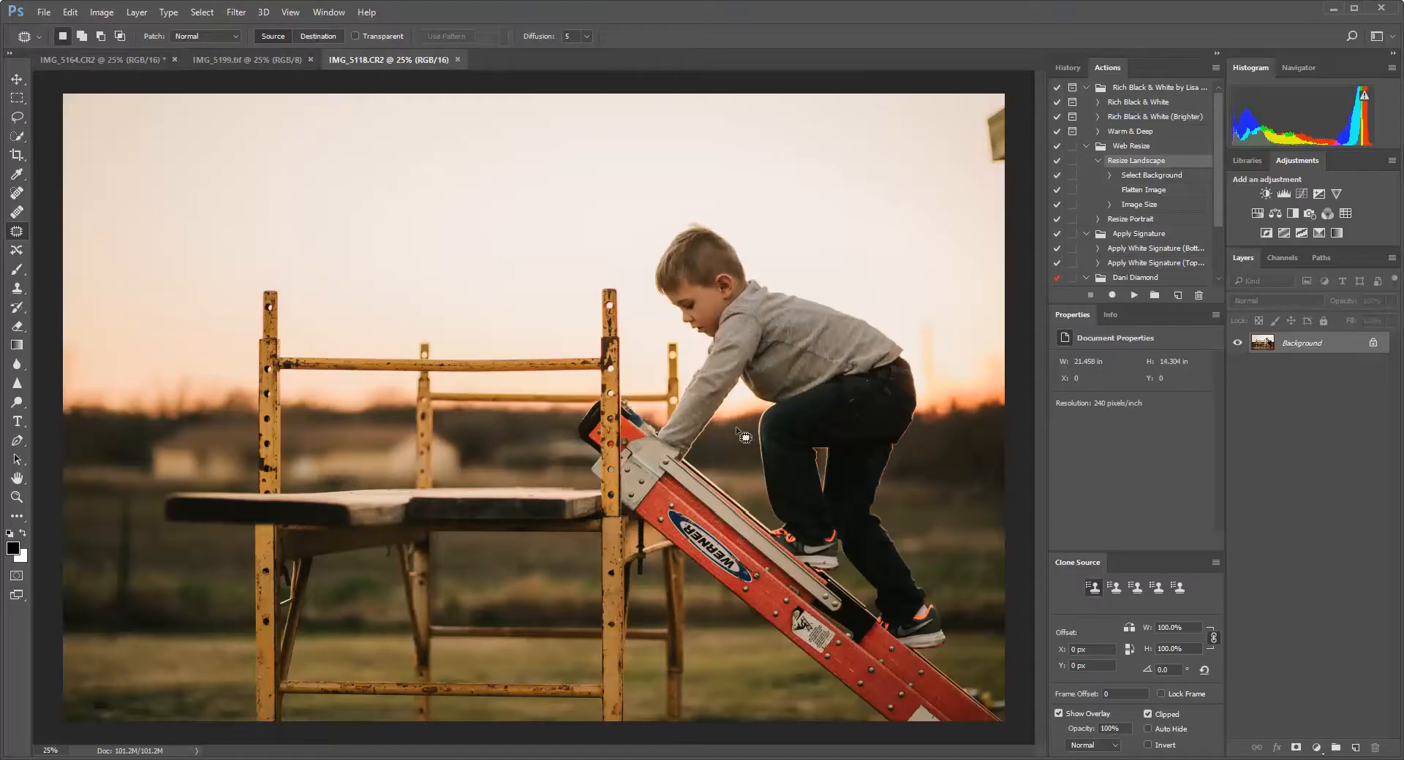
{"action": "mouse_move", "coordinate": [1010, 151]}
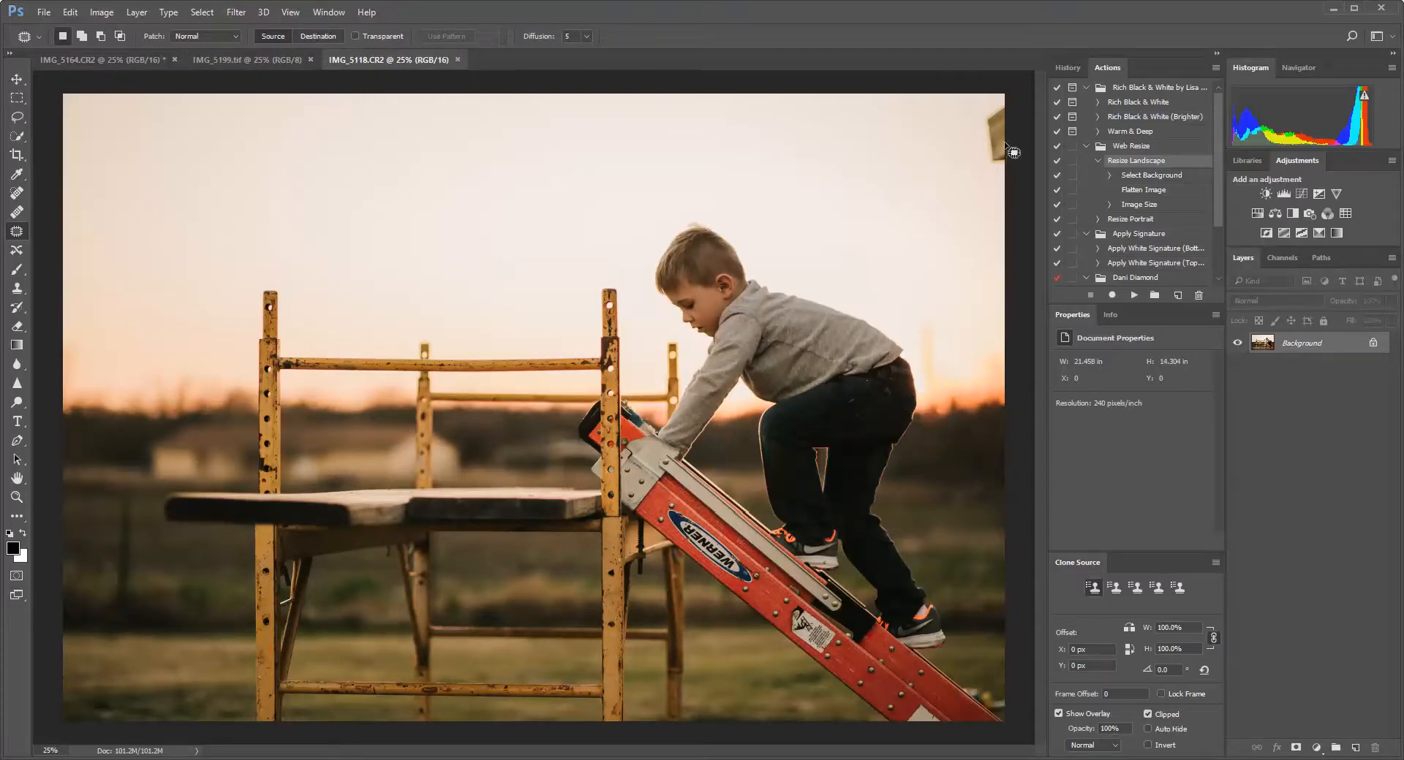
{"action": "mouse_move", "coordinate": [1000, 115]}
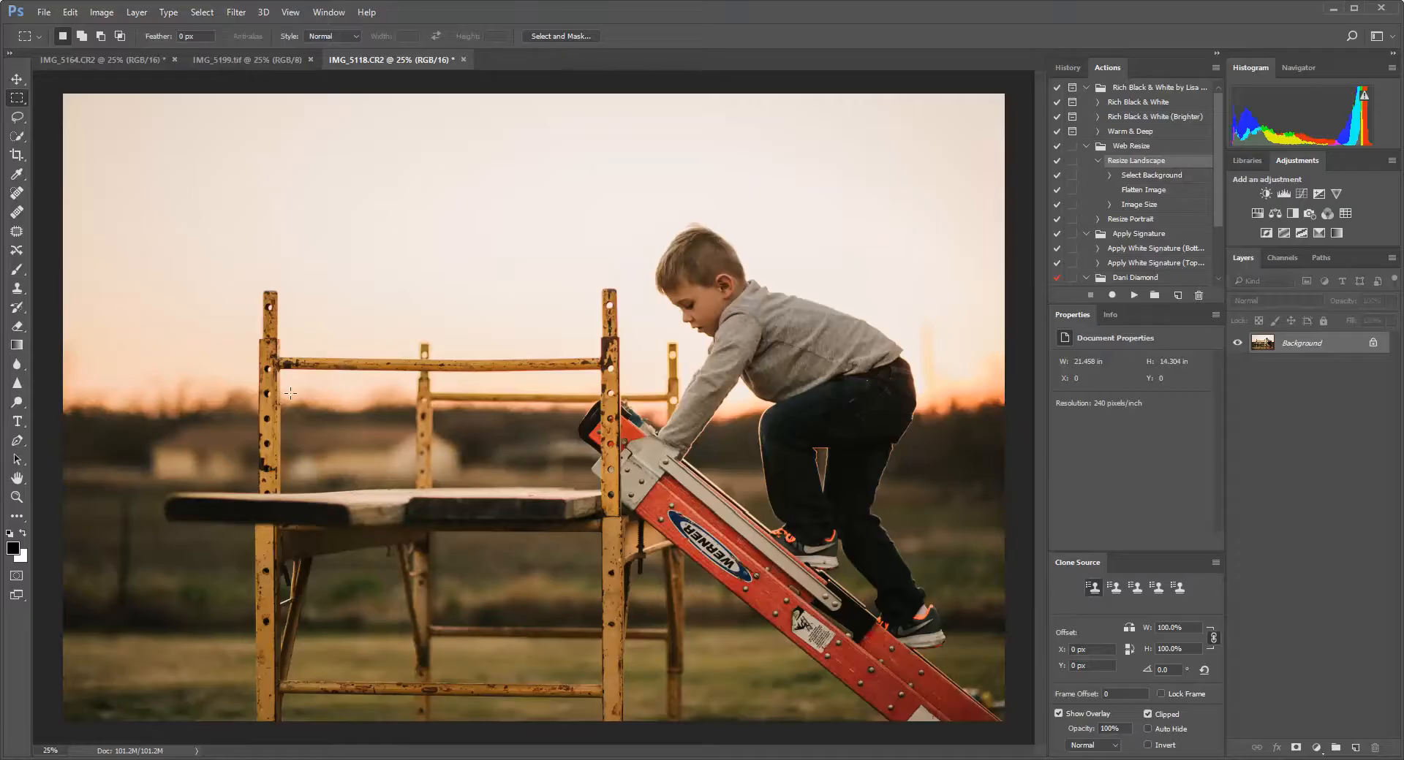
{"action": "left_click", "coordinate": [70, 12]}
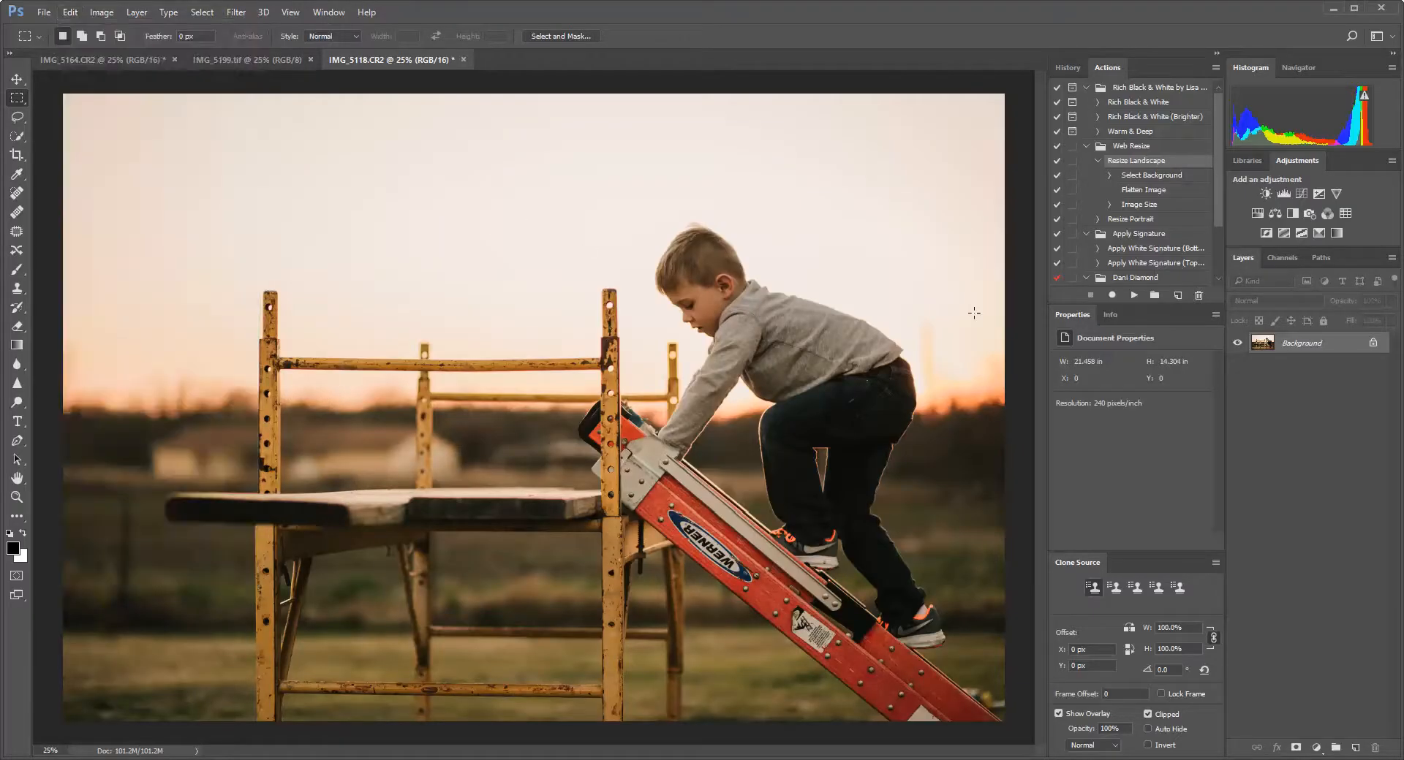
{"action": "left_click", "coordinate": [69, 11]}
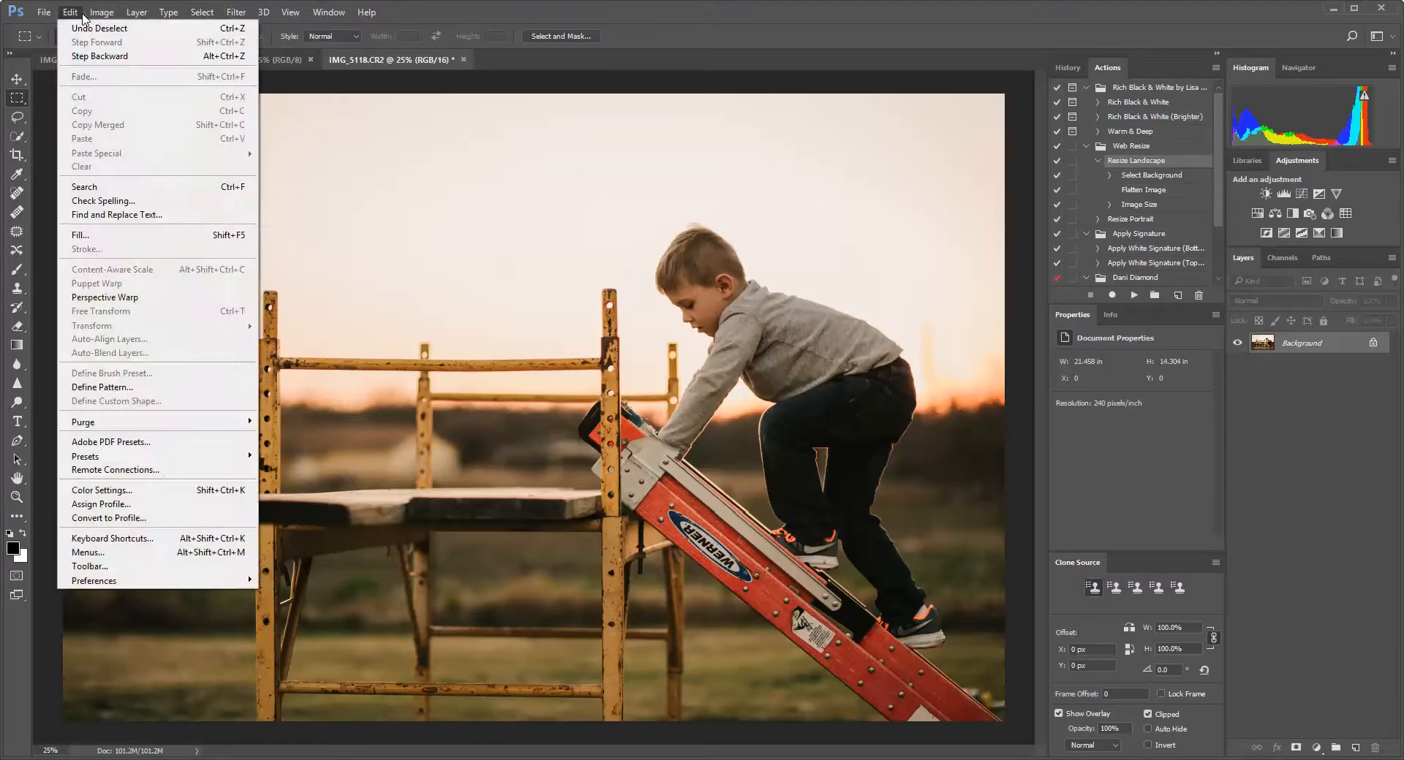
{"action": "mouse_move", "coordinate": [1295, 315]}
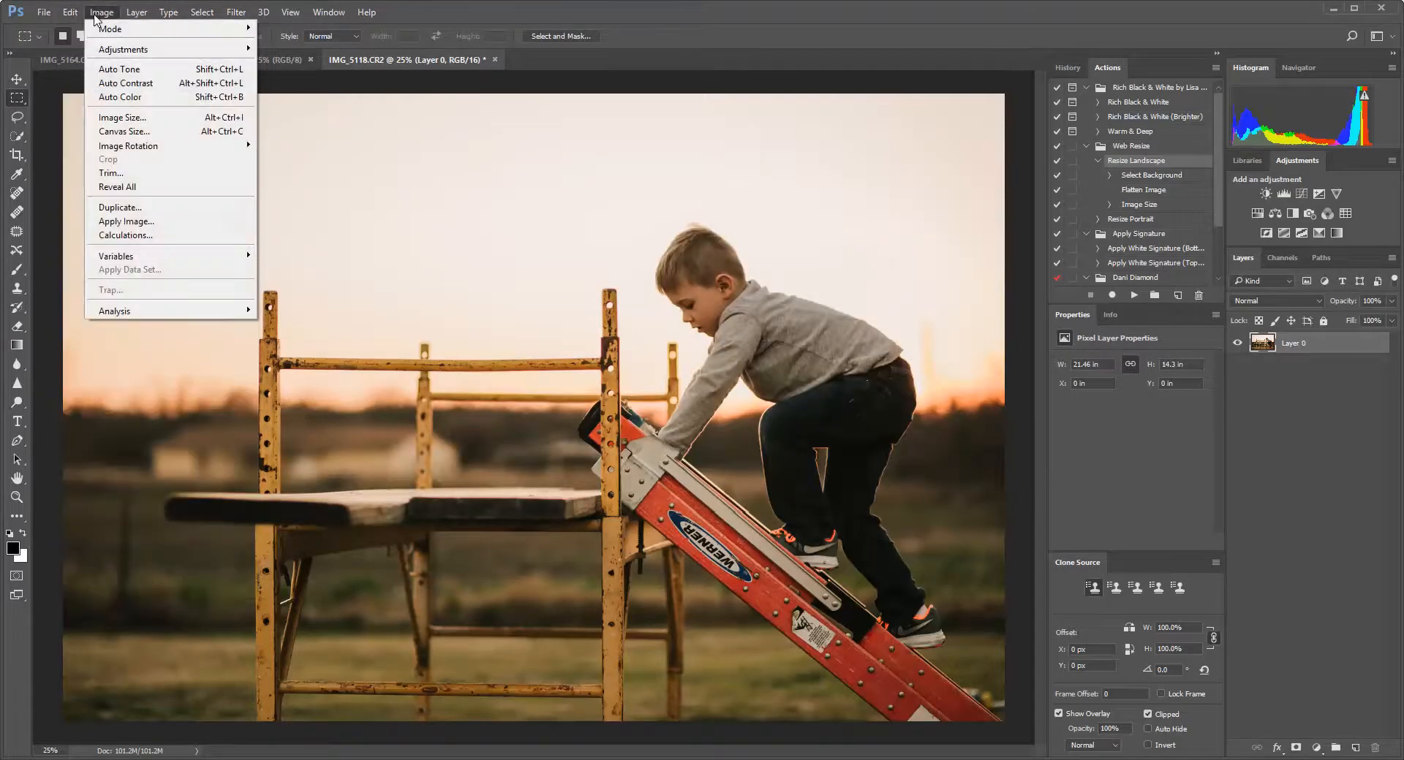
{"action": "left_click", "coordinate": [69, 12]}
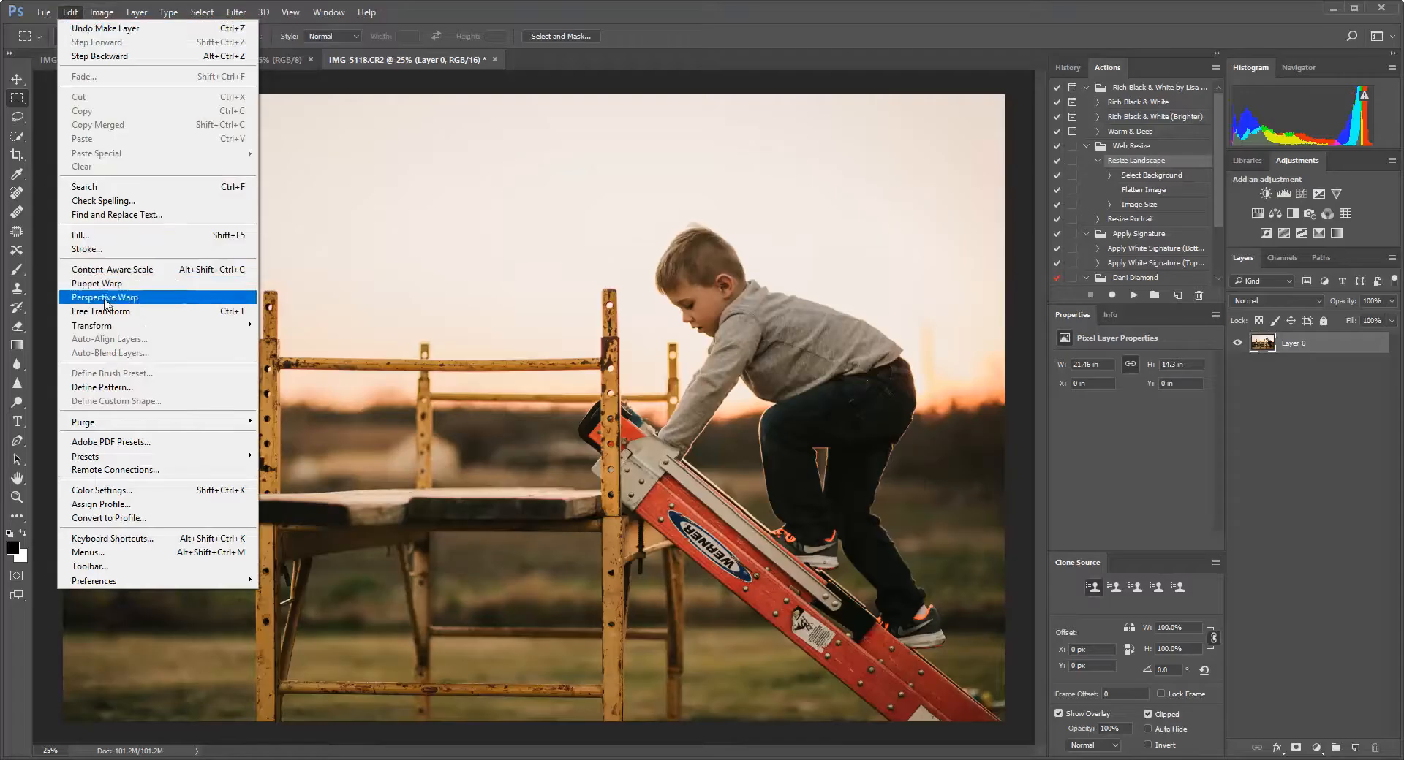
{"action": "left_click", "coordinate": [92, 326]}
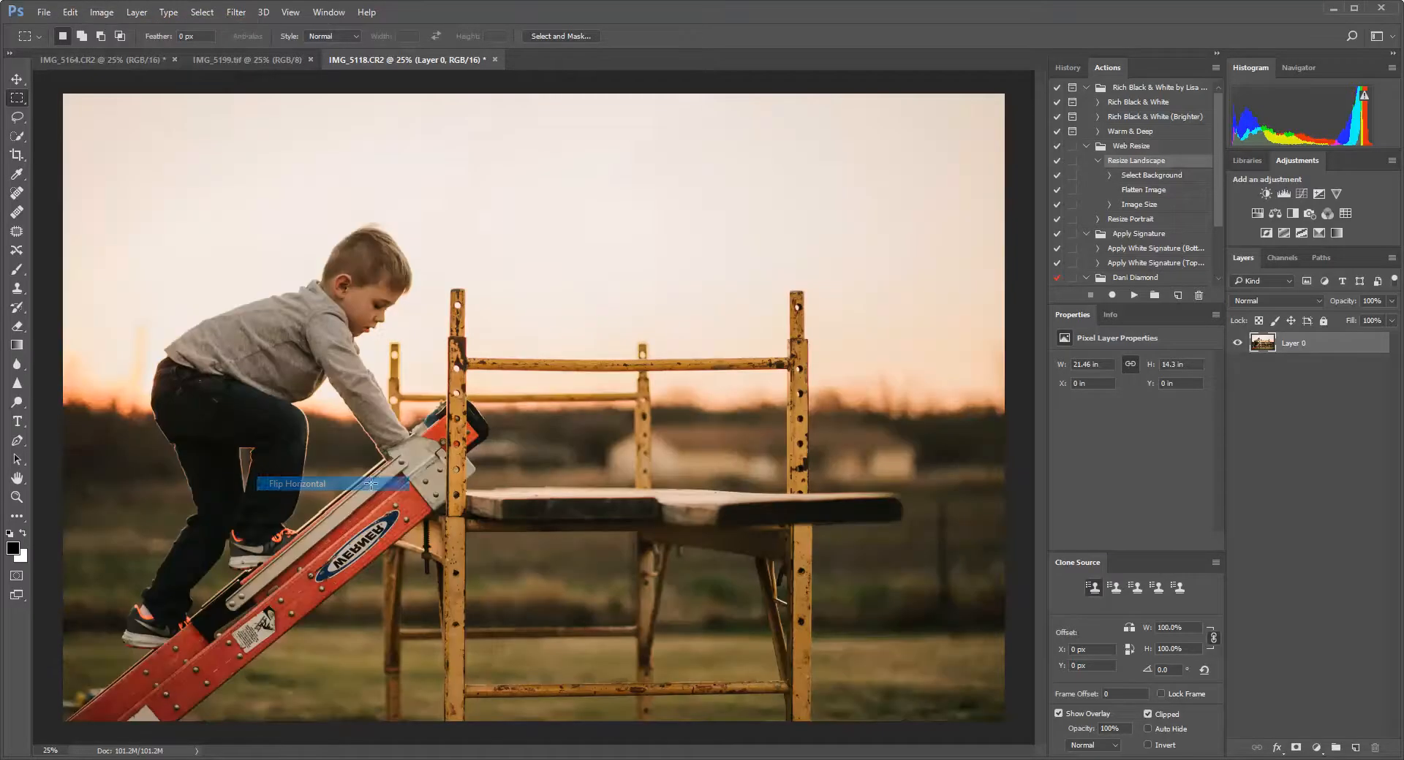
{"action": "mouse_move", "coordinate": [89, 381]}
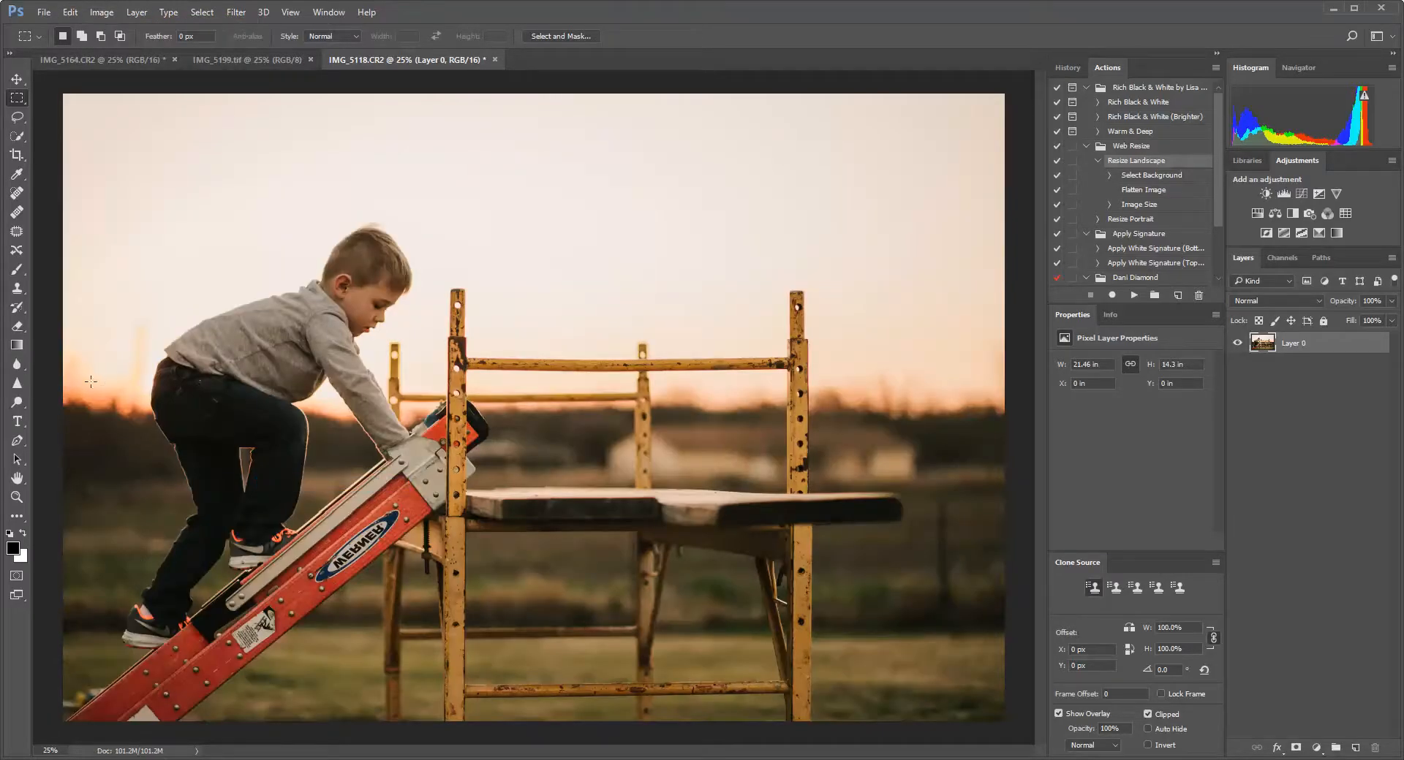
{"action": "mouse_move", "coordinate": [45, 382]}
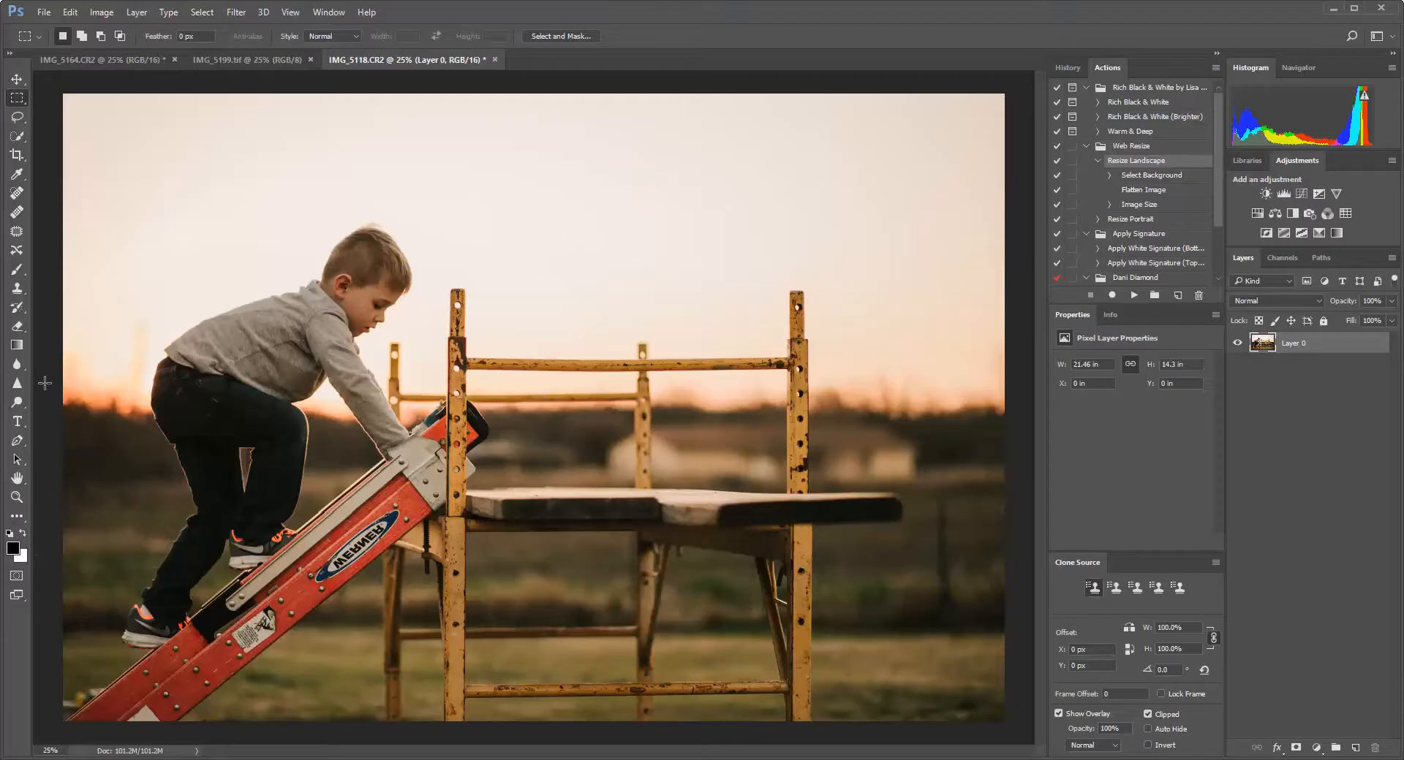
{"action": "mouse_move", "coordinate": [458, 416]}
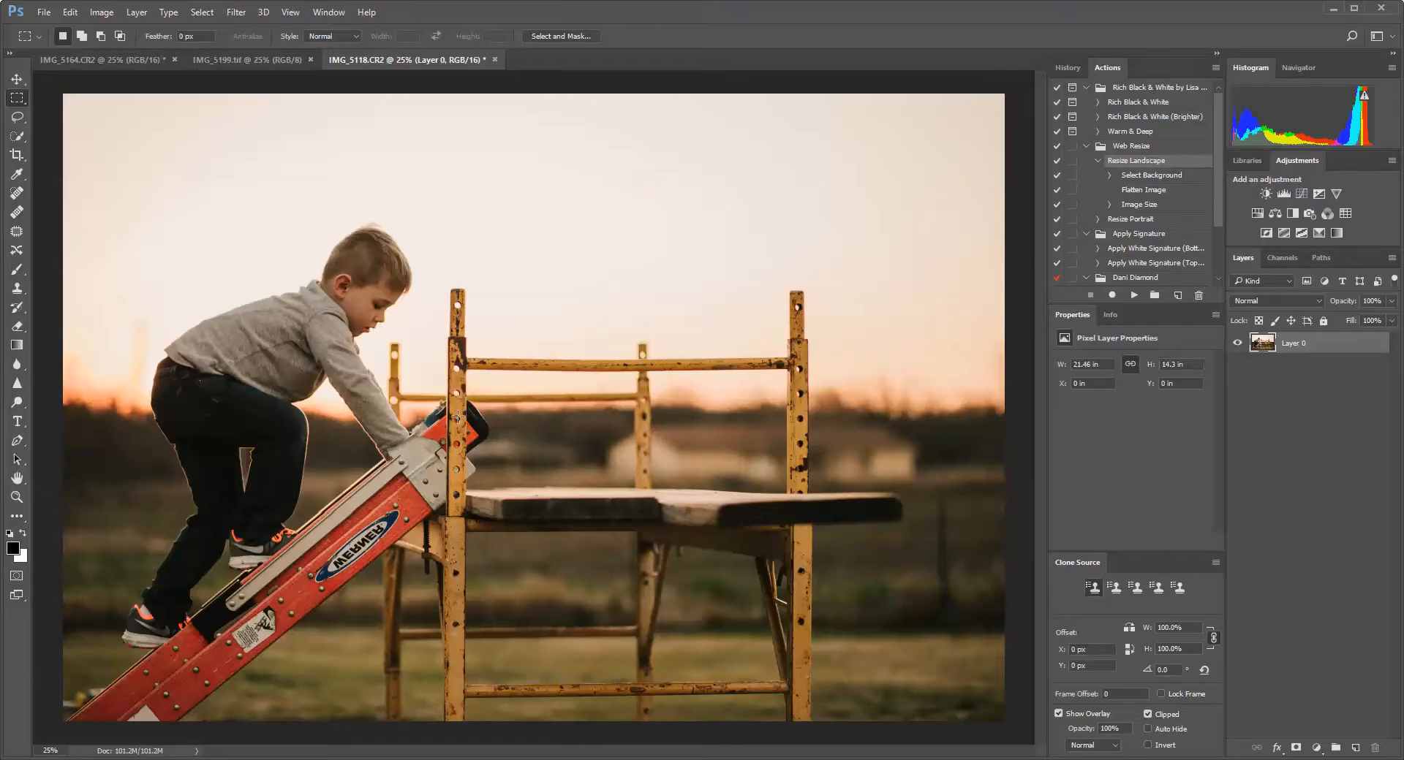
{"action": "mouse_move", "coordinate": [185, 641]}
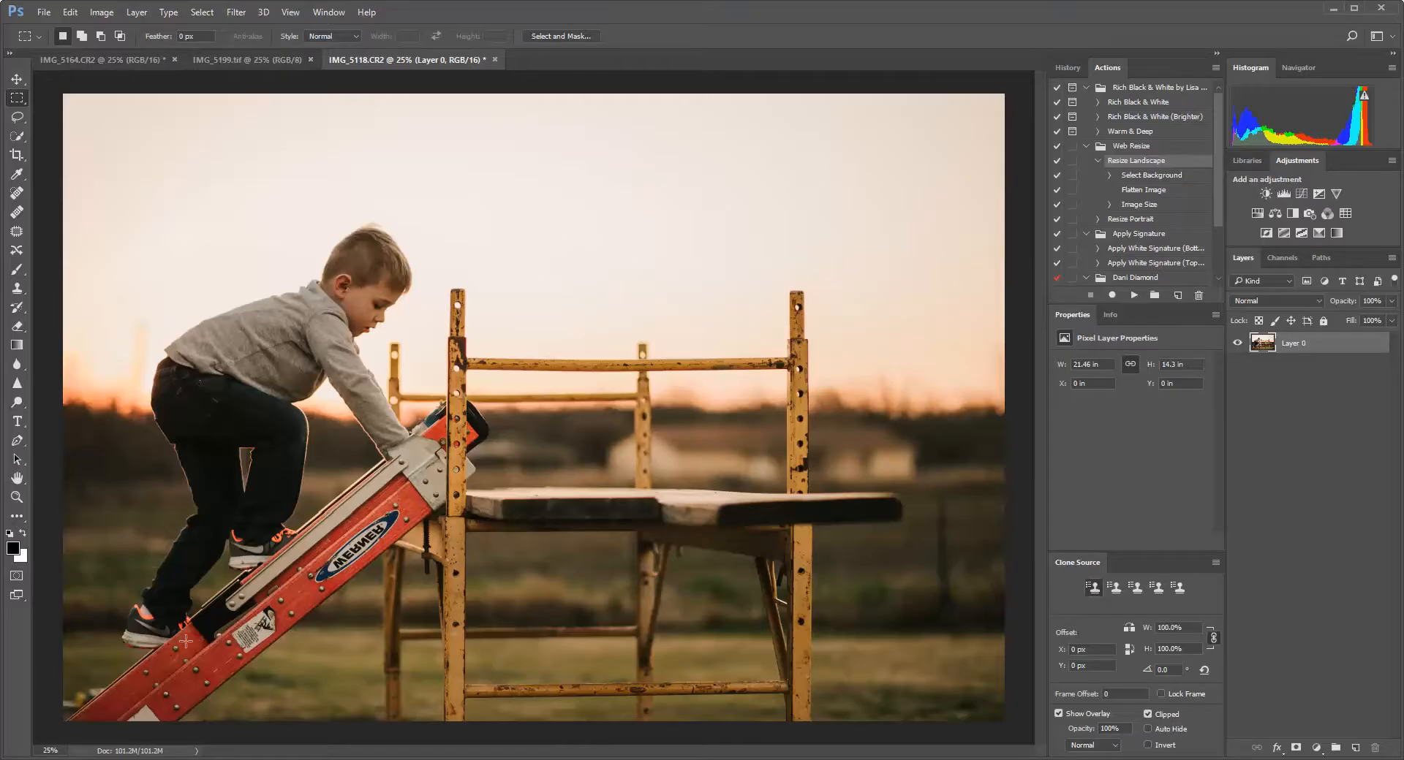
{"action": "mouse_move", "coordinate": [228, 486]}
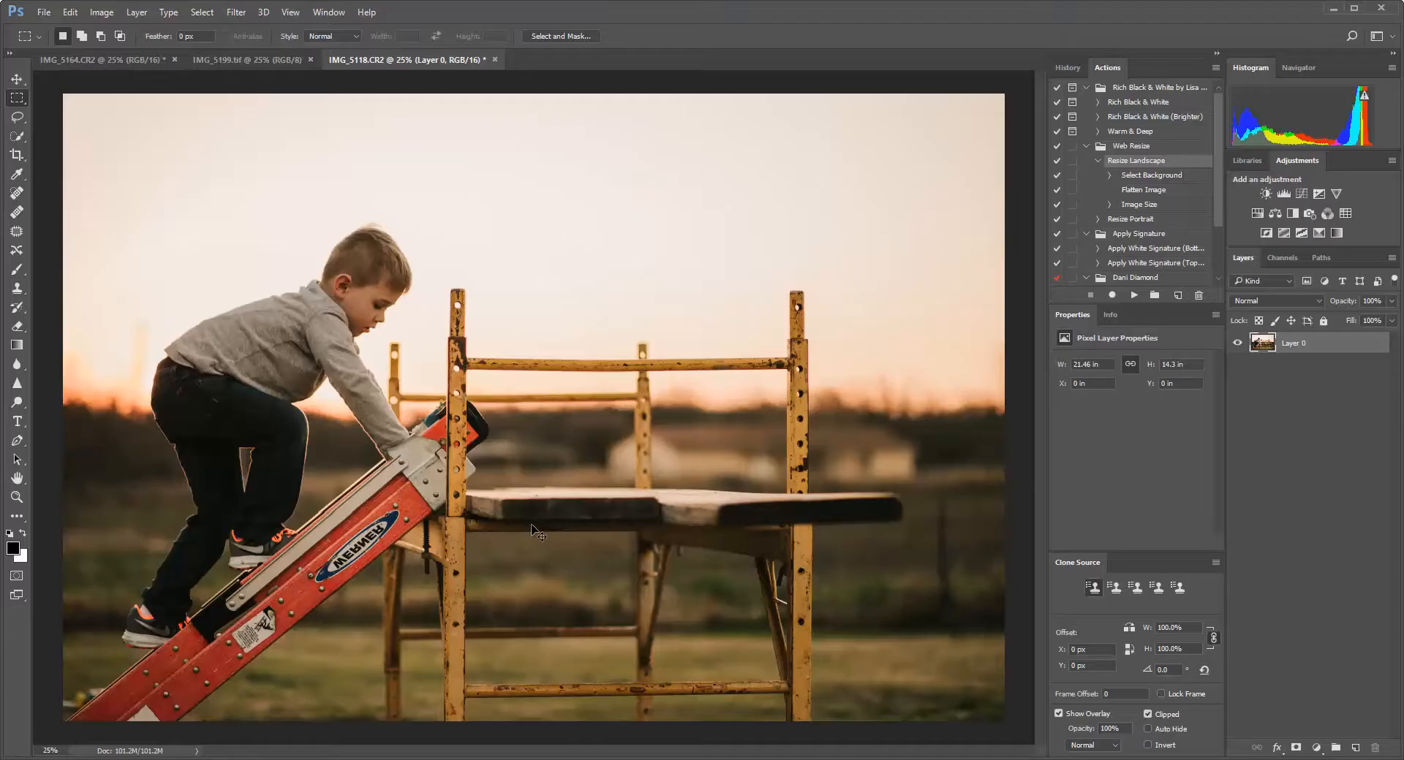
Duplicate the photo layer and flip the copy horizontally so the boy climbs from the right
{"action": "key", "text": "ctrl+j"}
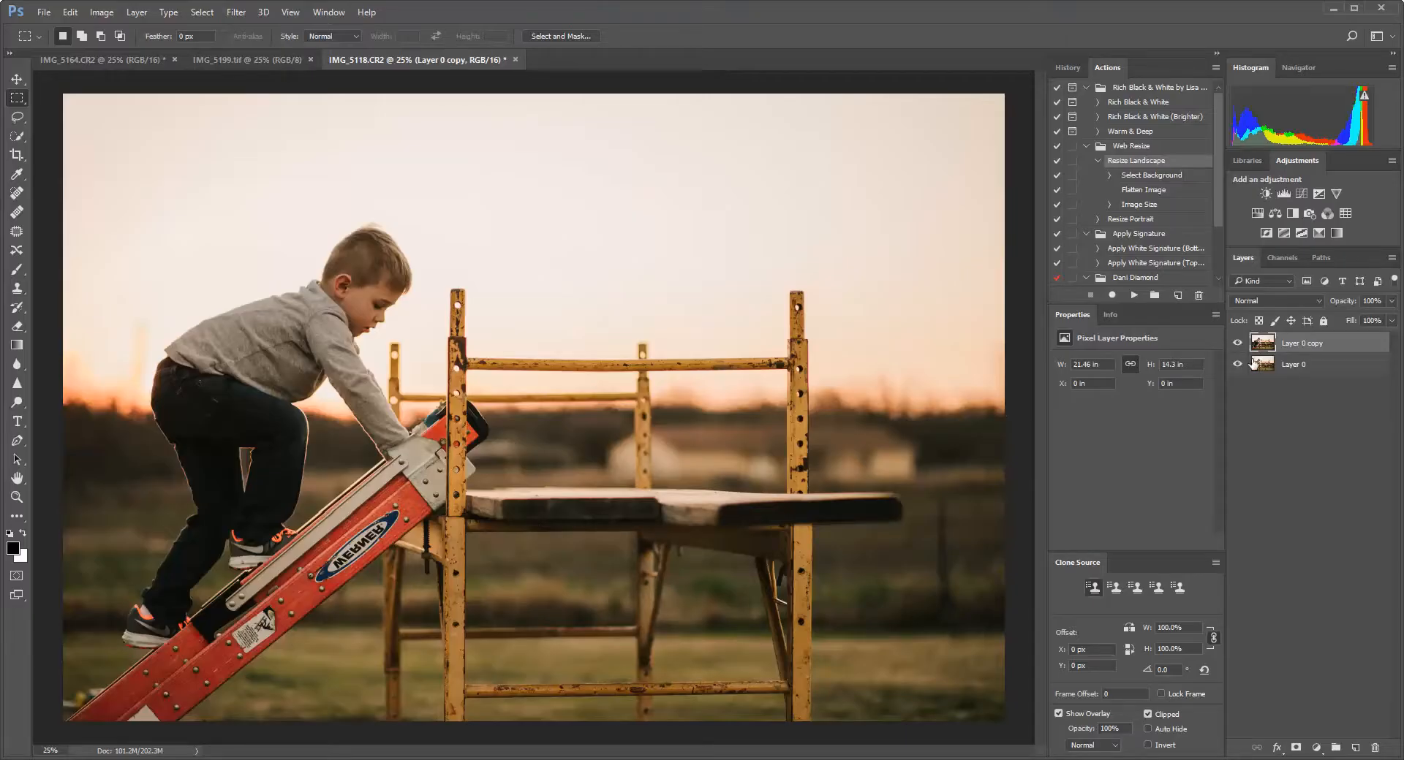
{"action": "left_click", "coordinate": [101, 12]}
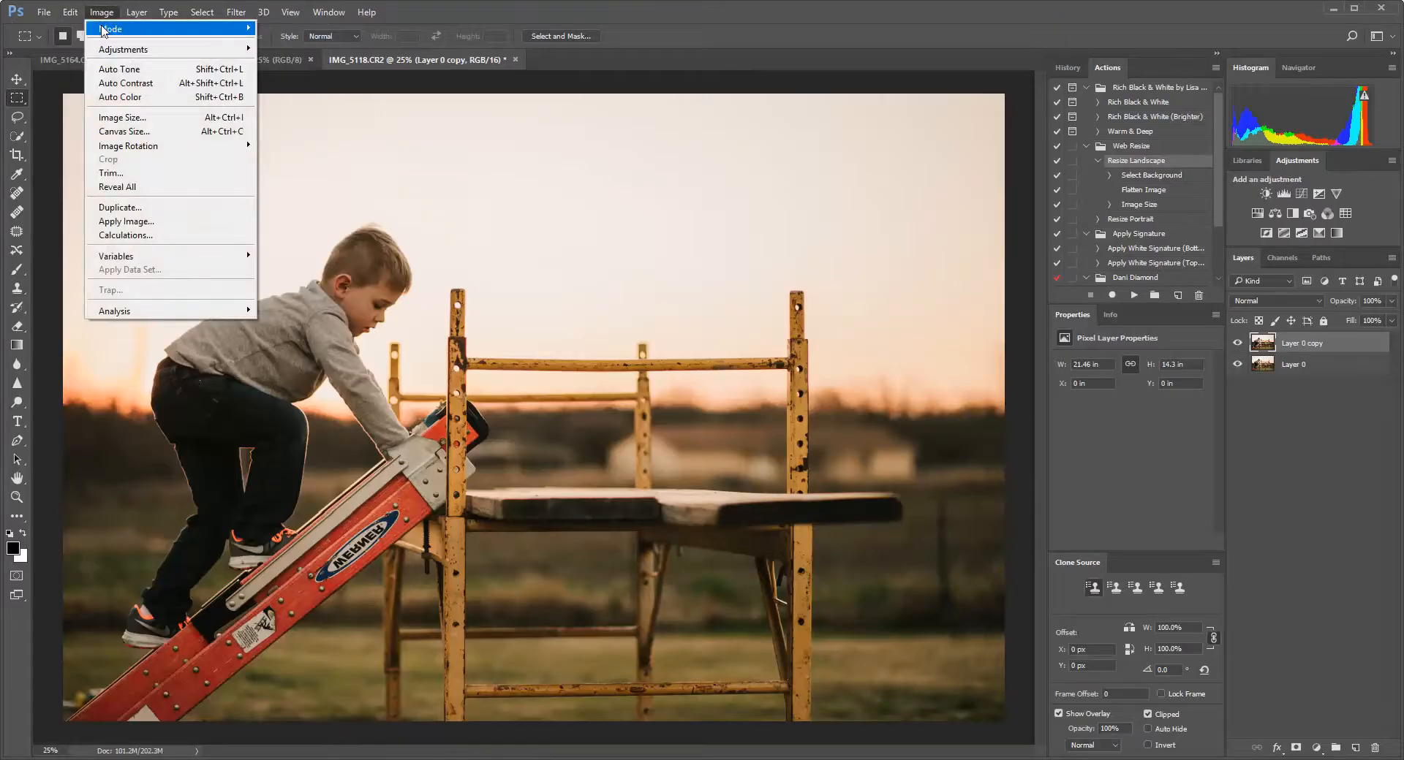
{"action": "left_click", "coordinate": [70, 12]}
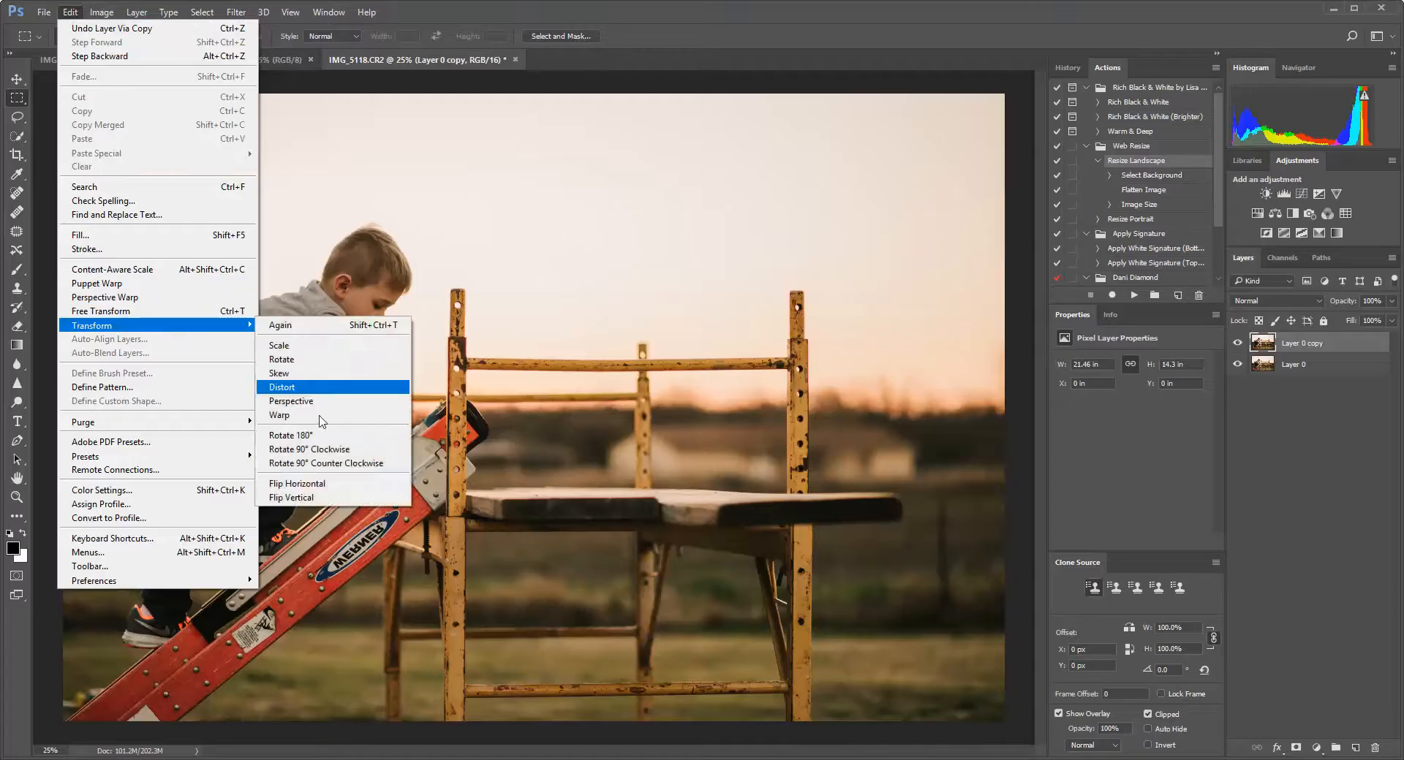
{"action": "left_click", "coordinate": [296, 483]}
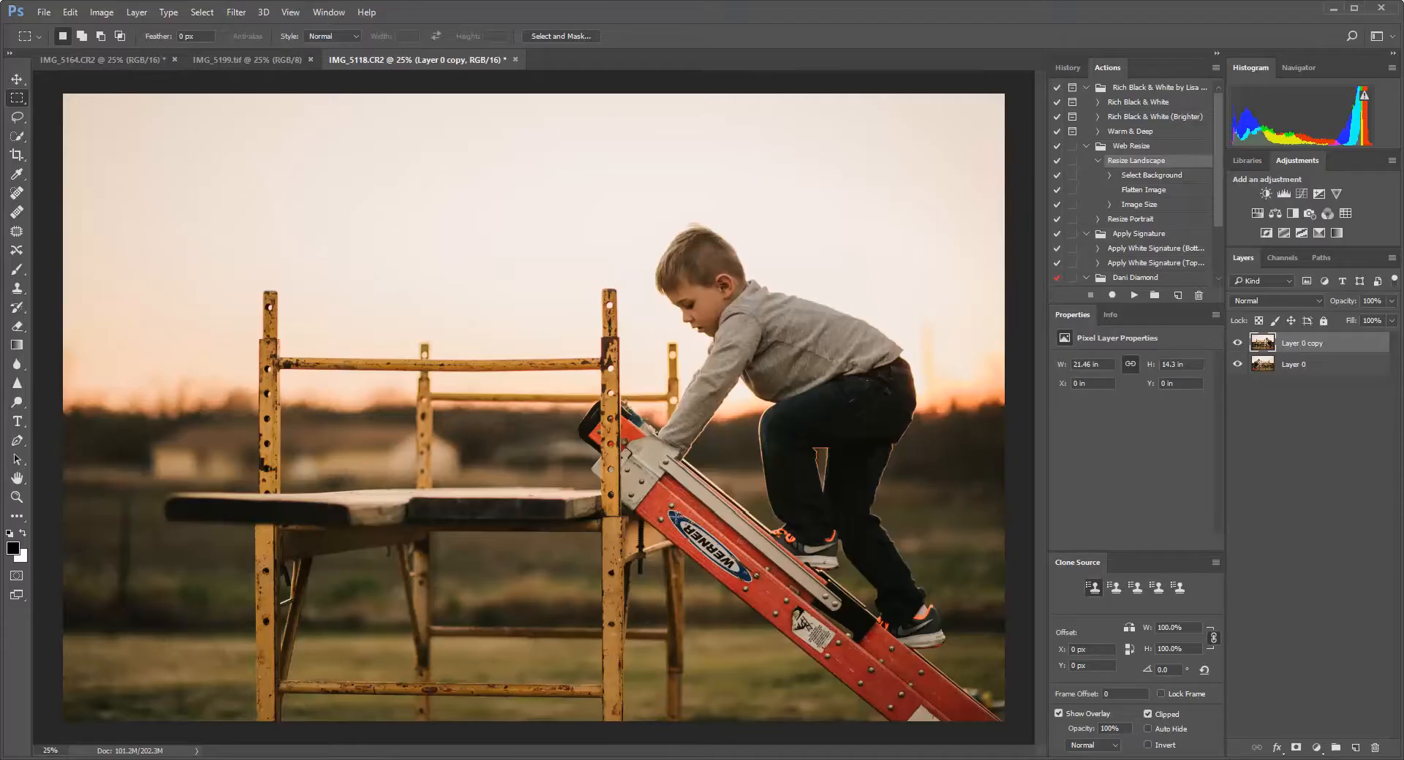
{"action": "mouse_move", "coordinate": [1088, 403]}
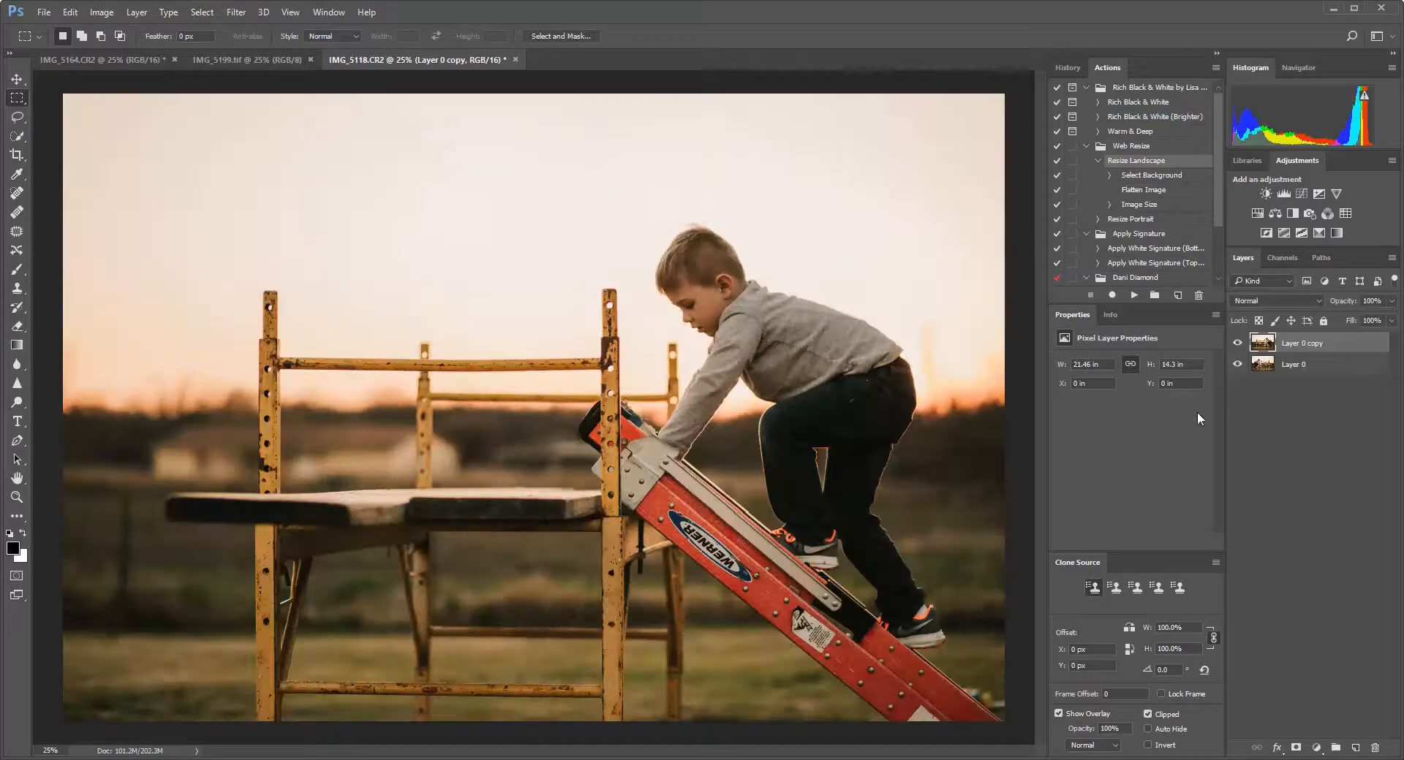
{"action": "mouse_move", "coordinate": [40, 144]}
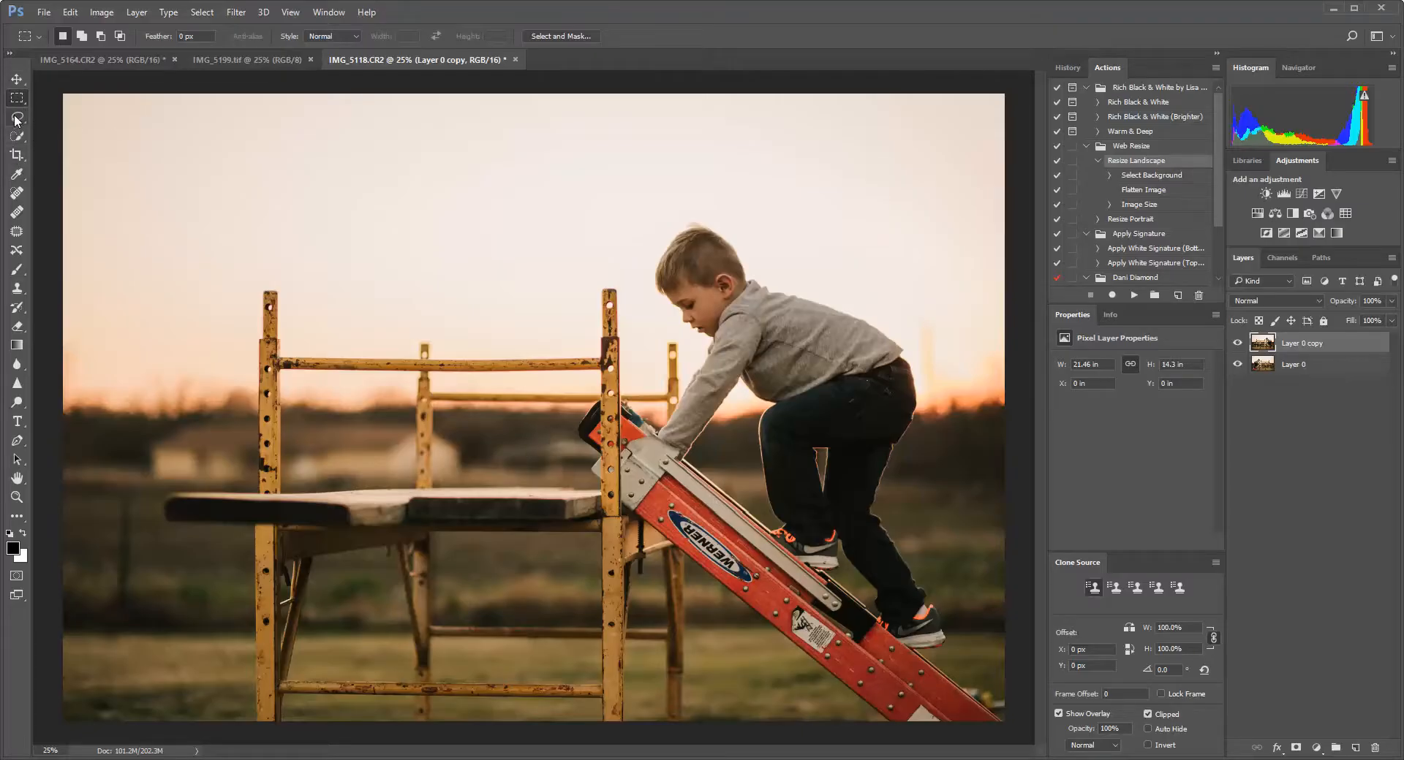
Quick-select the WERNER sticker and copy it onto its own layer
{"action": "left_click", "coordinate": [16, 120]}
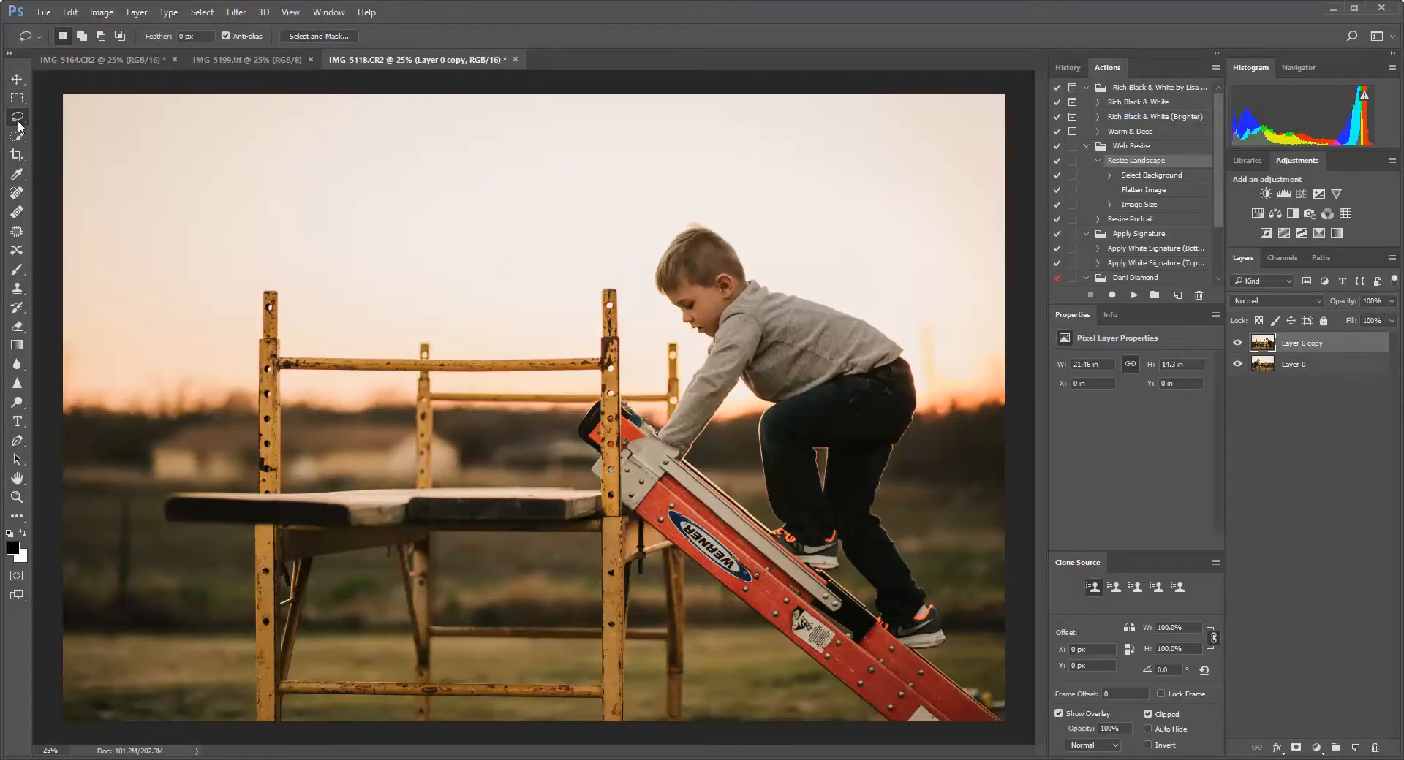
{"action": "left_click", "coordinate": [16, 136]}
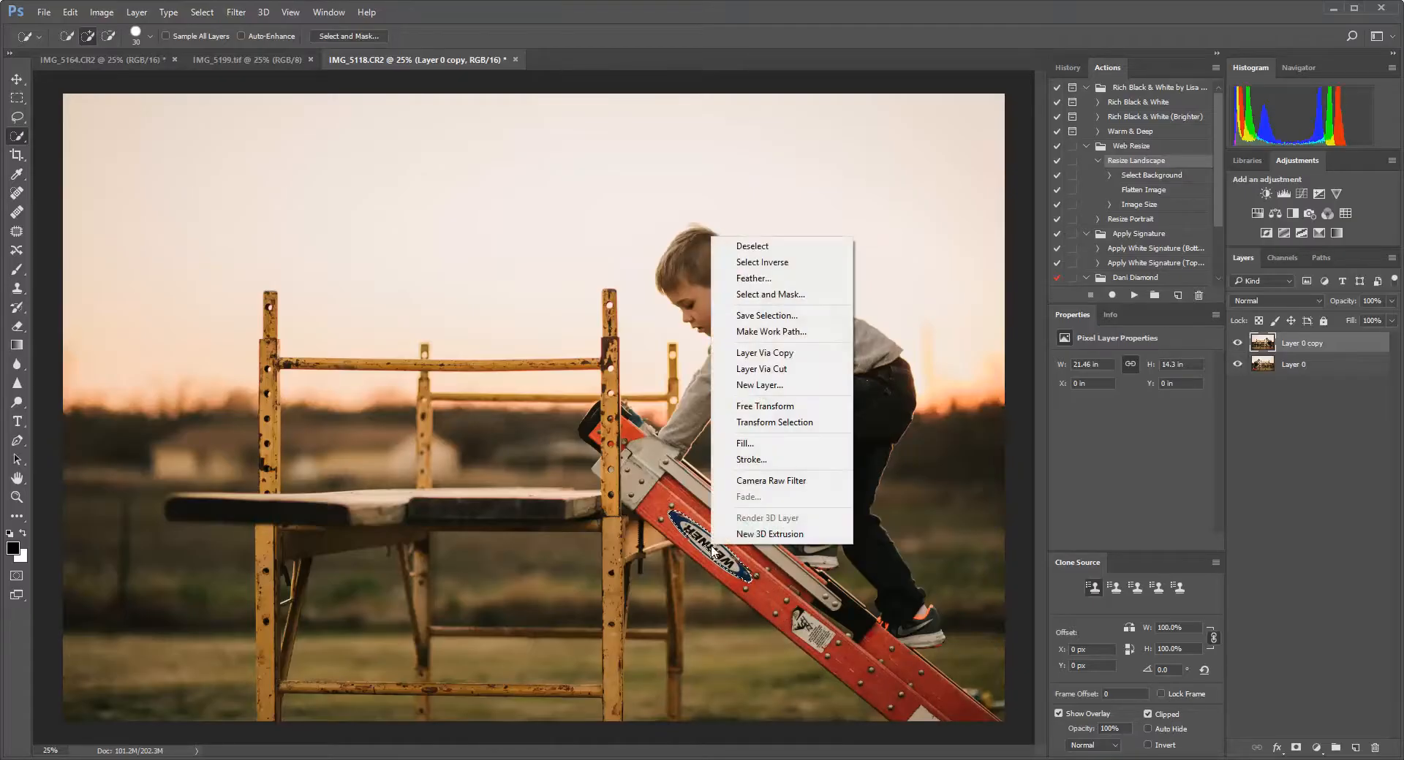
{"action": "mouse_move", "coordinate": [746, 445]}
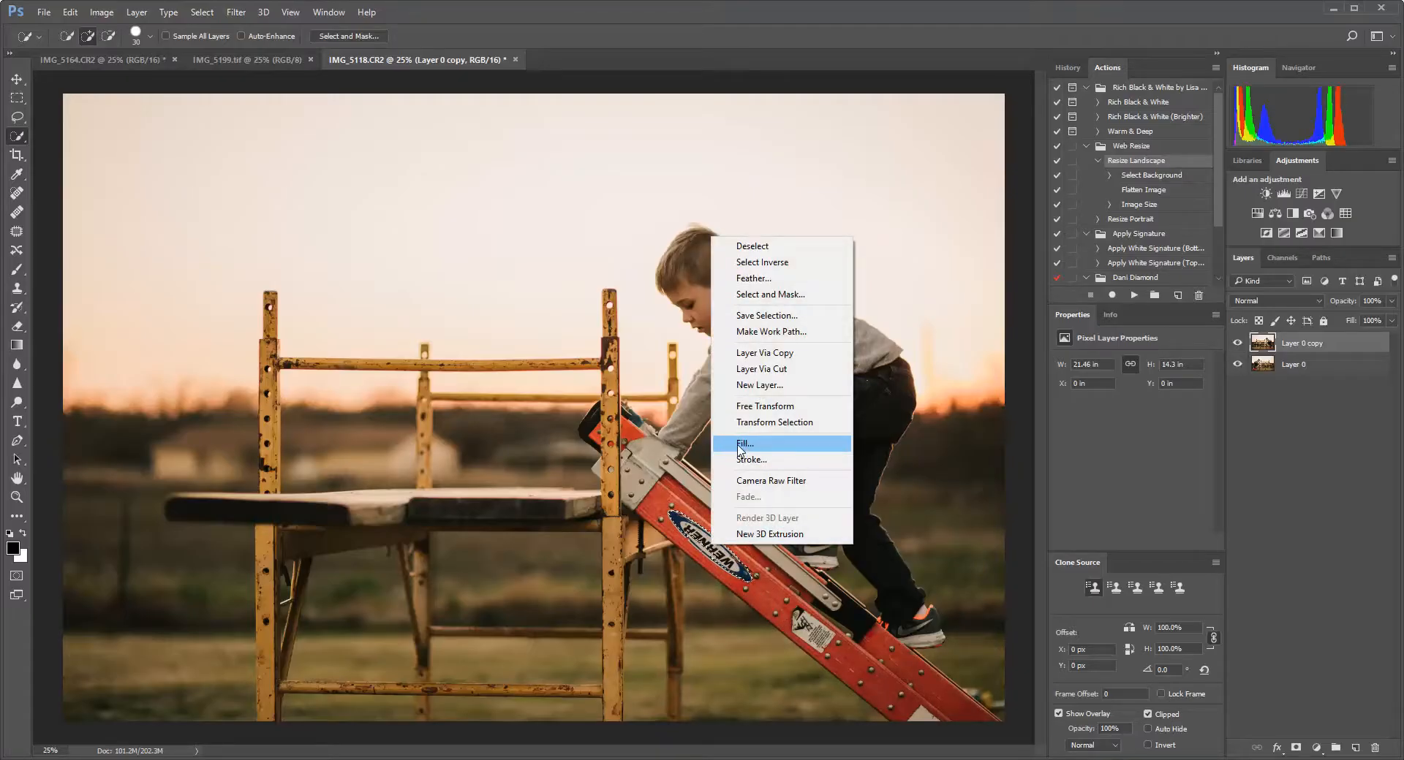
{"action": "mouse_move", "coordinate": [765, 443]}
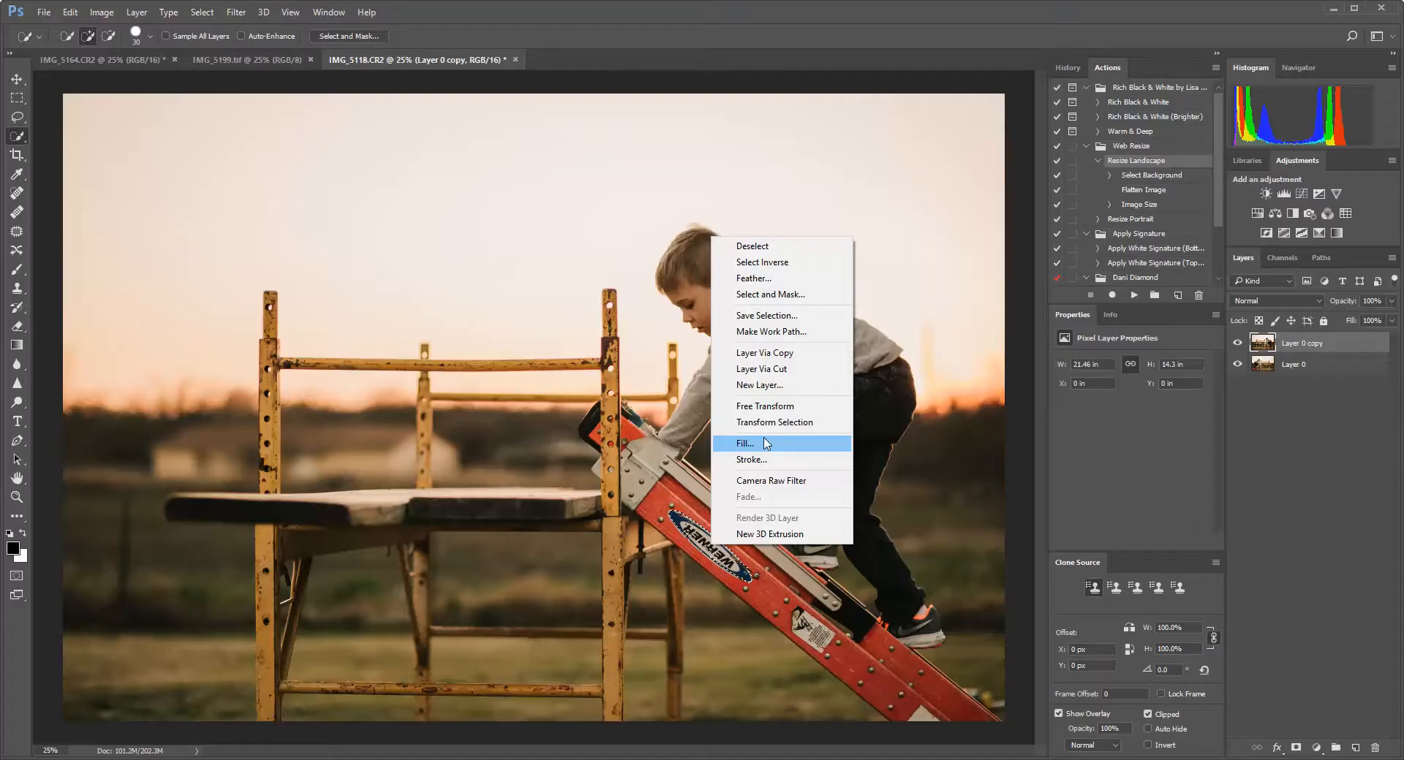
{"action": "mouse_move", "coordinate": [791, 353]}
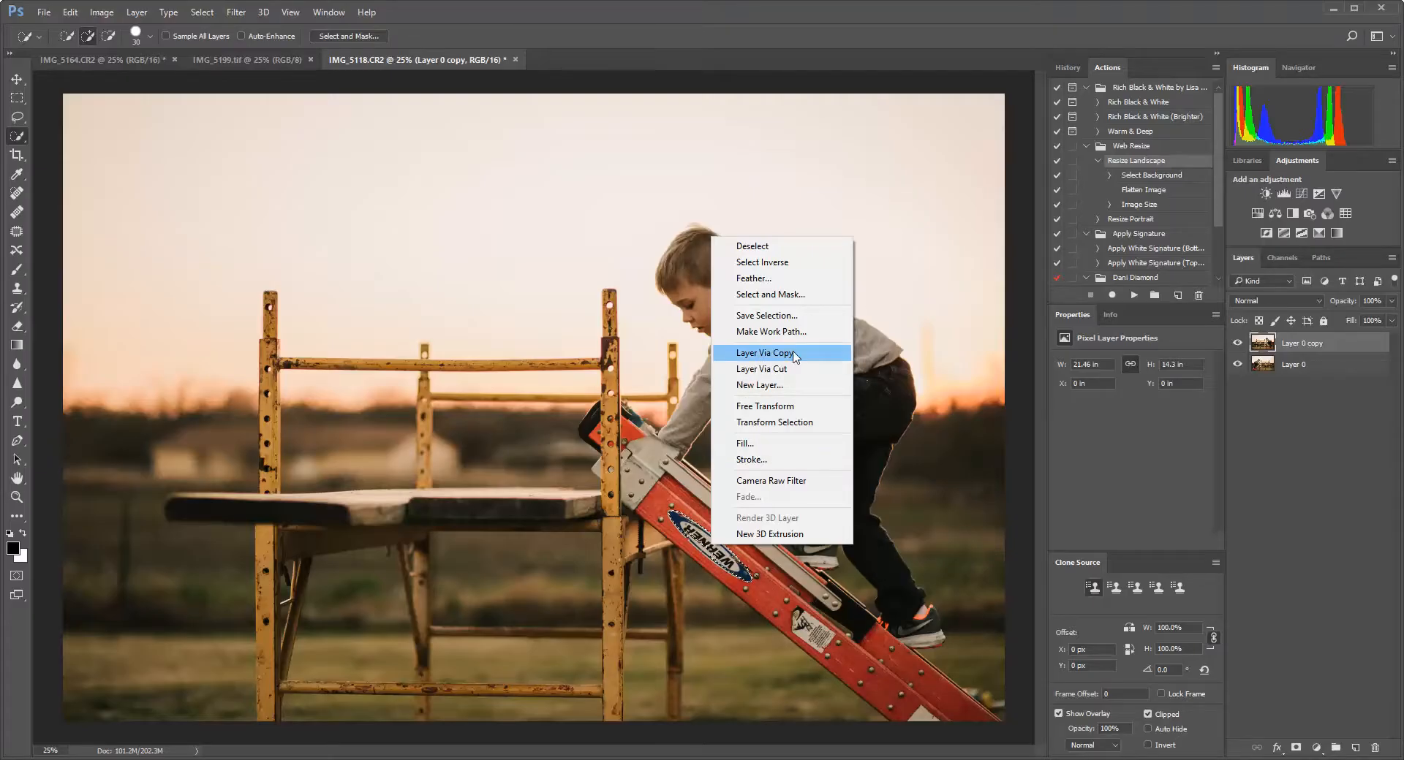
{"action": "left_click", "coordinate": [762, 351]}
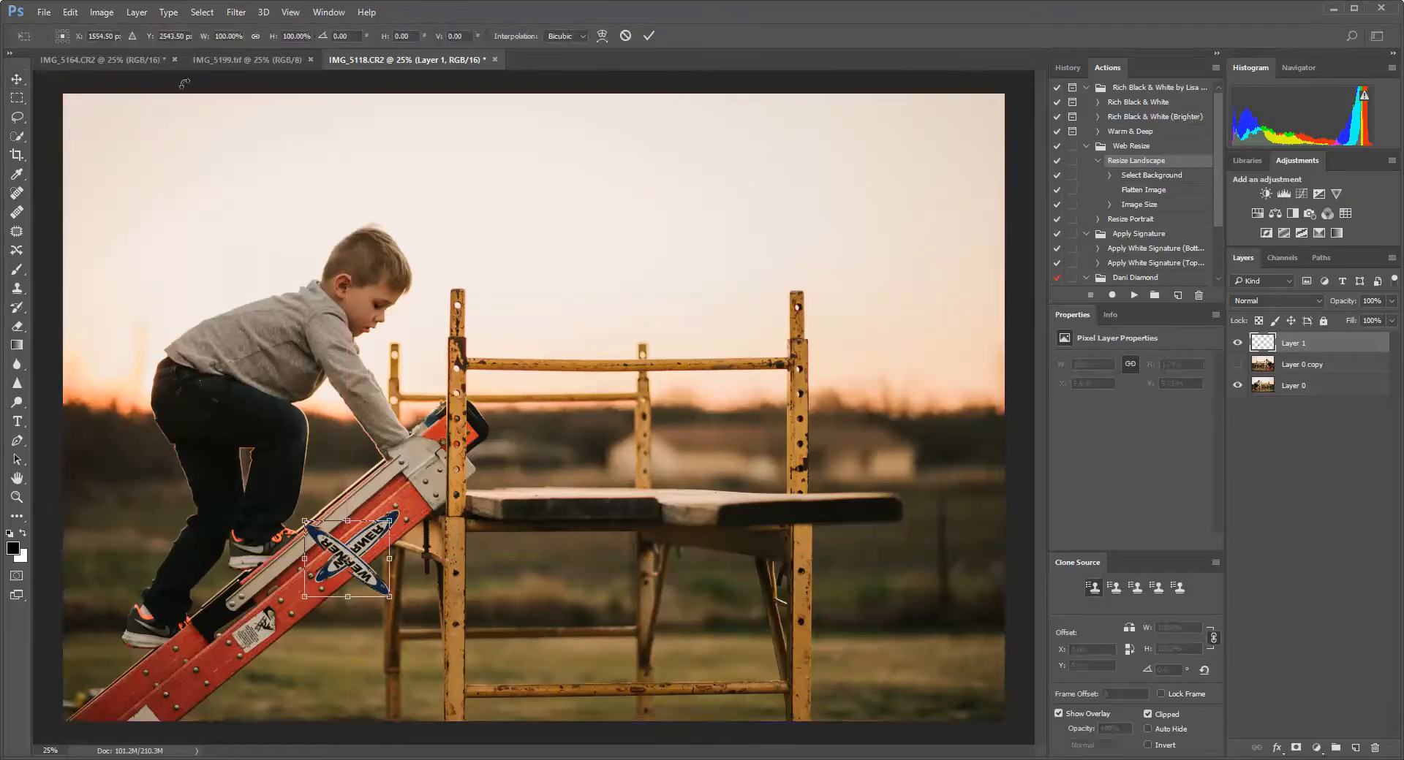
Rotate and position the copied sticker over the ladder so WERNER reads correctly
{"action": "left_click_drag", "start_coordinate": [391, 525], "coordinate": [412, 597]}
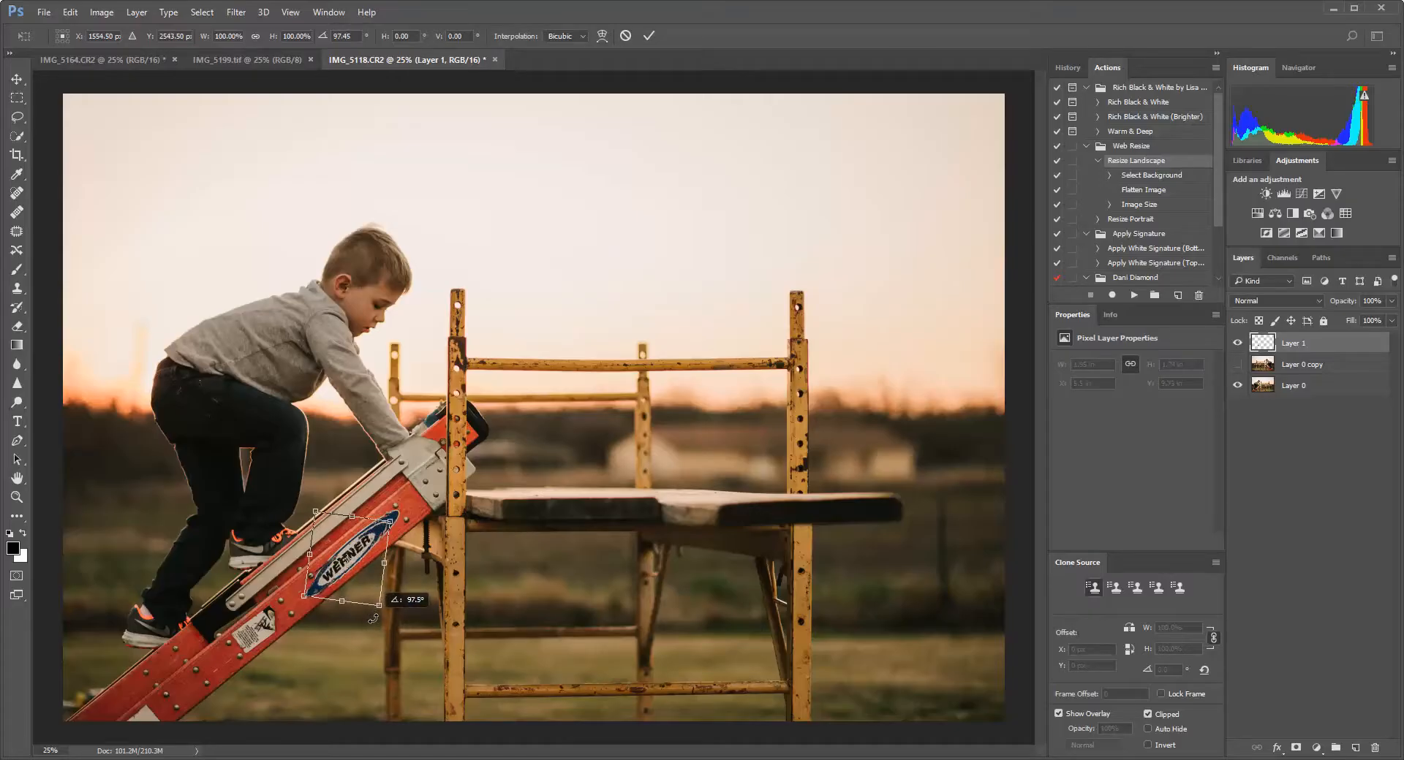
{"action": "left_click_drag", "start_coordinate": [376, 555], "coordinate": [363, 541]}
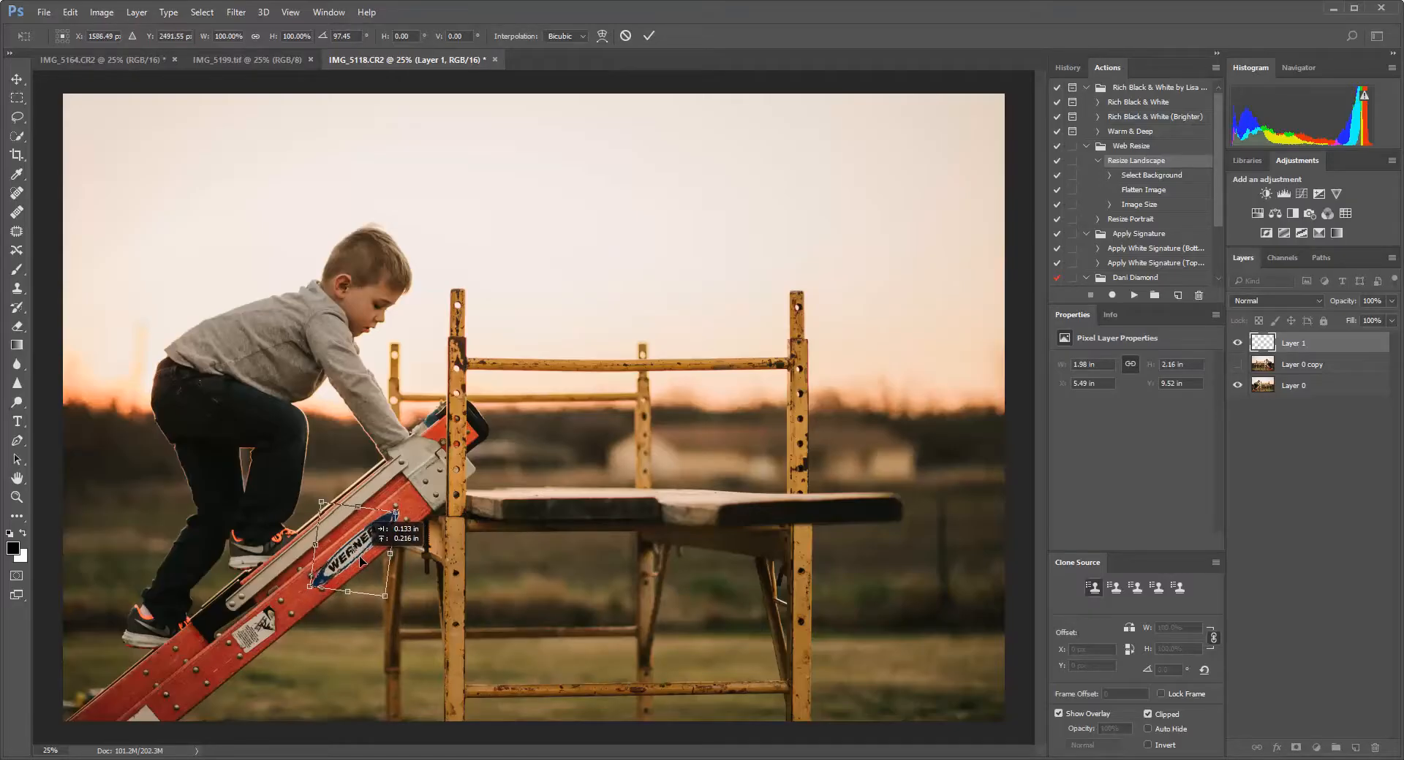
{"action": "left_click_drag", "start_coordinate": [394, 551], "coordinate": [358, 560]}
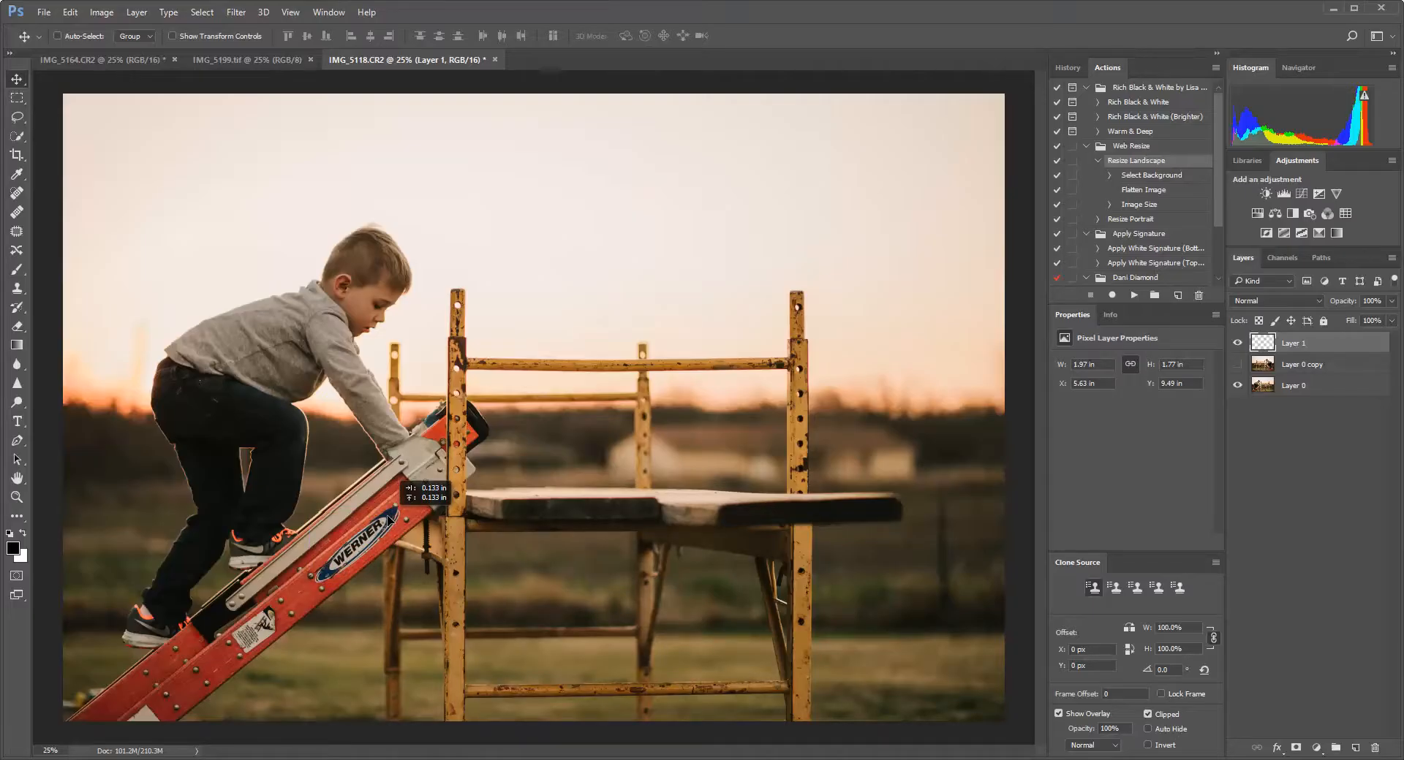
{"action": "left_click_drag", "start_coordinate": [430, 483], "coordinate": [386, 519]}
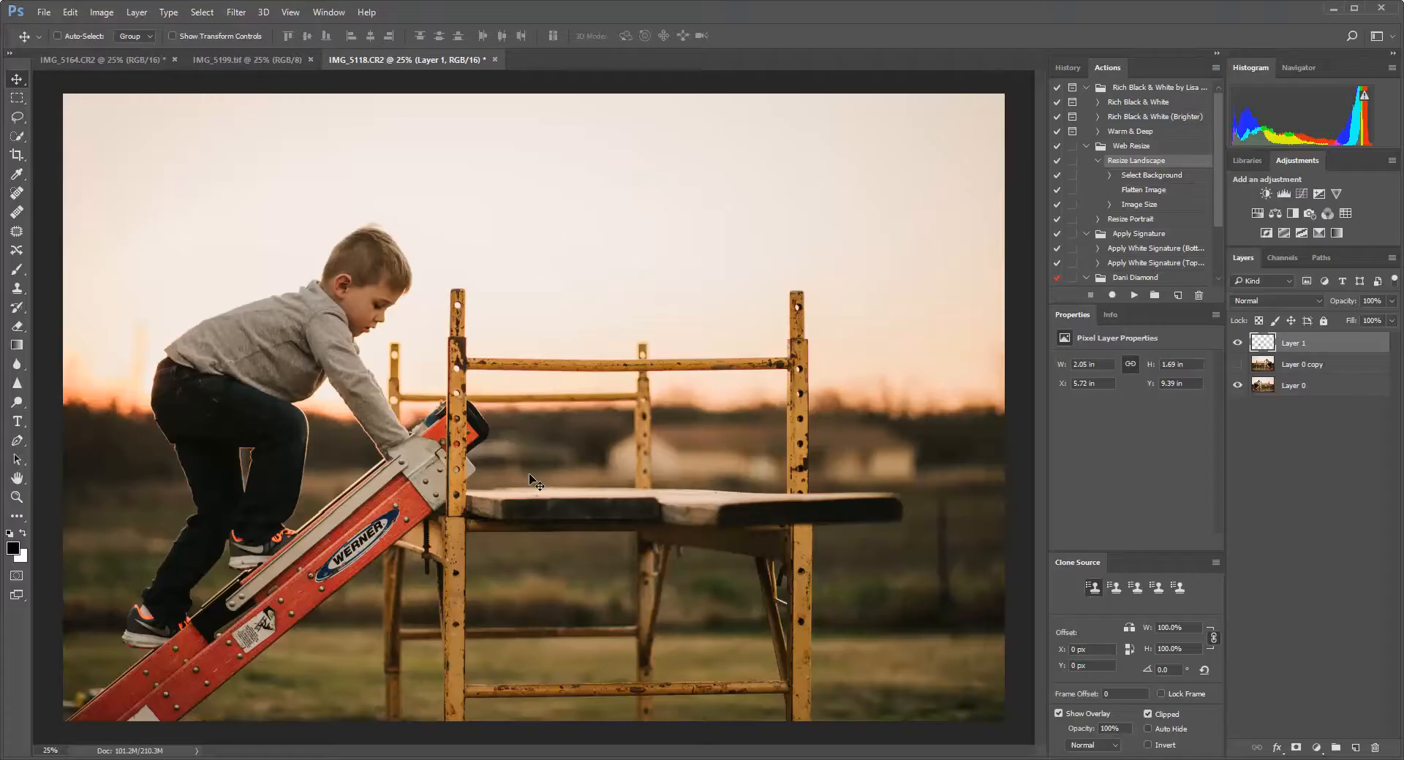
{"action": "mouse_move", "coordinate": [902, 275]}
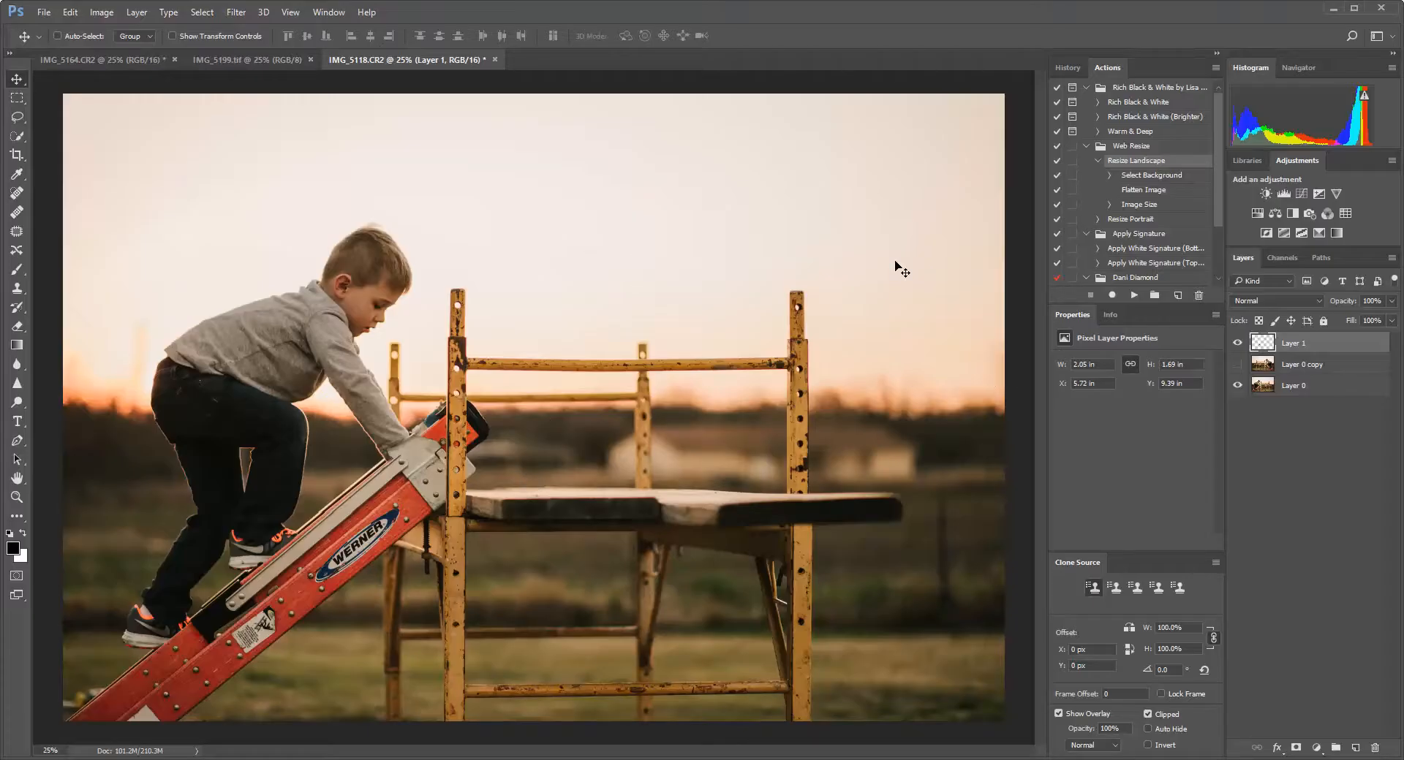
{"action": "mouse_move", "coordinate": [379, 512]}
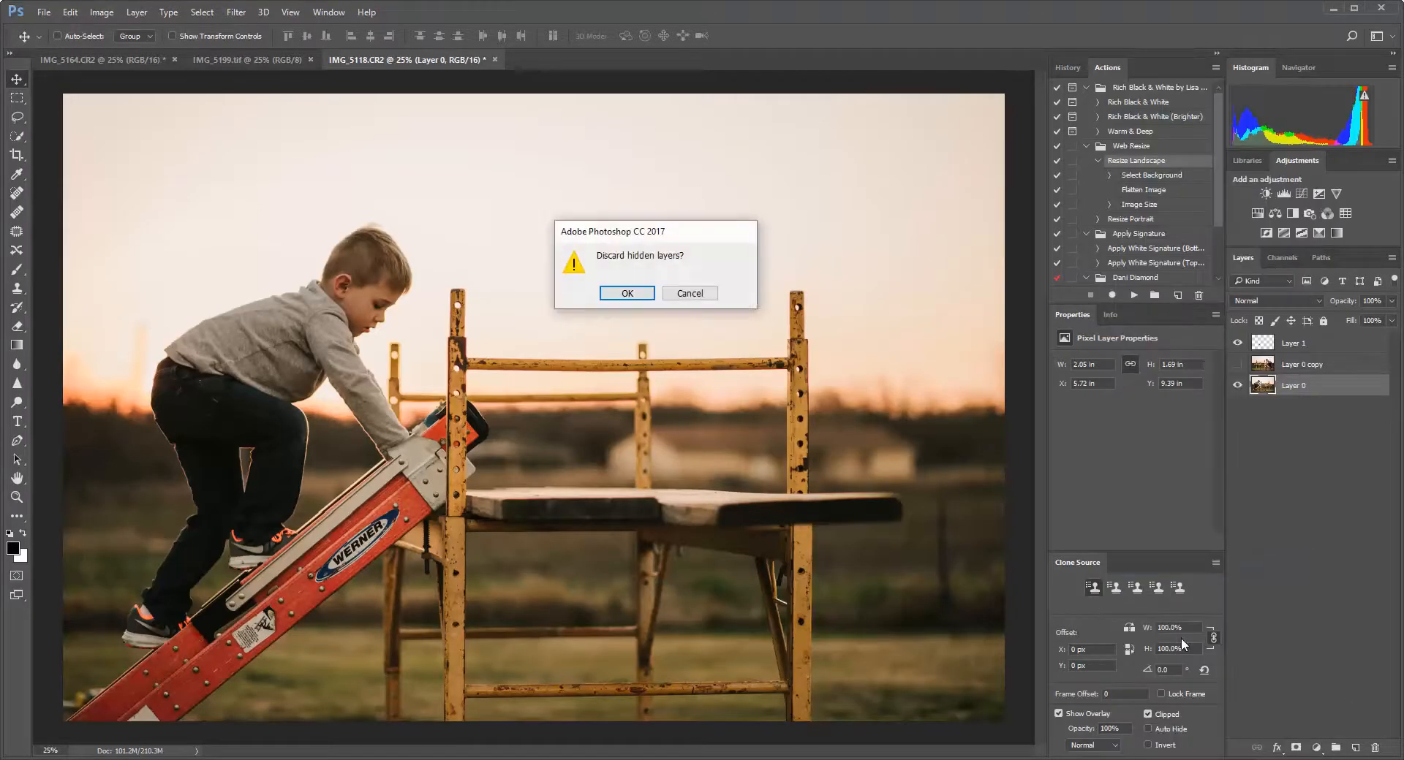
Flatten the image, discarding the hidden mirrored layer
{"action": "left_click", "coordinate": [625, 294]}
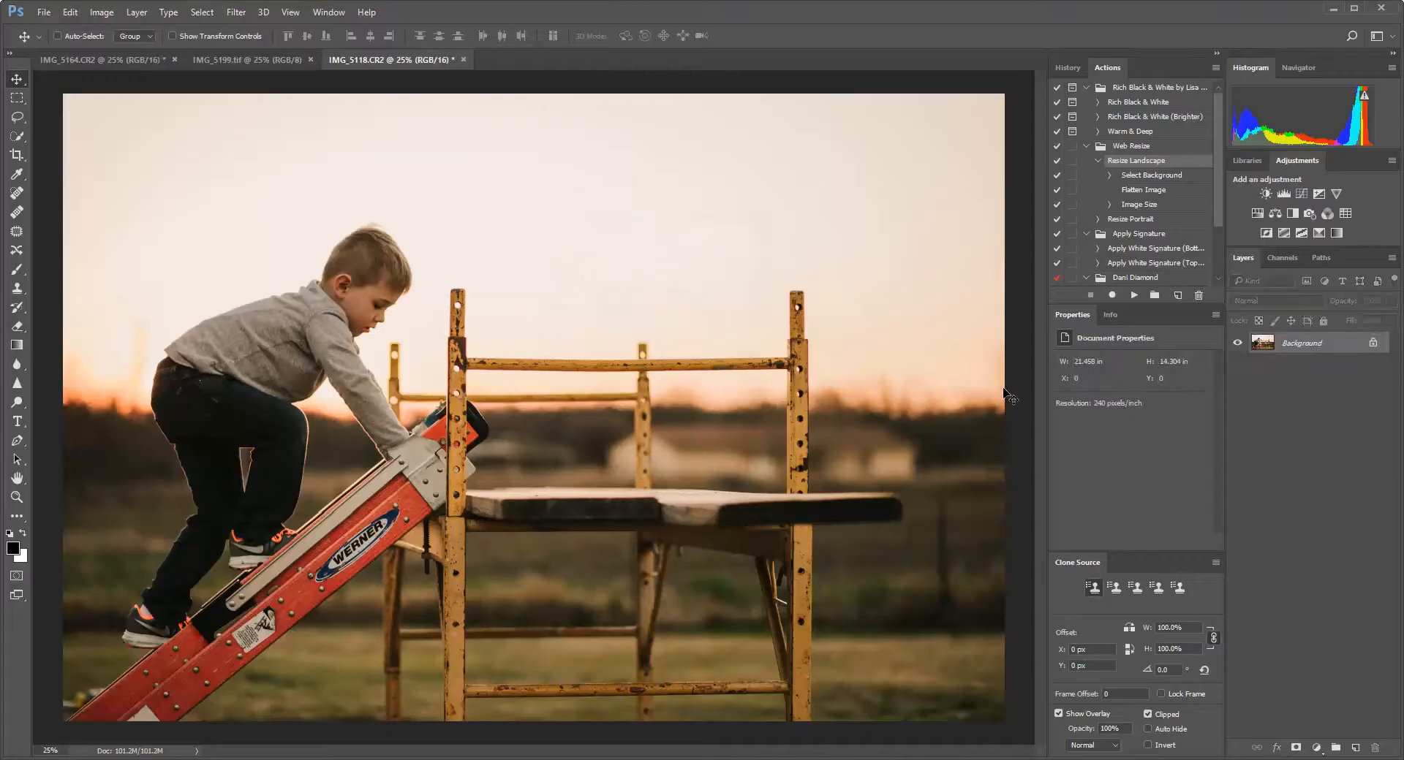